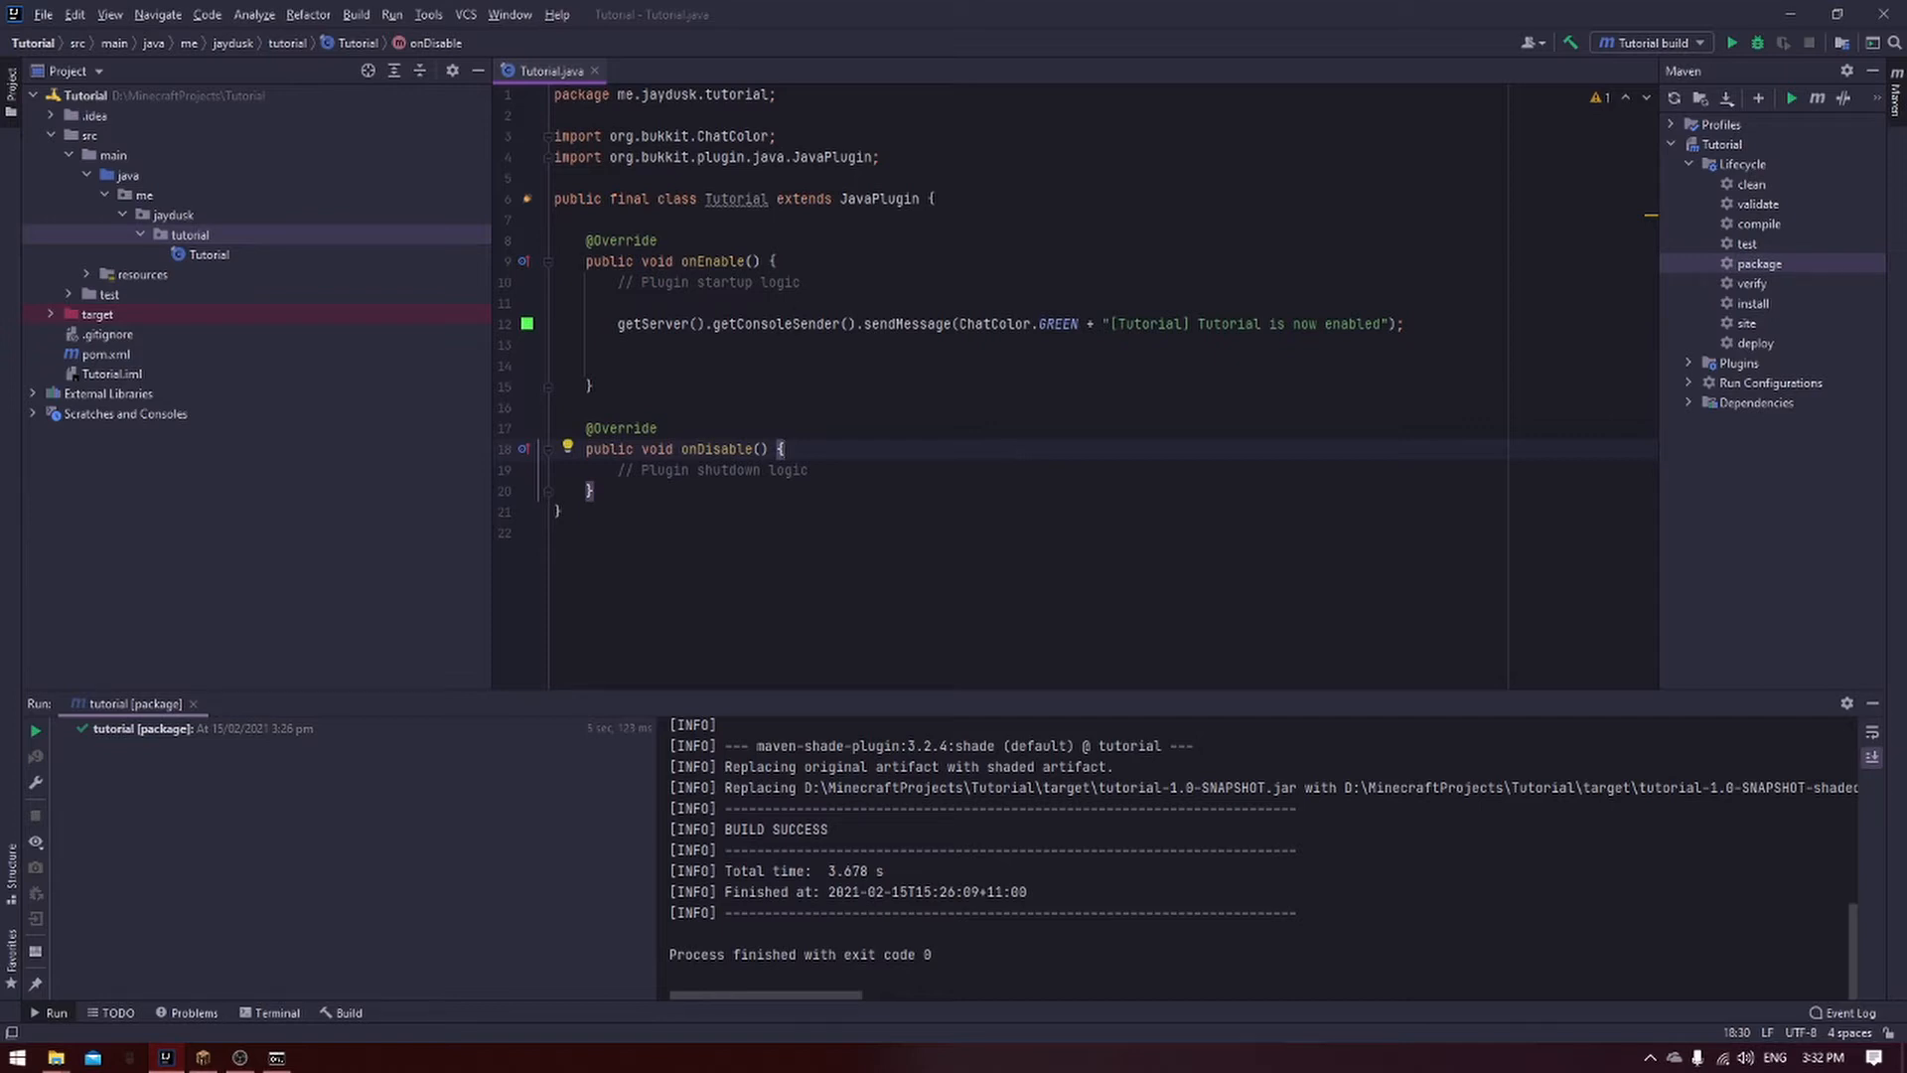
{"action": "mouse_move", "coordinate": [201, 243]}
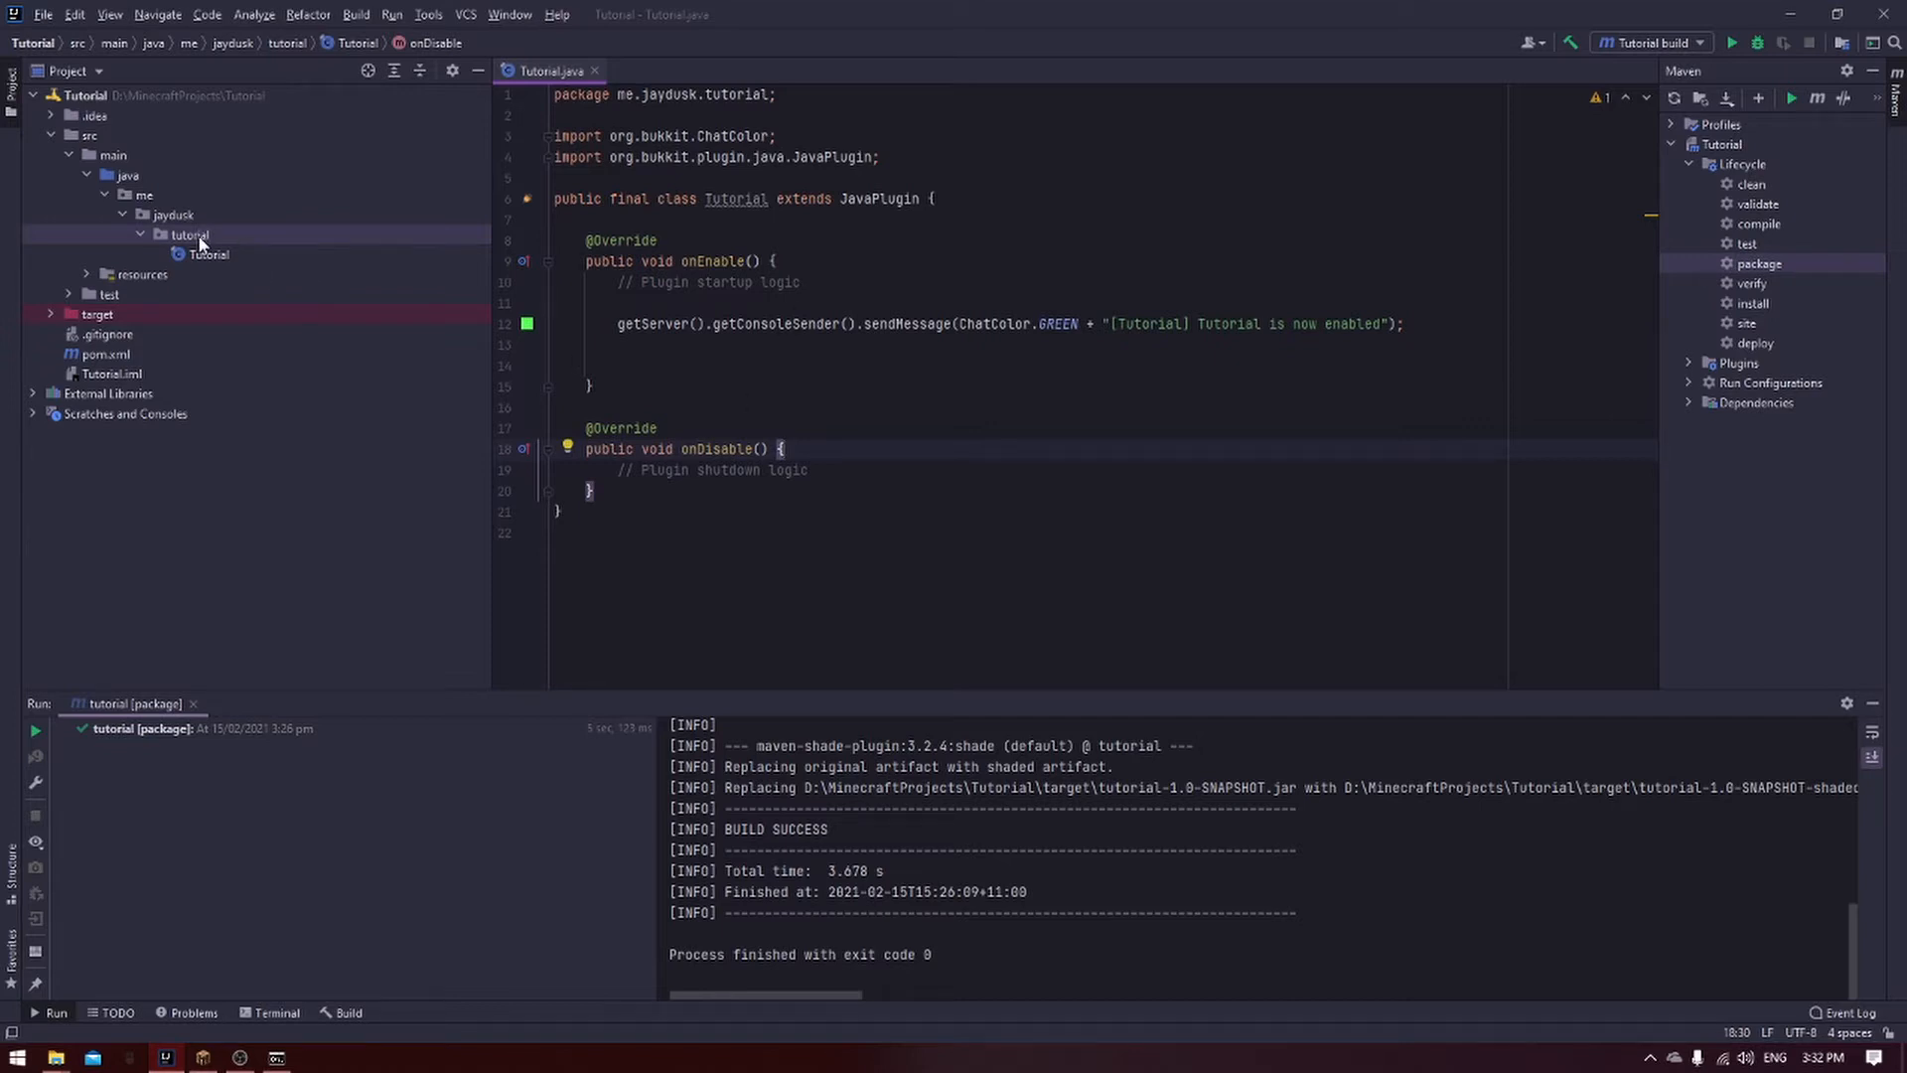
Start a new Java class in the tutorial package via New > Java Class
{"action": "left_click", "coordinate": [188, 234]}
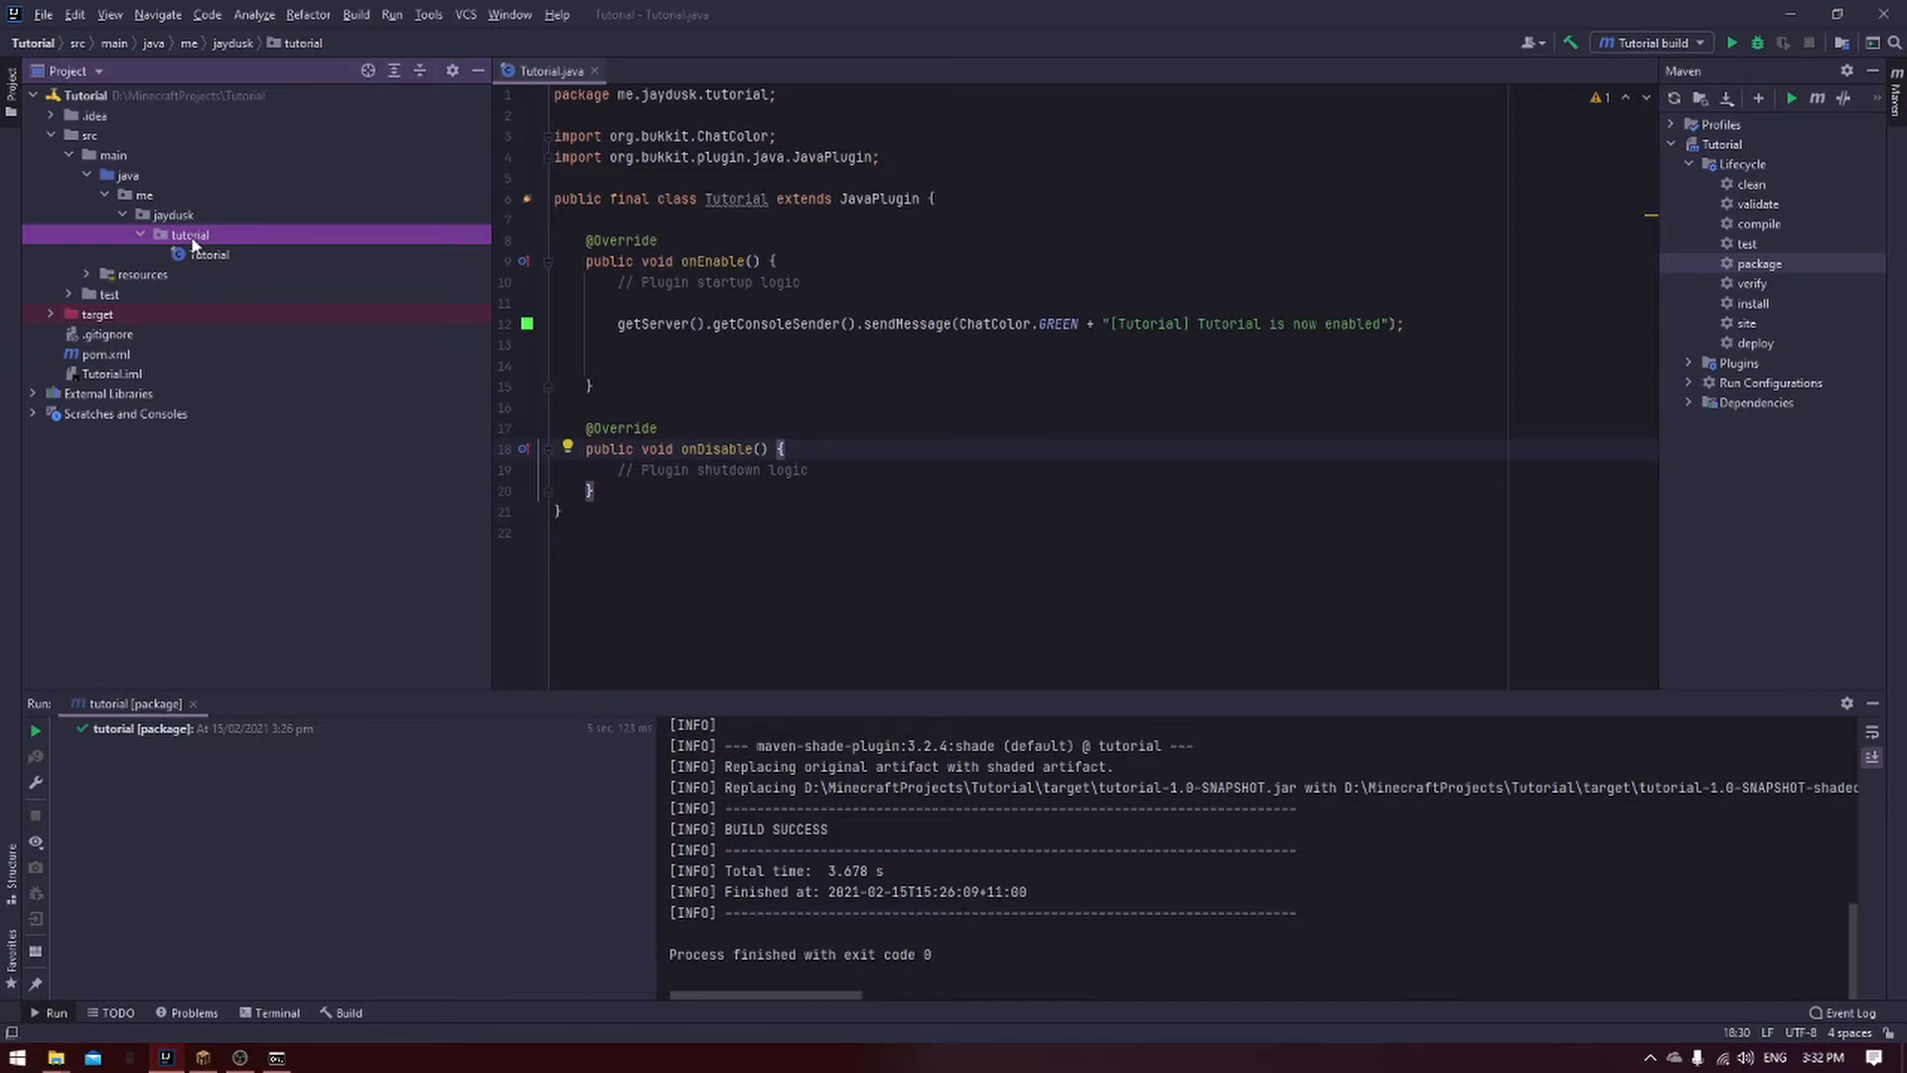
{"action": "right_click", "coordinate": [189, 235]}
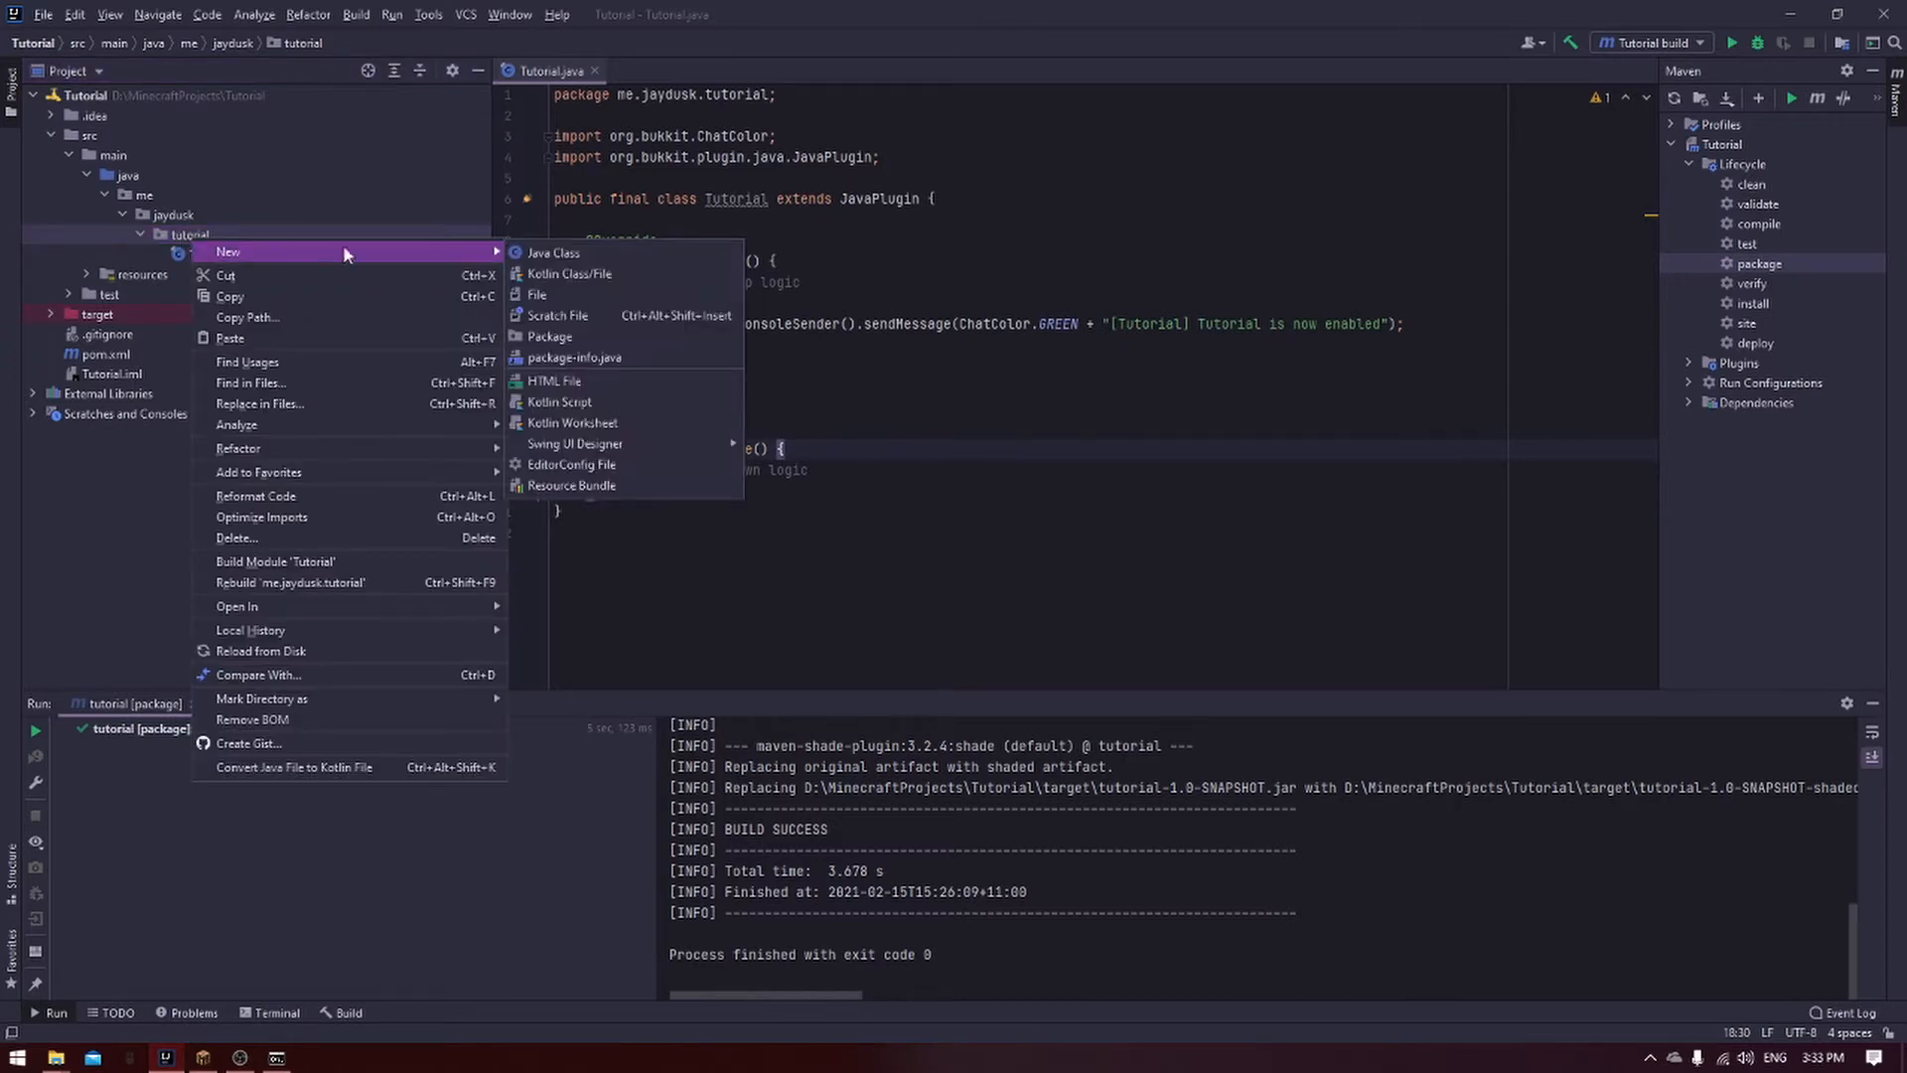
{"action": "left_click", "coordinate": [553, 253]}
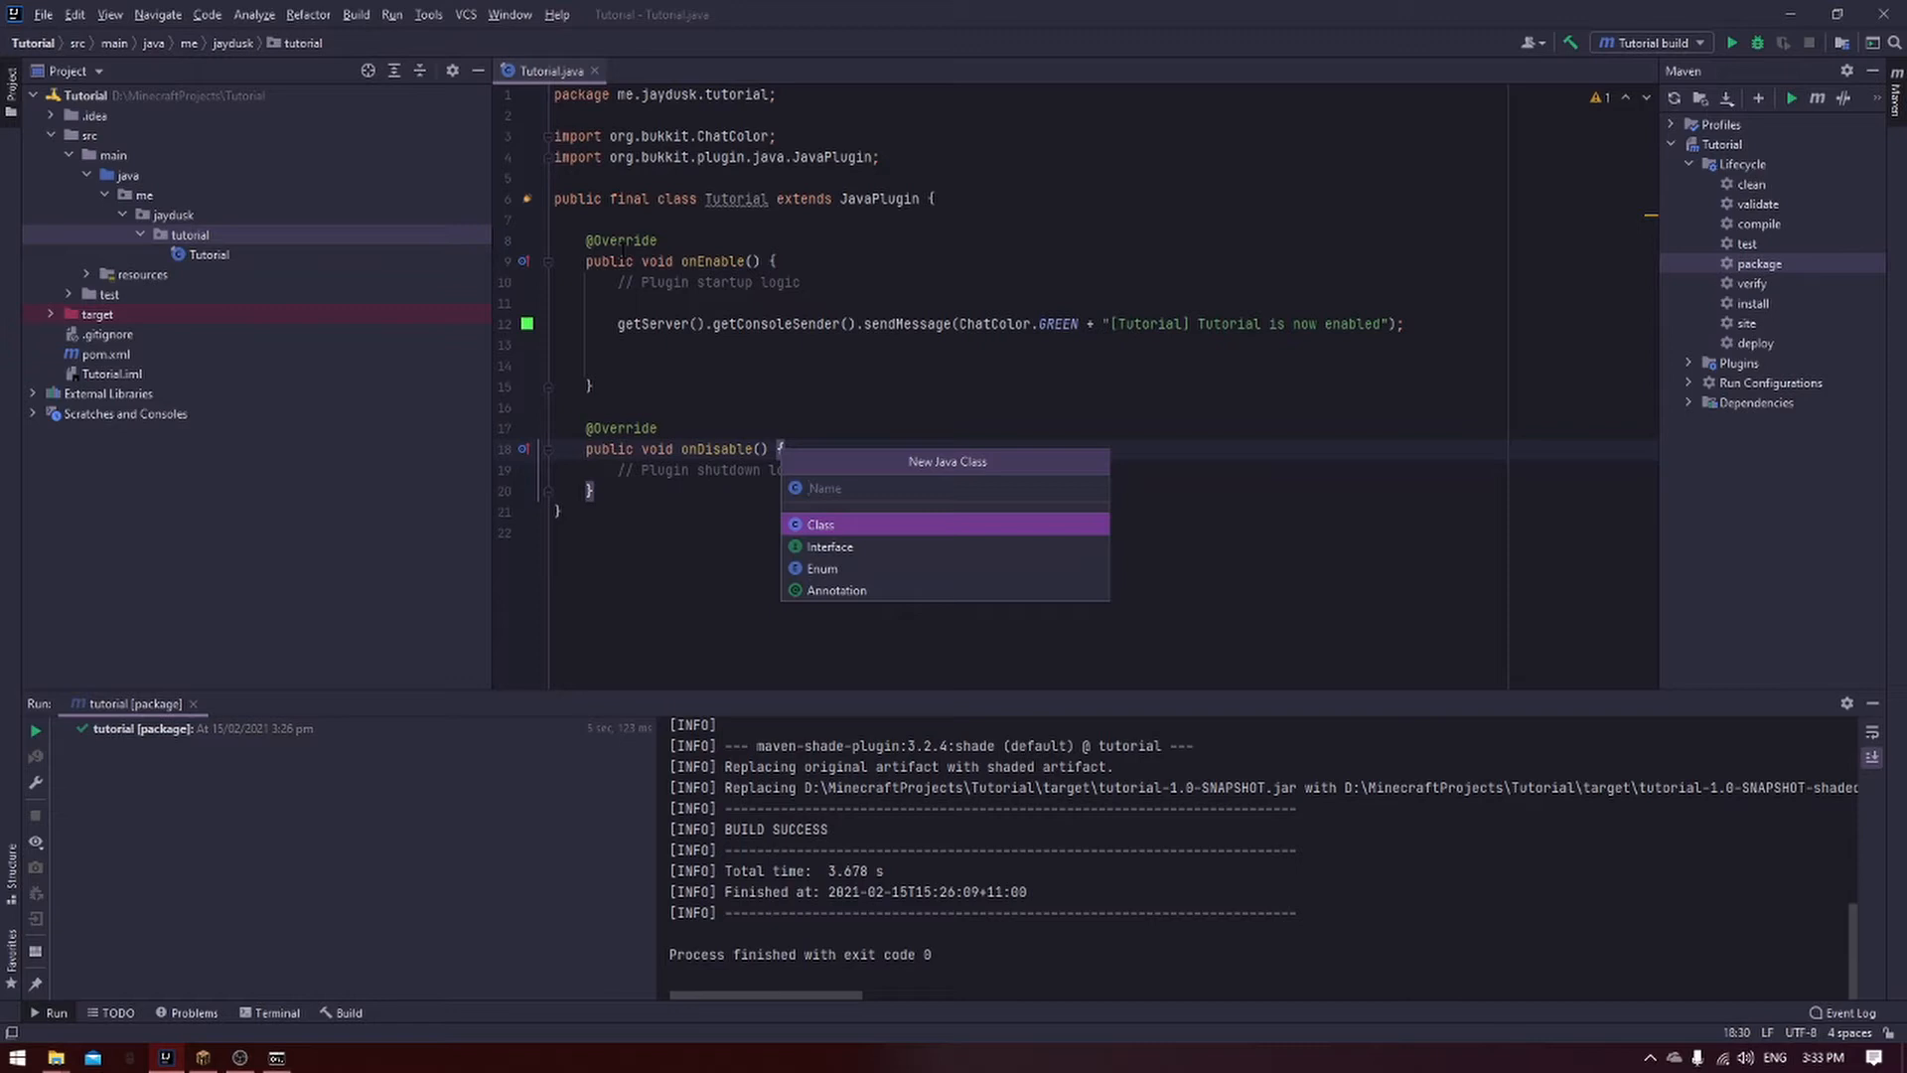
Name the class joinEvent and declare that it implements Listener
{"action": "type", "text": "joinEvent"}
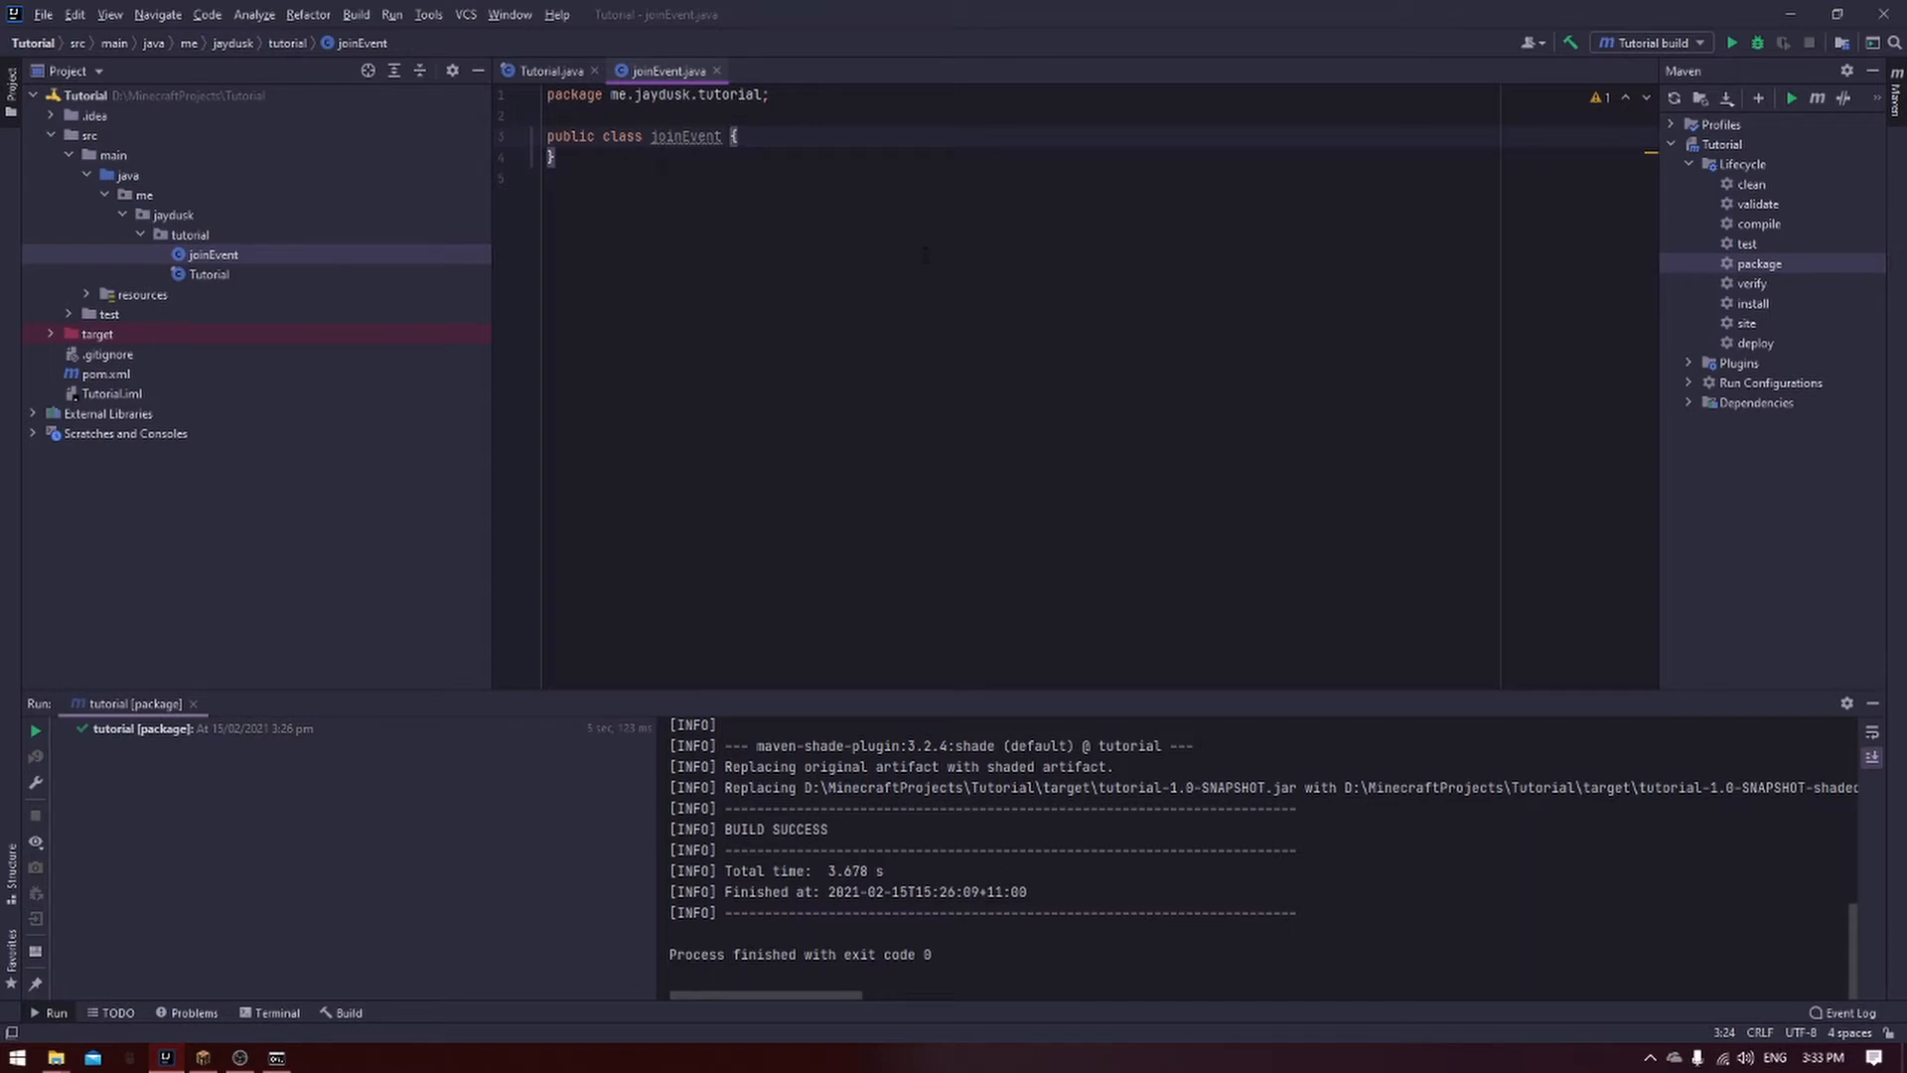
{"action": "type", "text": "implements Listener"}
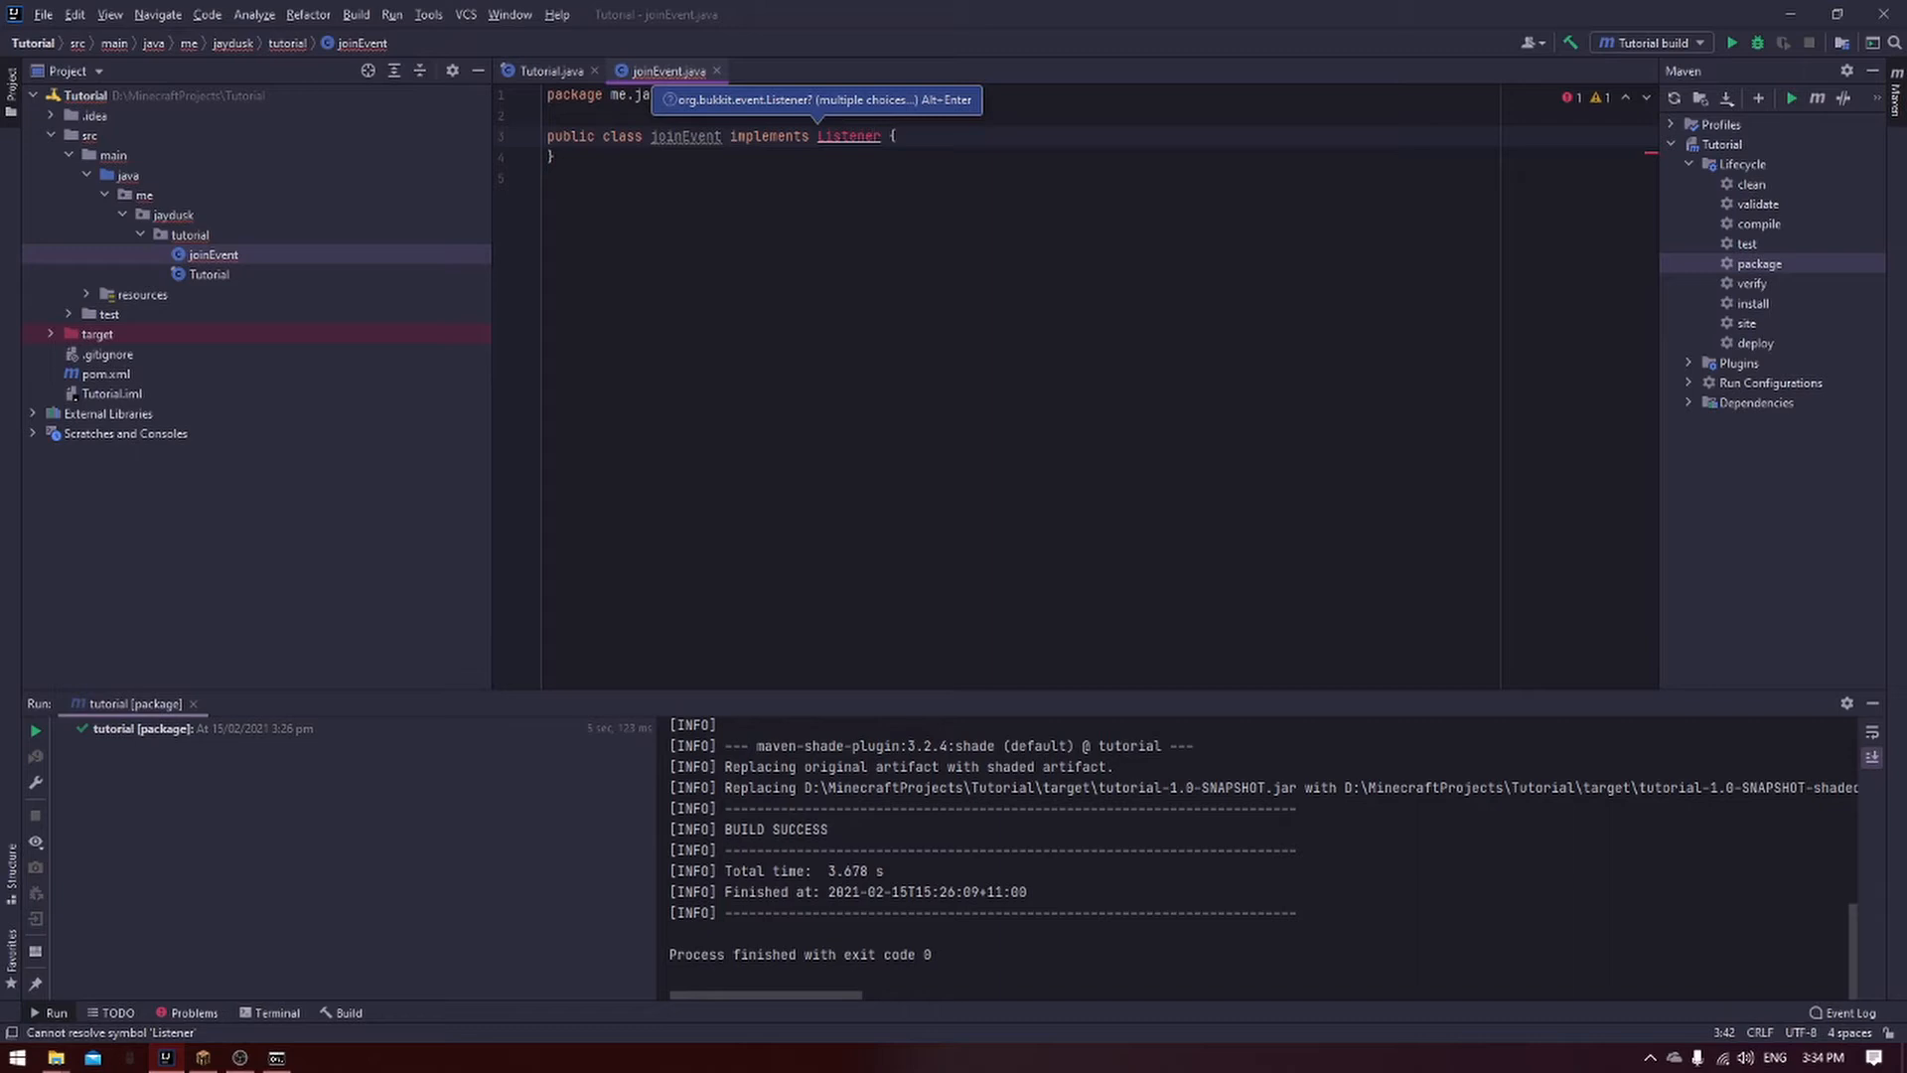
{"action": "mouse_move", "coordinate": [923, 262]}
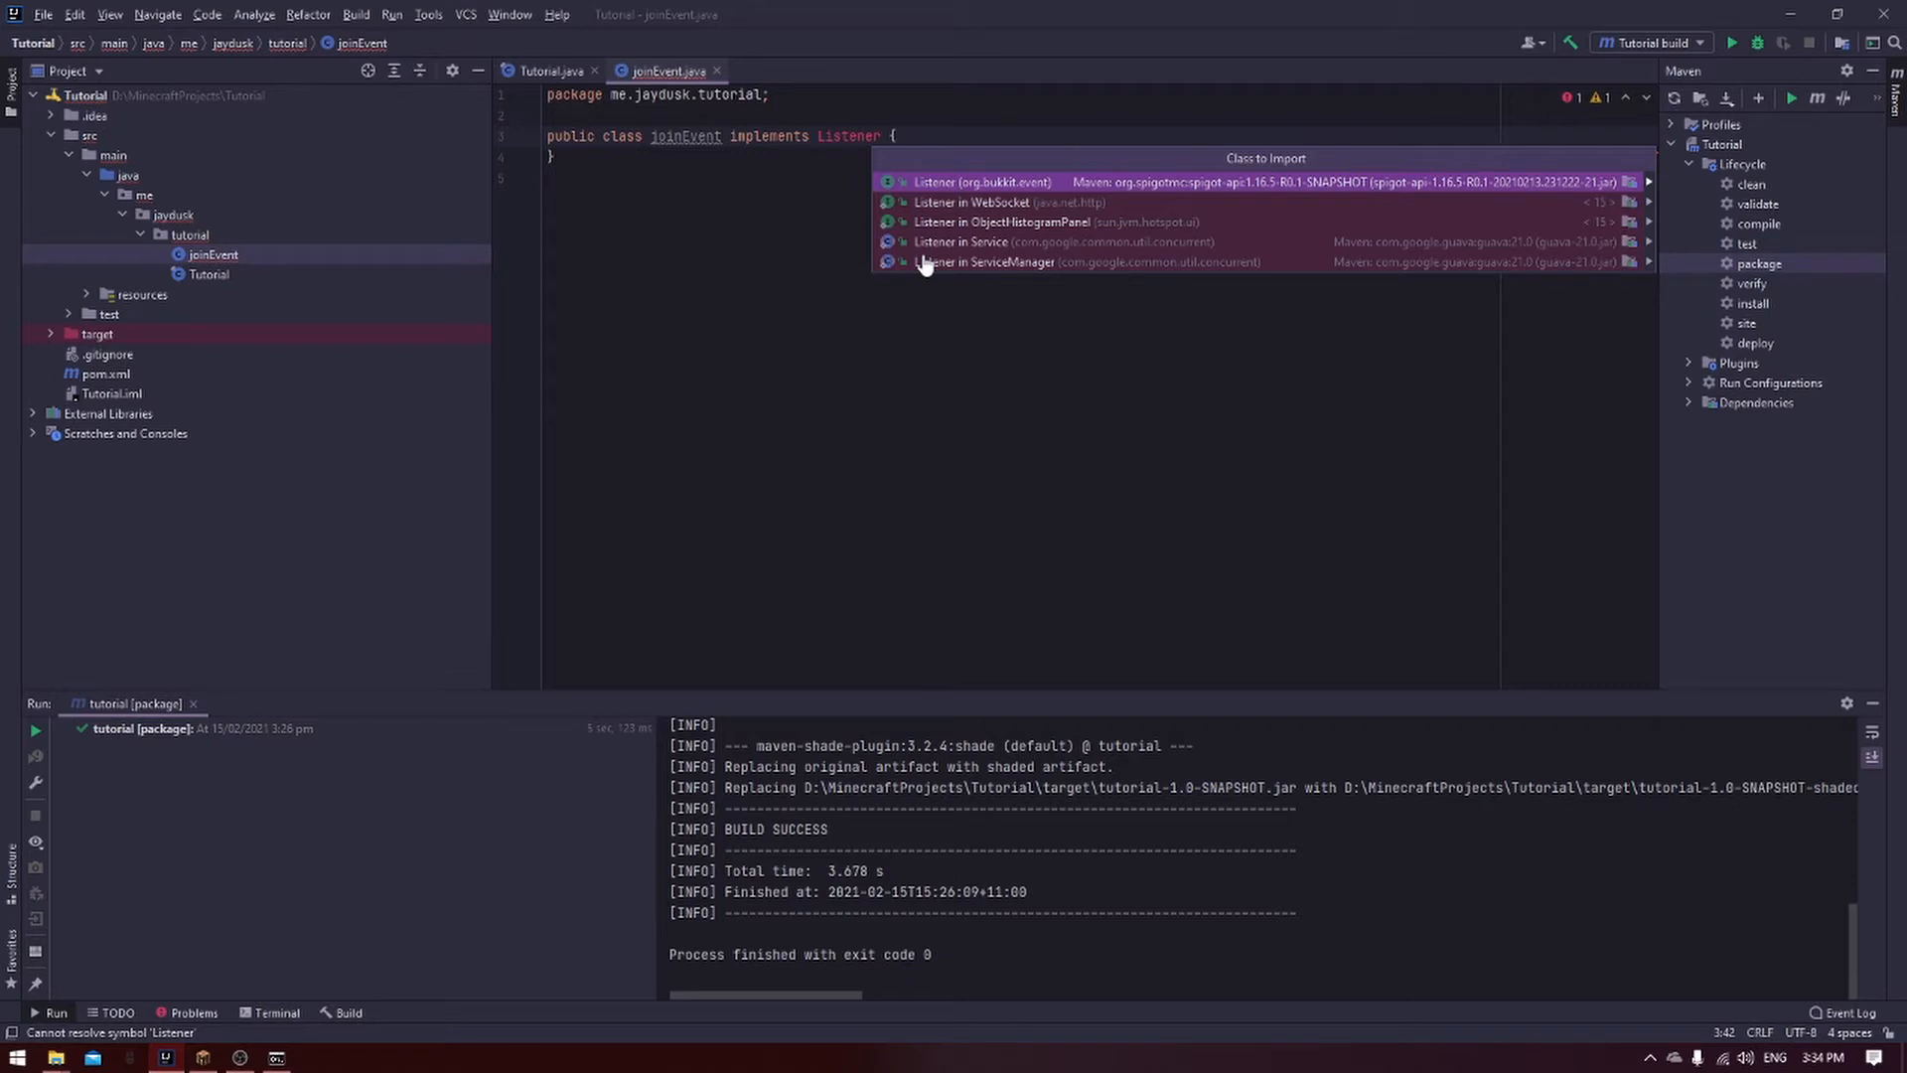
{"action": "left_click", "coordinate": [982, 181]}
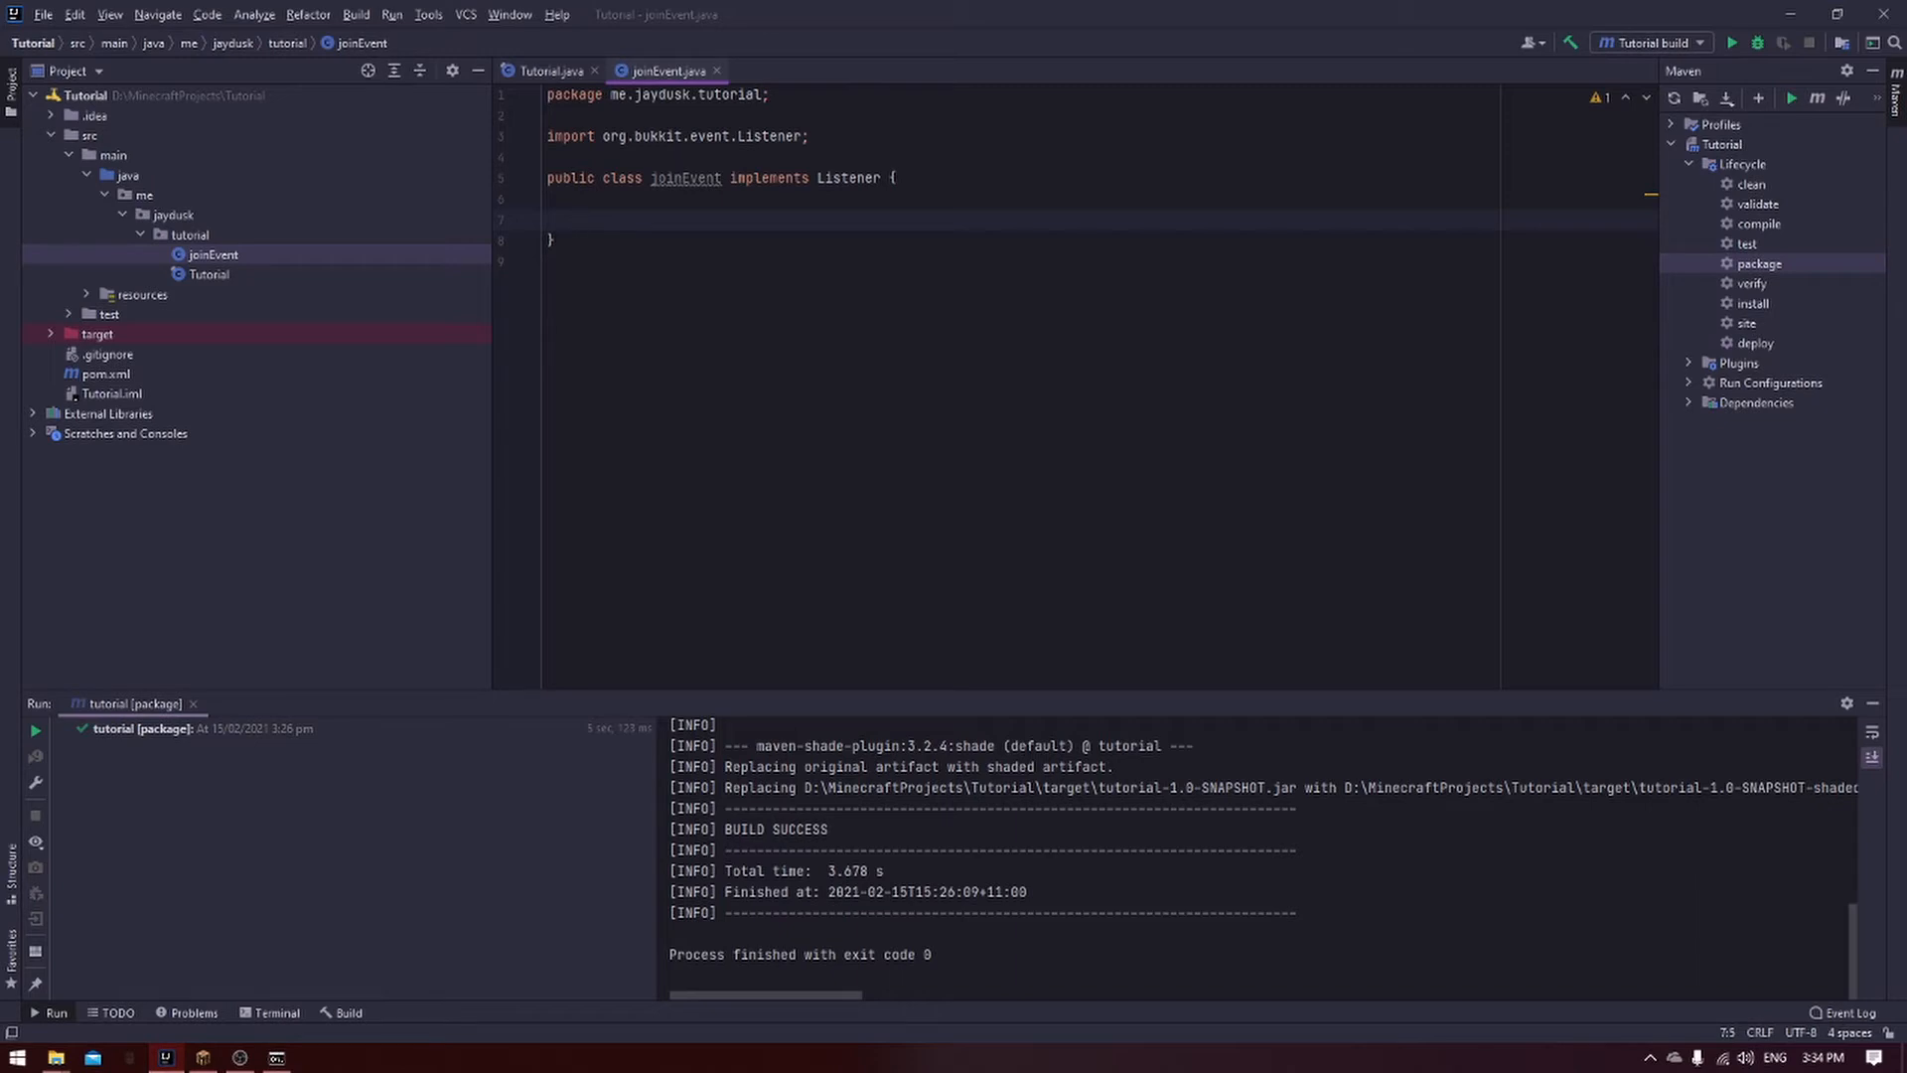
{"action": "type", "text": "@EventHandler"}
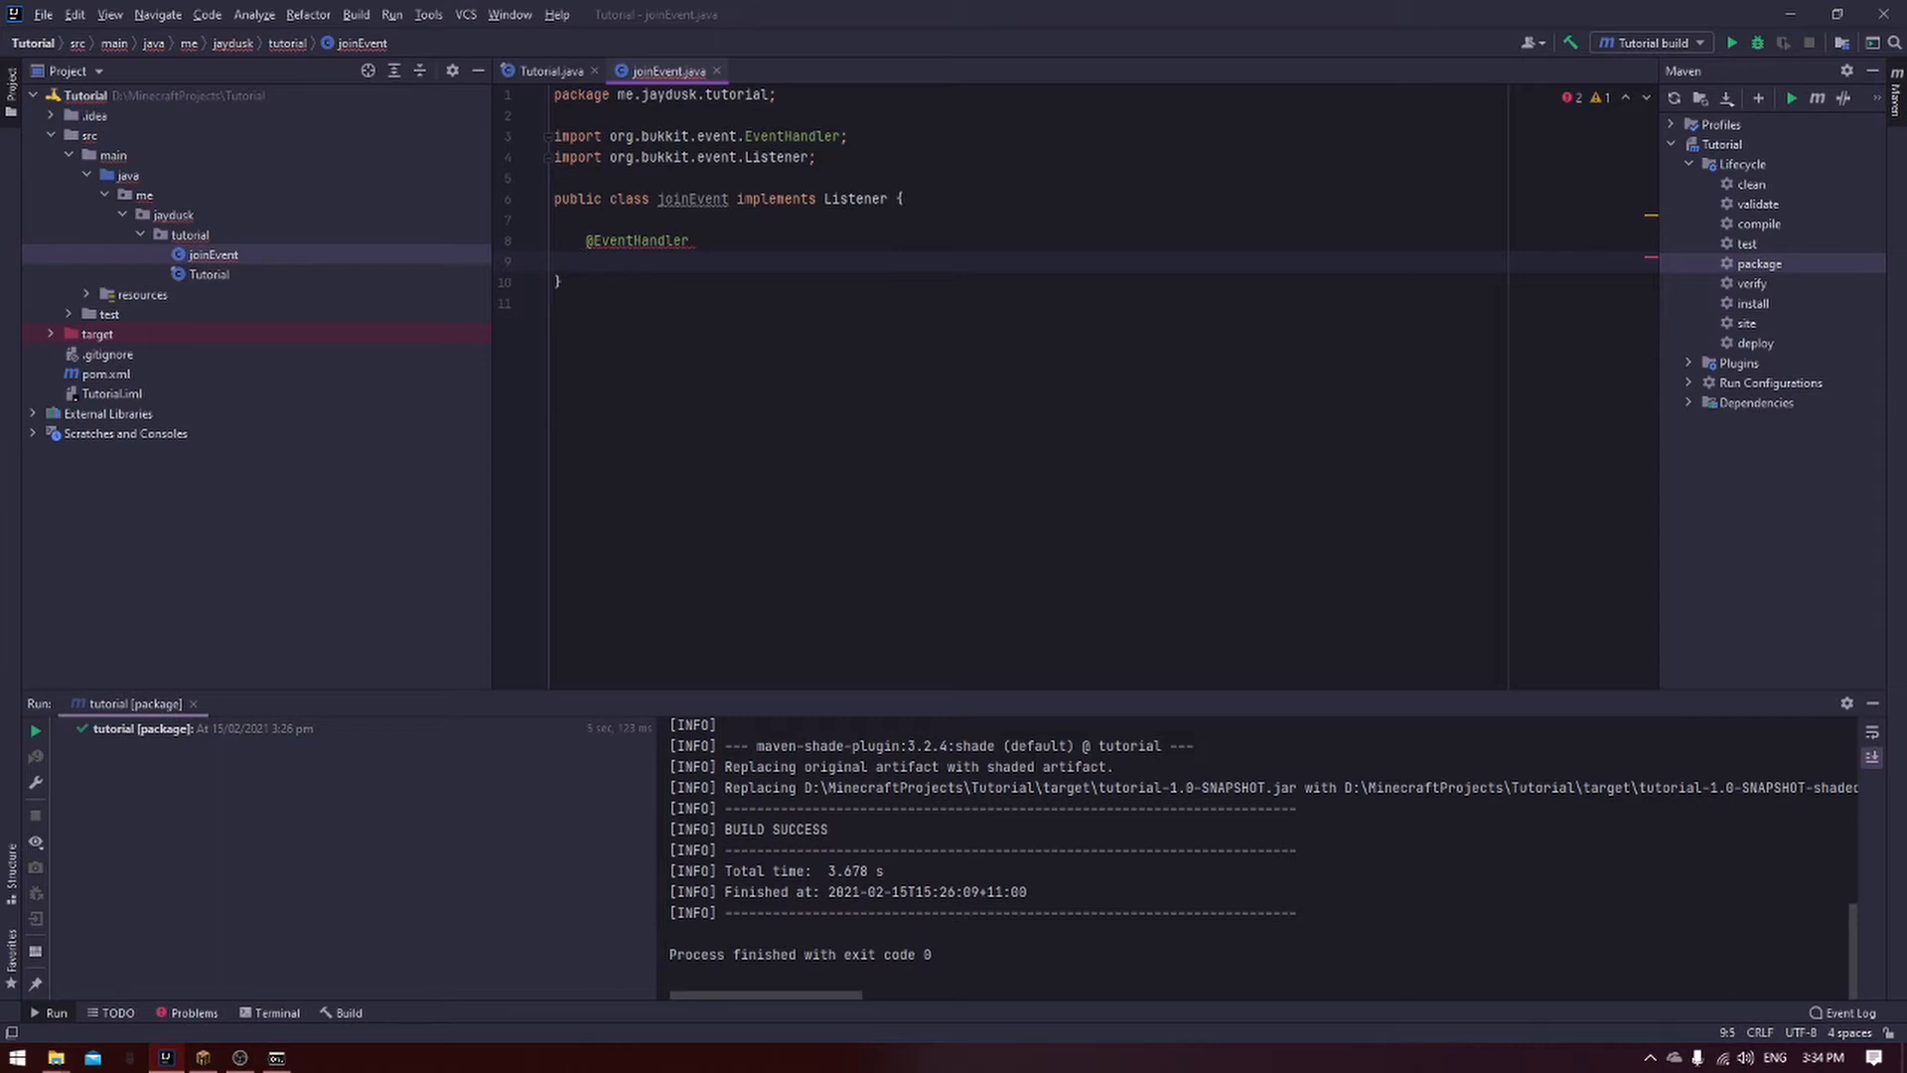
Write an empty public void onPlayerJoin(PlayerJoinEvent event) method, importing PlayerJoinEvent
{"action": "type", "text": "public"}
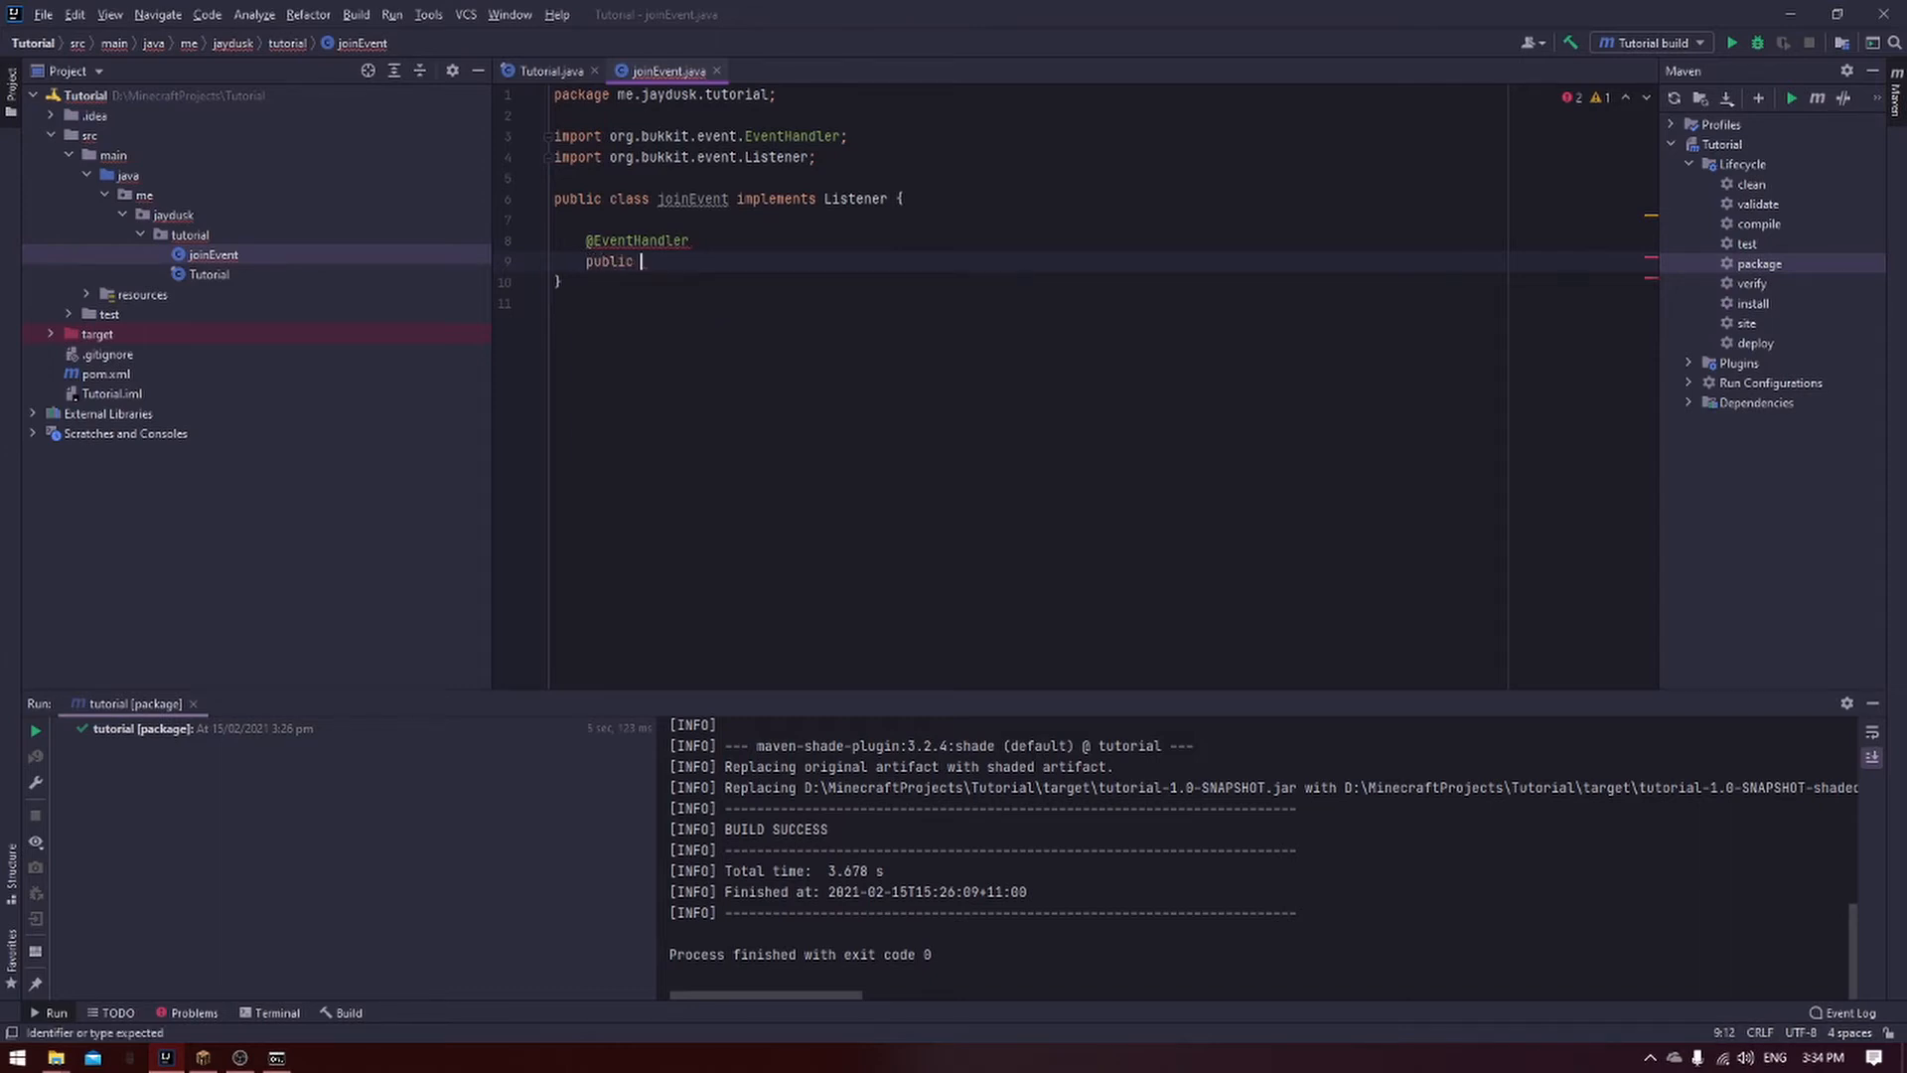
{"action": "type", "text": "void"}
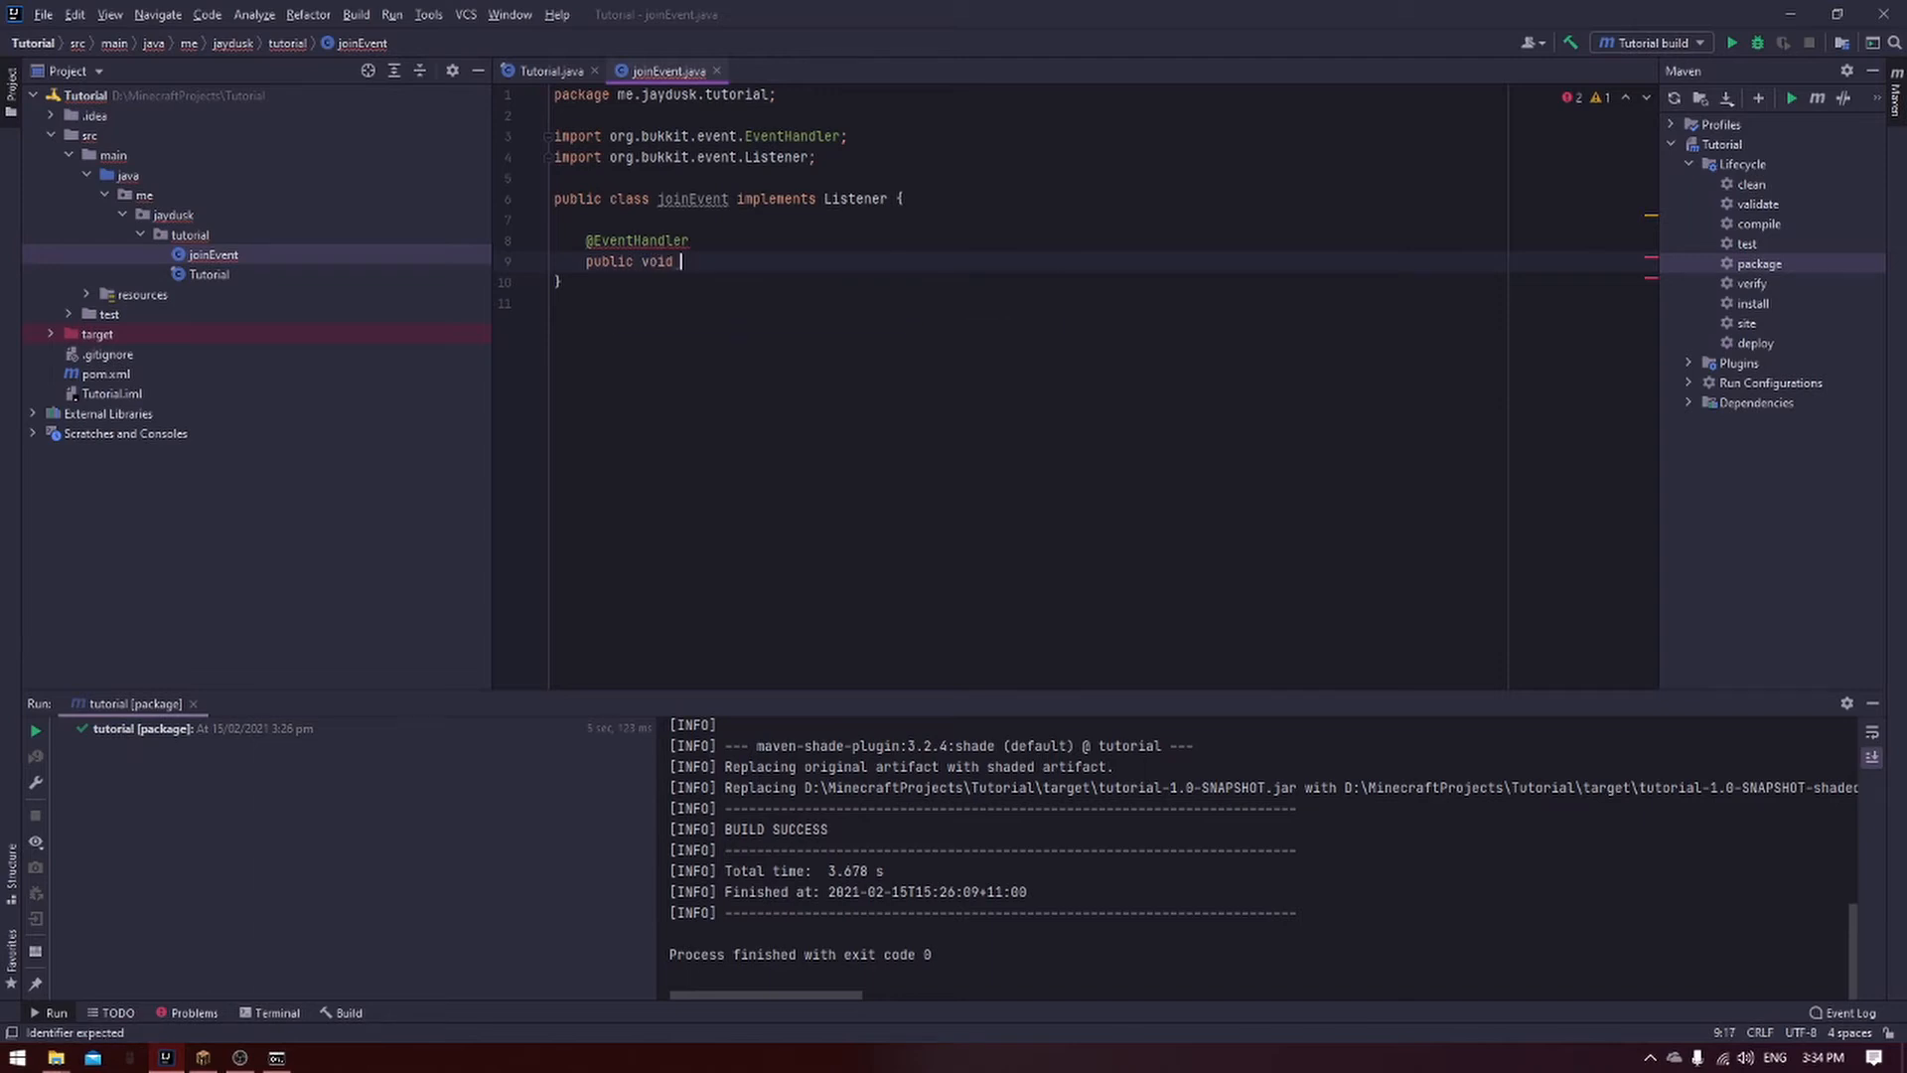
{"action": "type", "text": "onPl"}
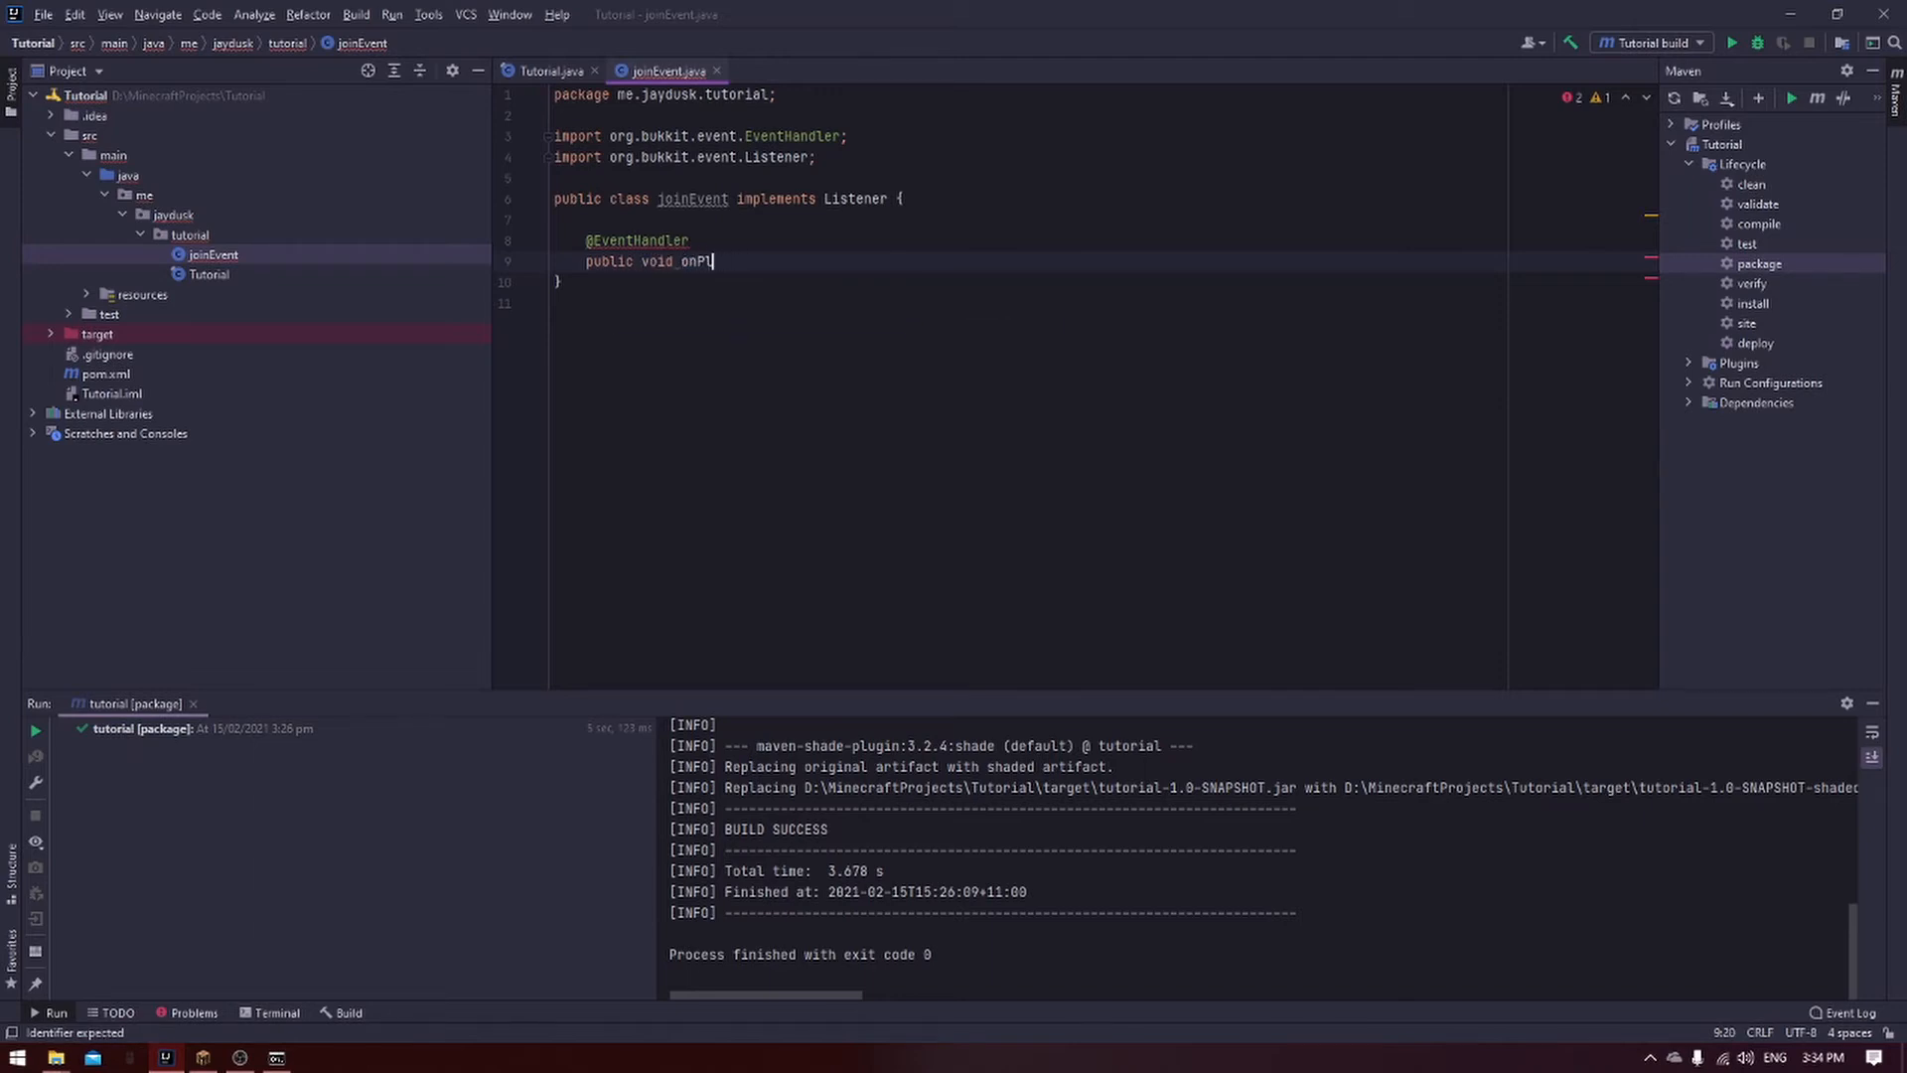
{"action": "type", "text": "ayerJoin("}
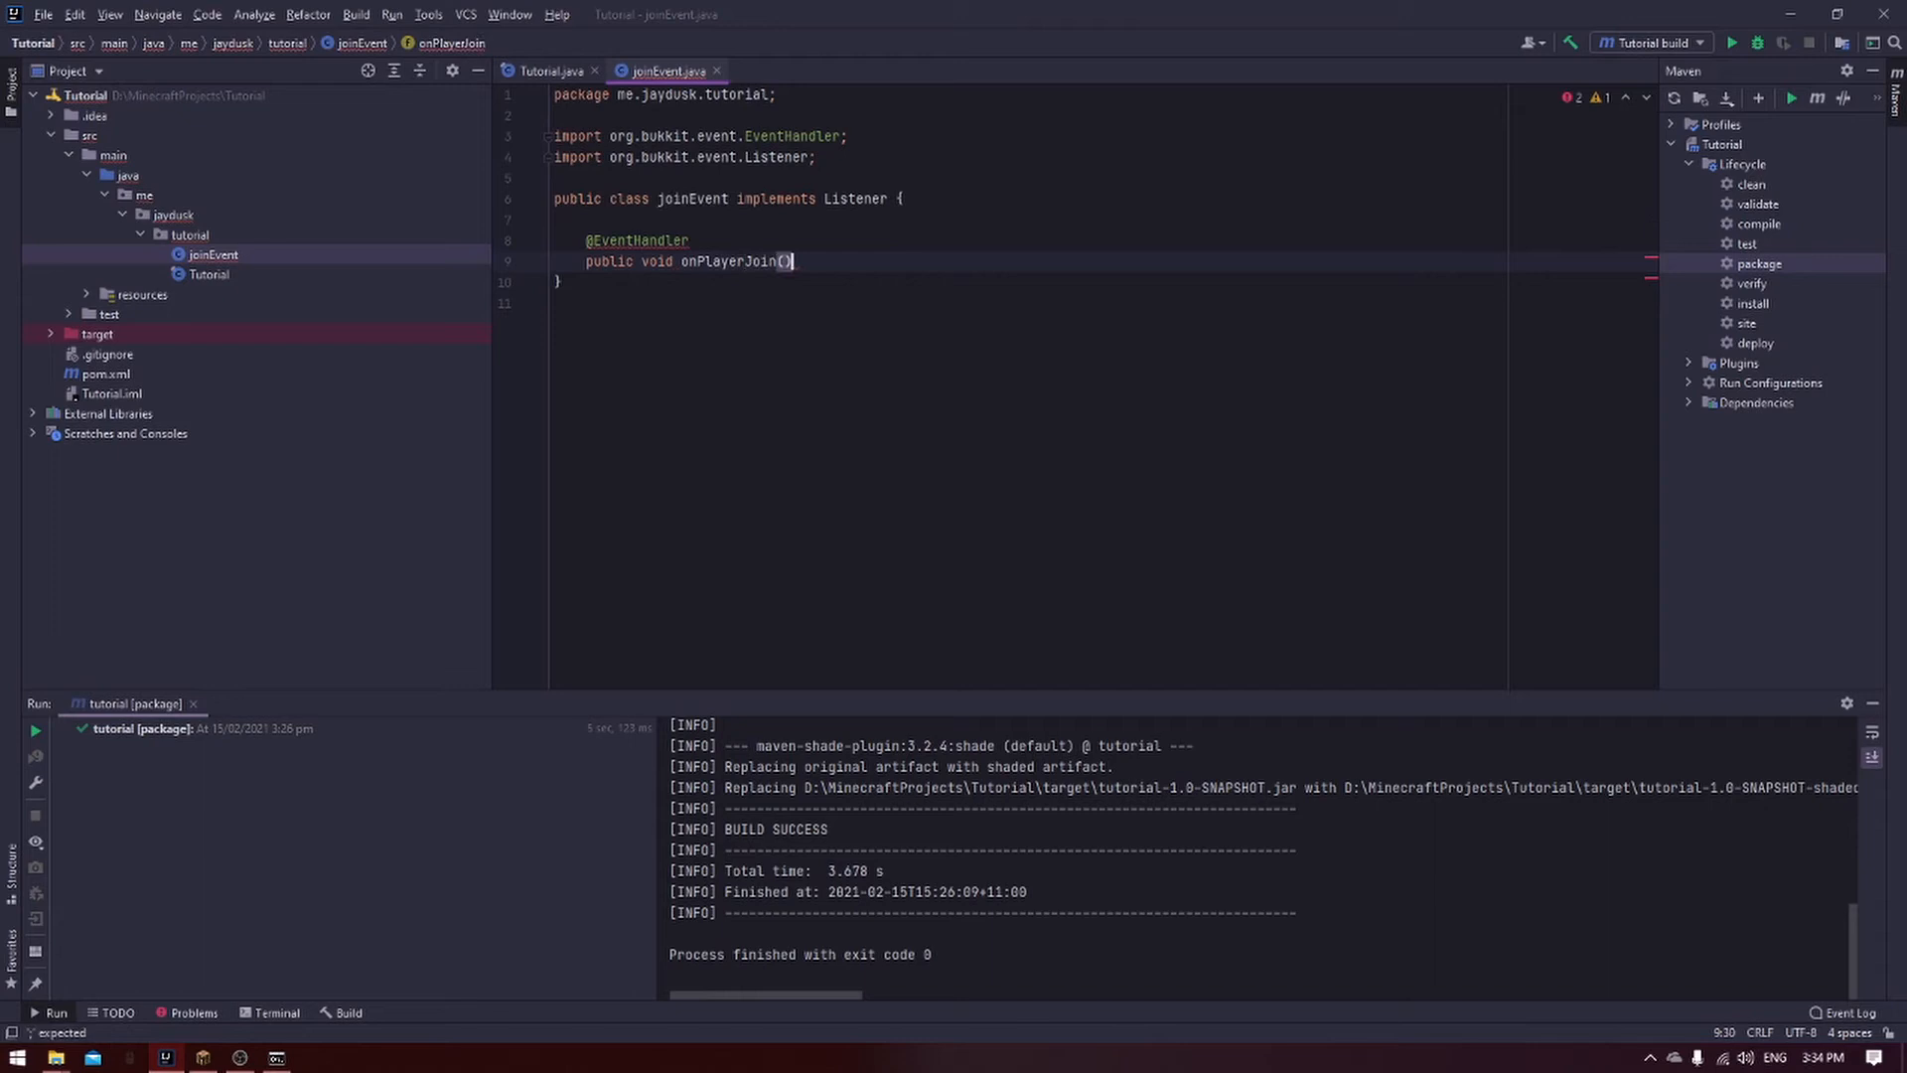
{"action": "type", "text": "{"}
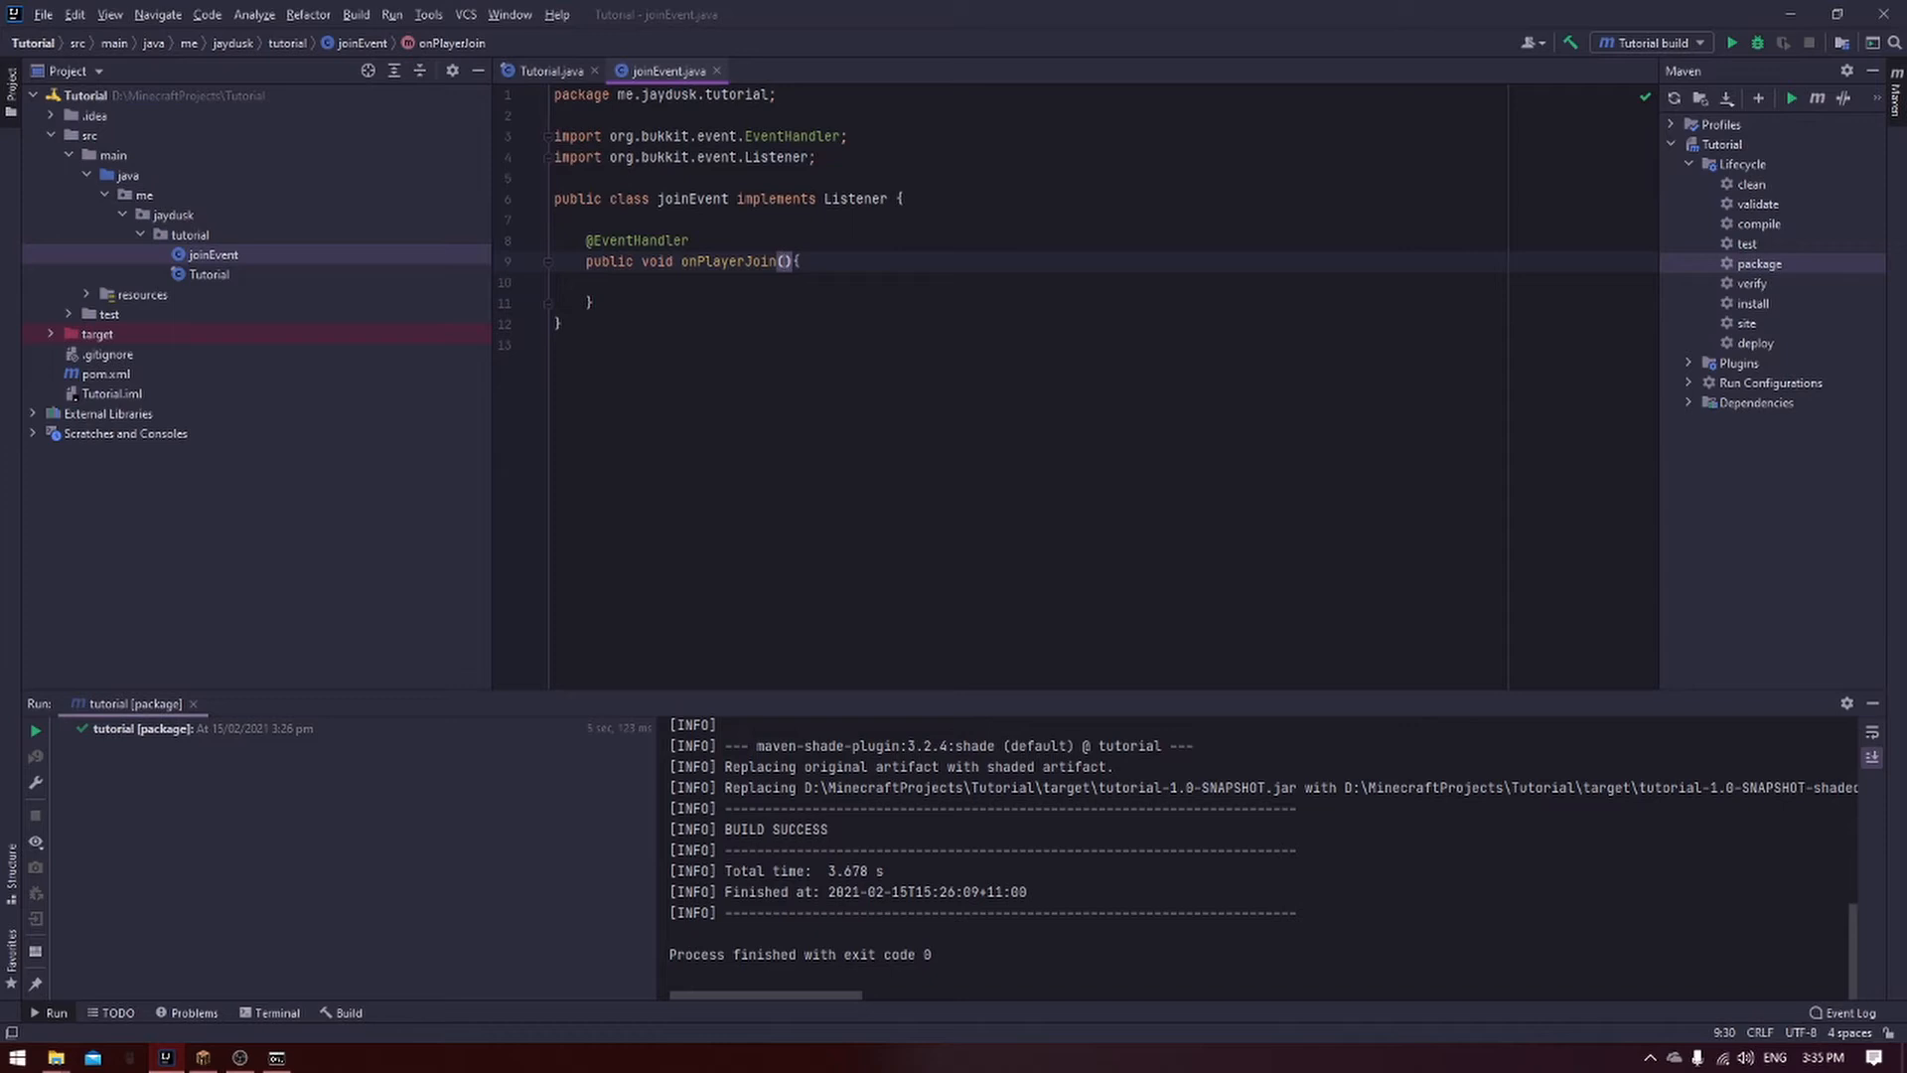
{"action": "type", "text": "E"}
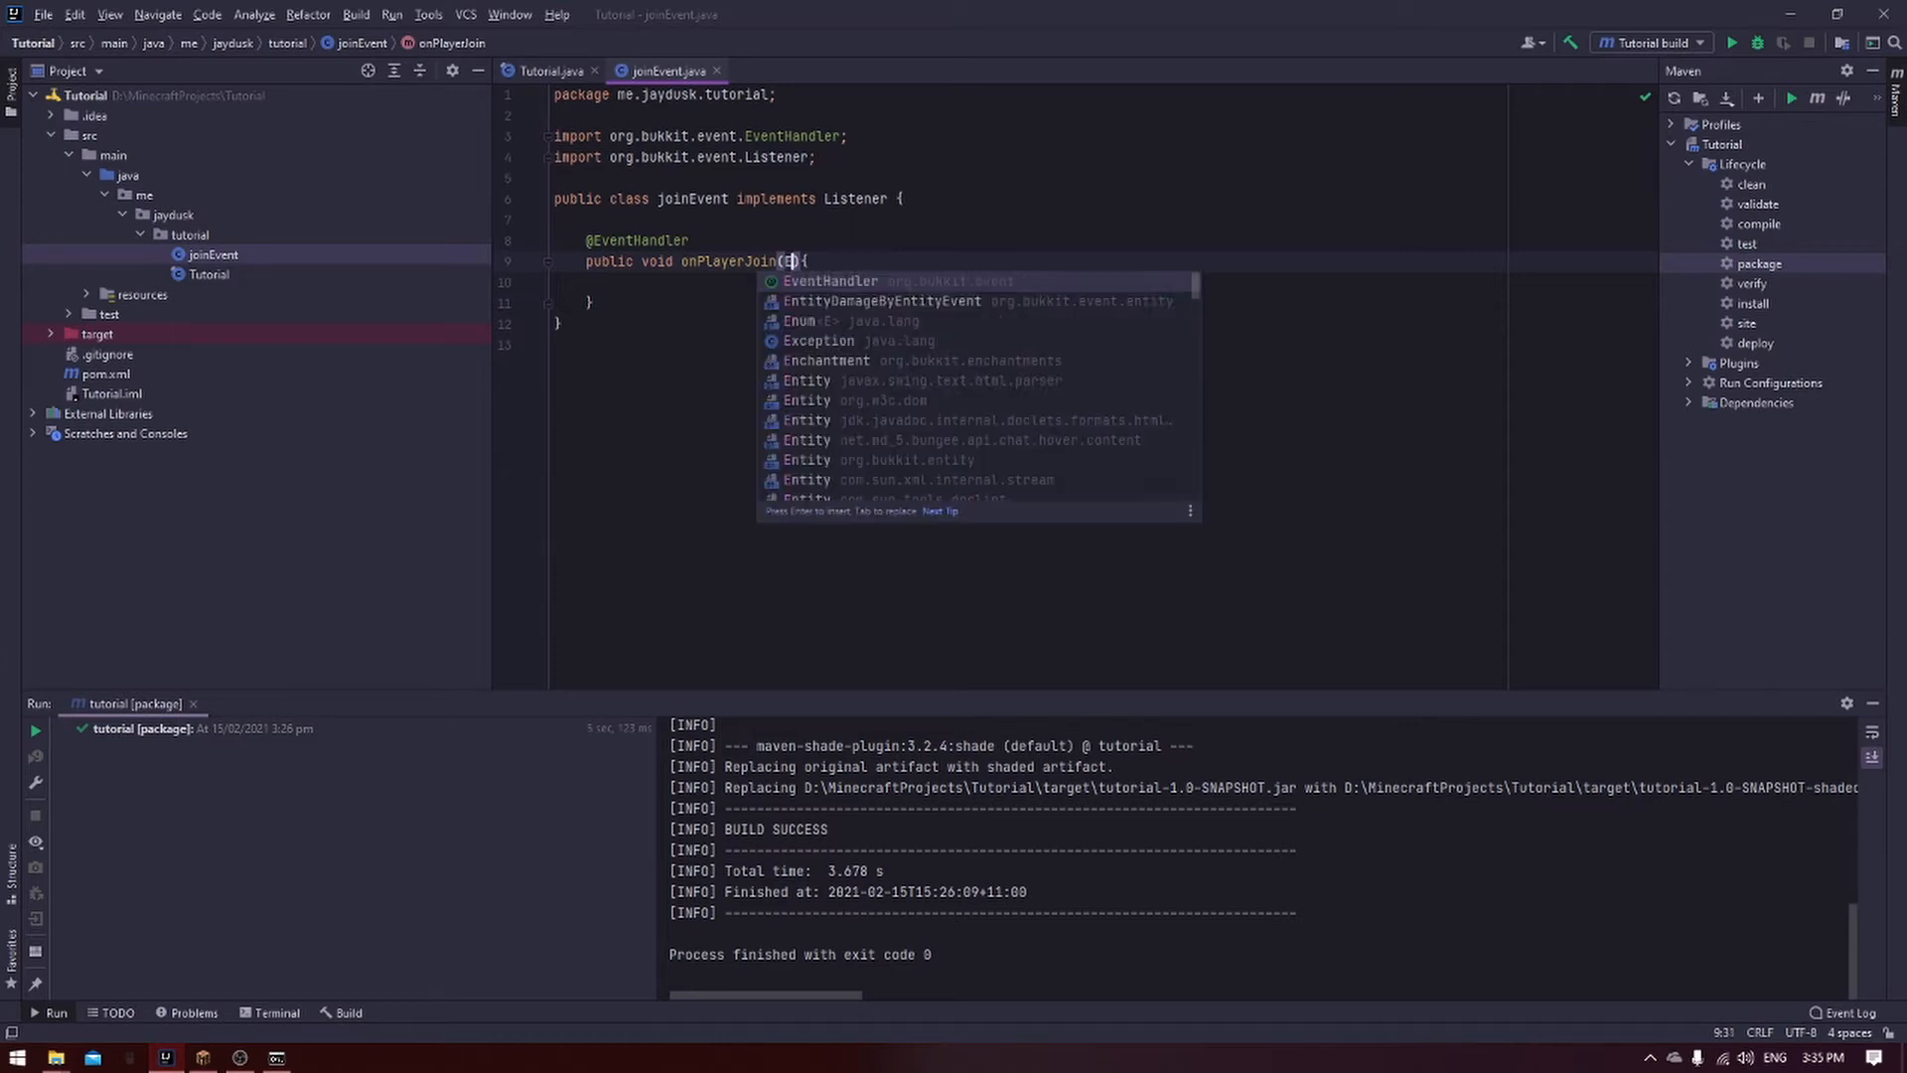
{"action": "type", "text": "nt"}
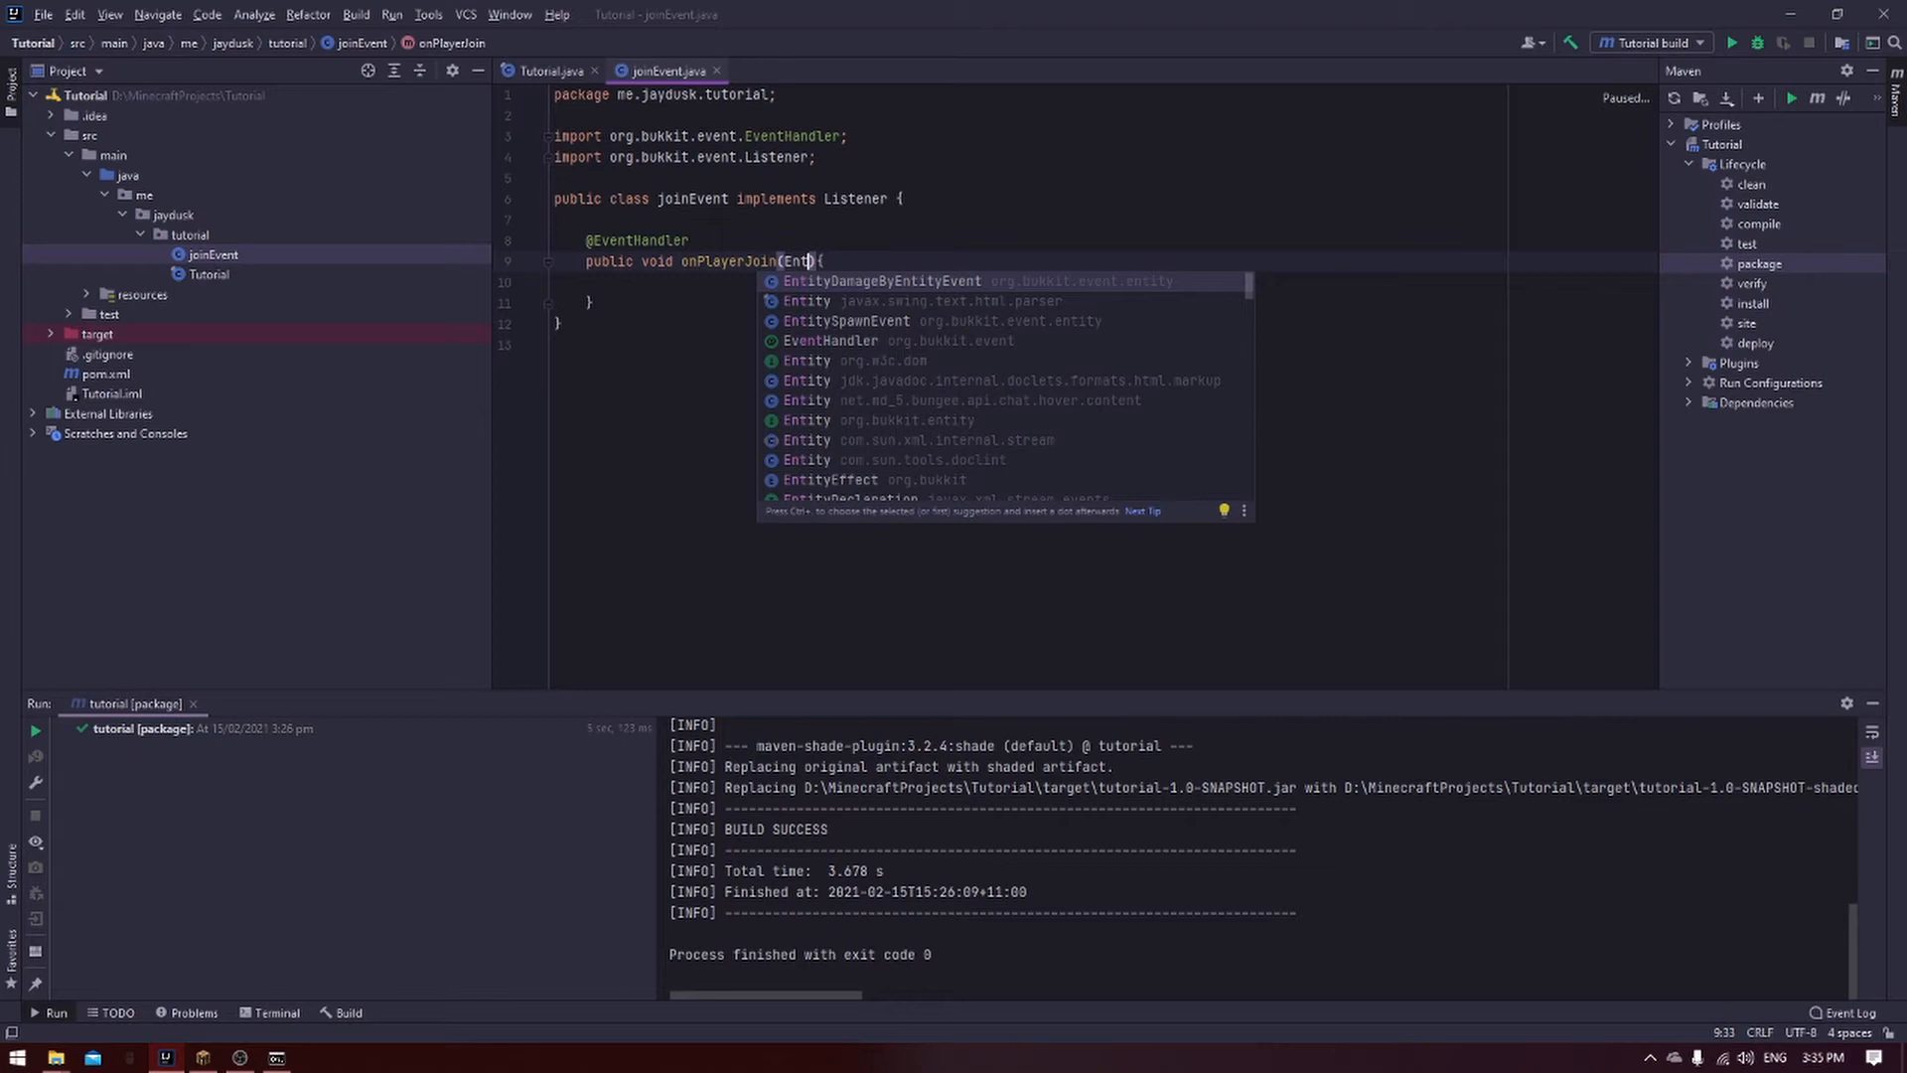
{"action": "type", "text": "PlayerJoinEvent"}
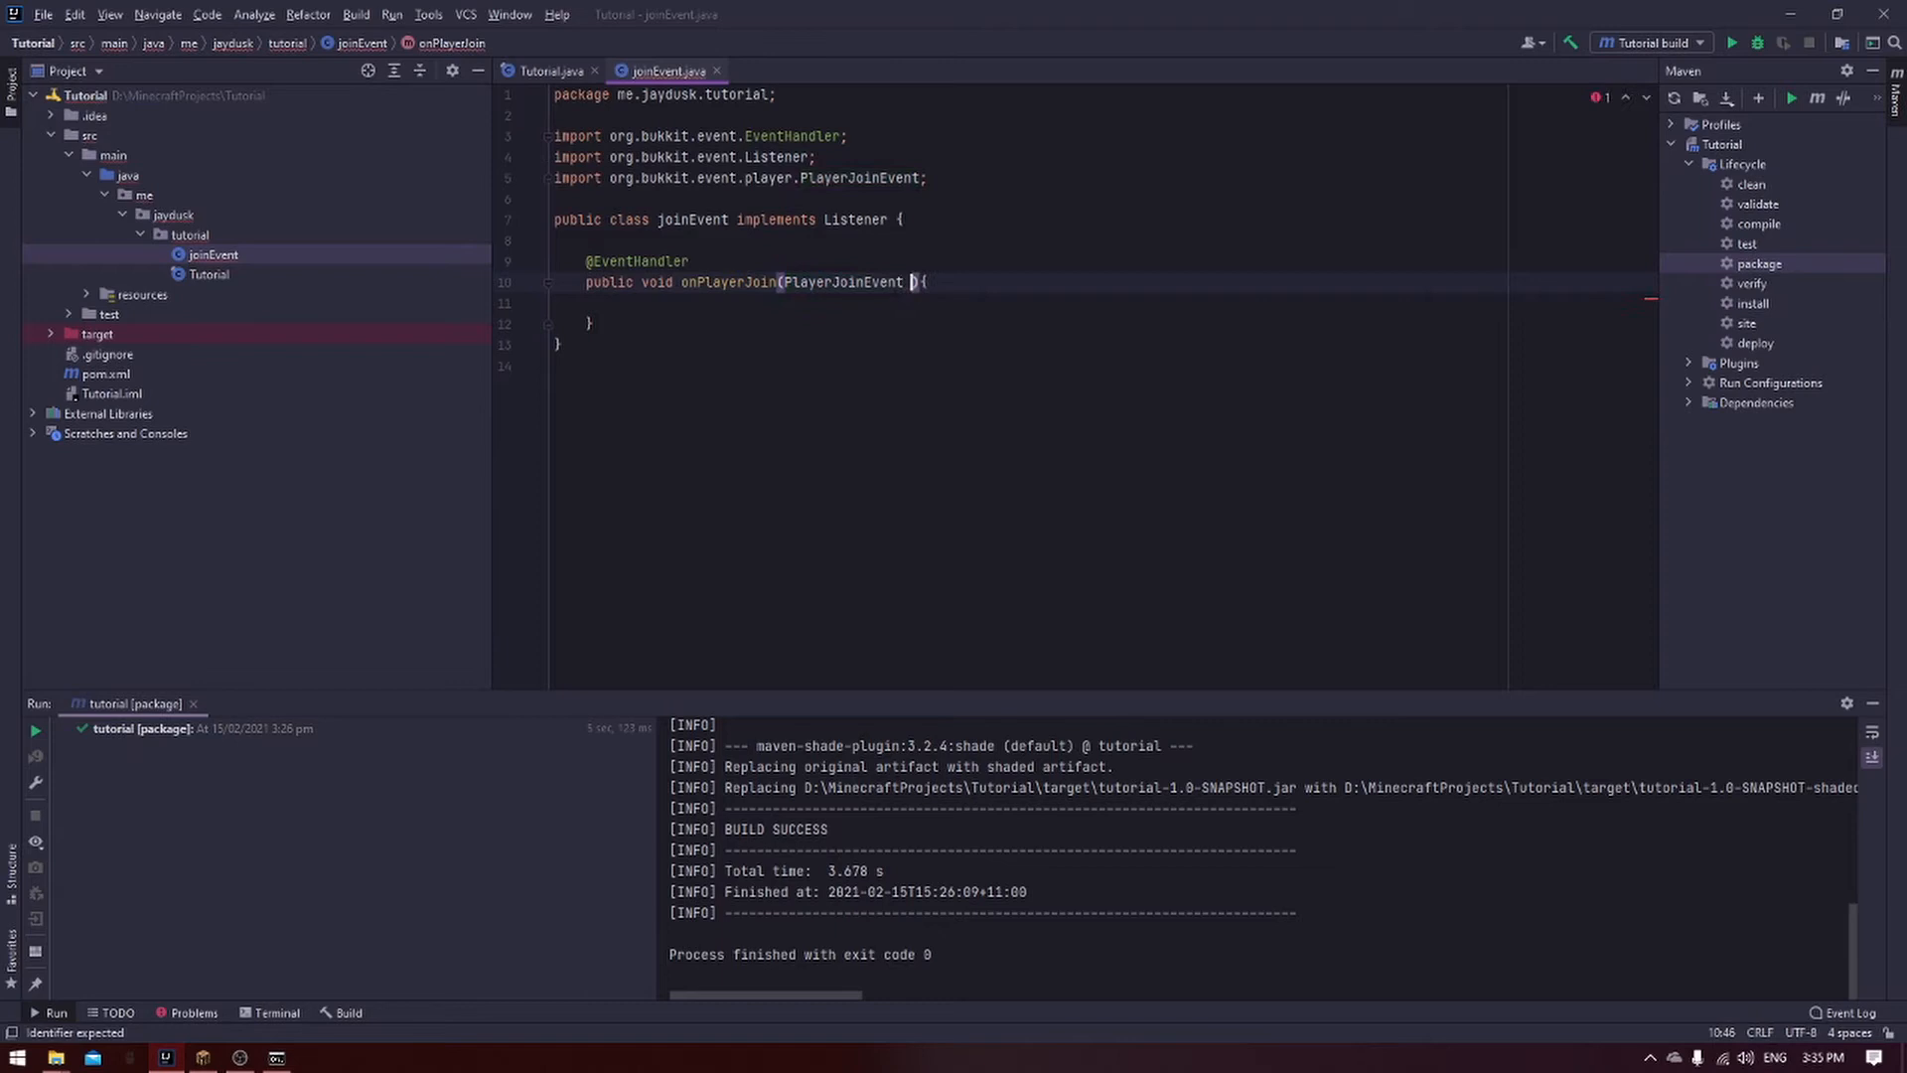
{"action": "type", "text": "event"}
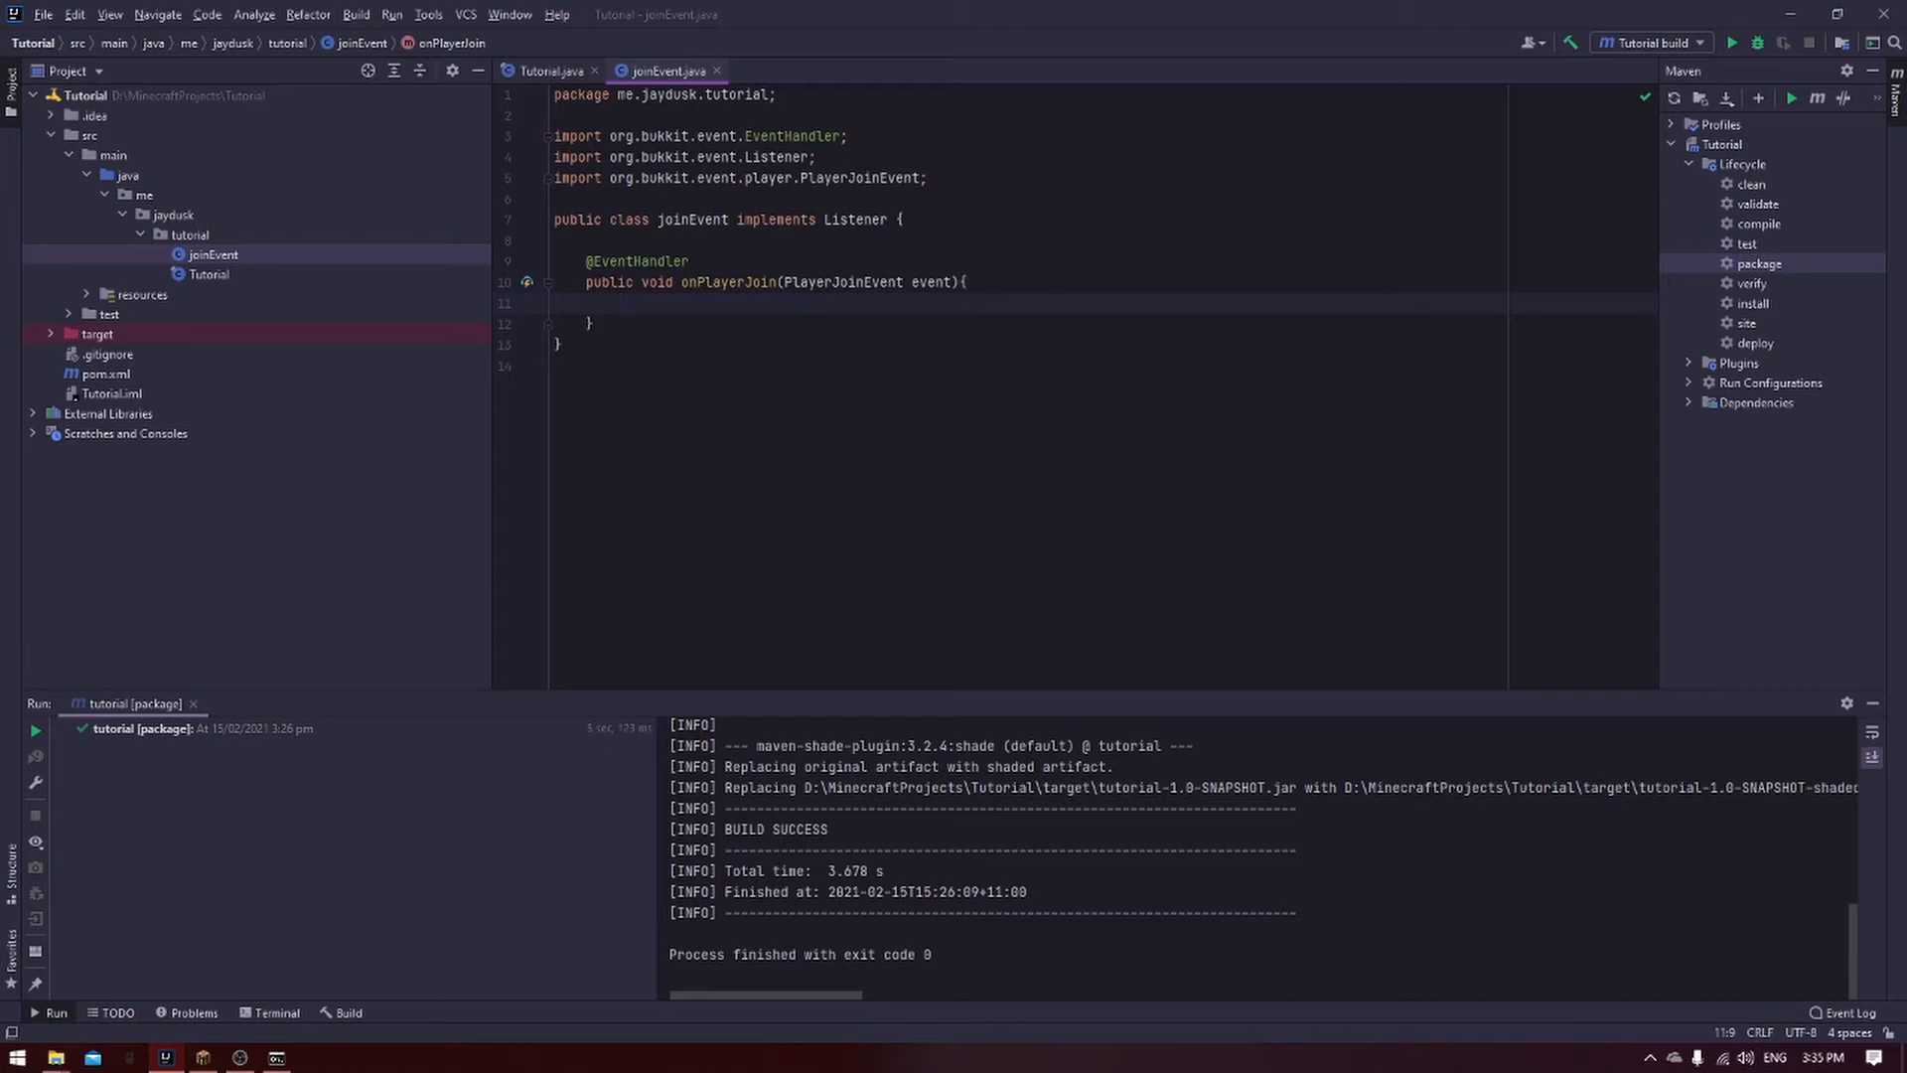
Call event.setJoinMessage with "Welcome to the server" plus the player's name
{"action": "type", "text": "event.setJoinMessage();"}
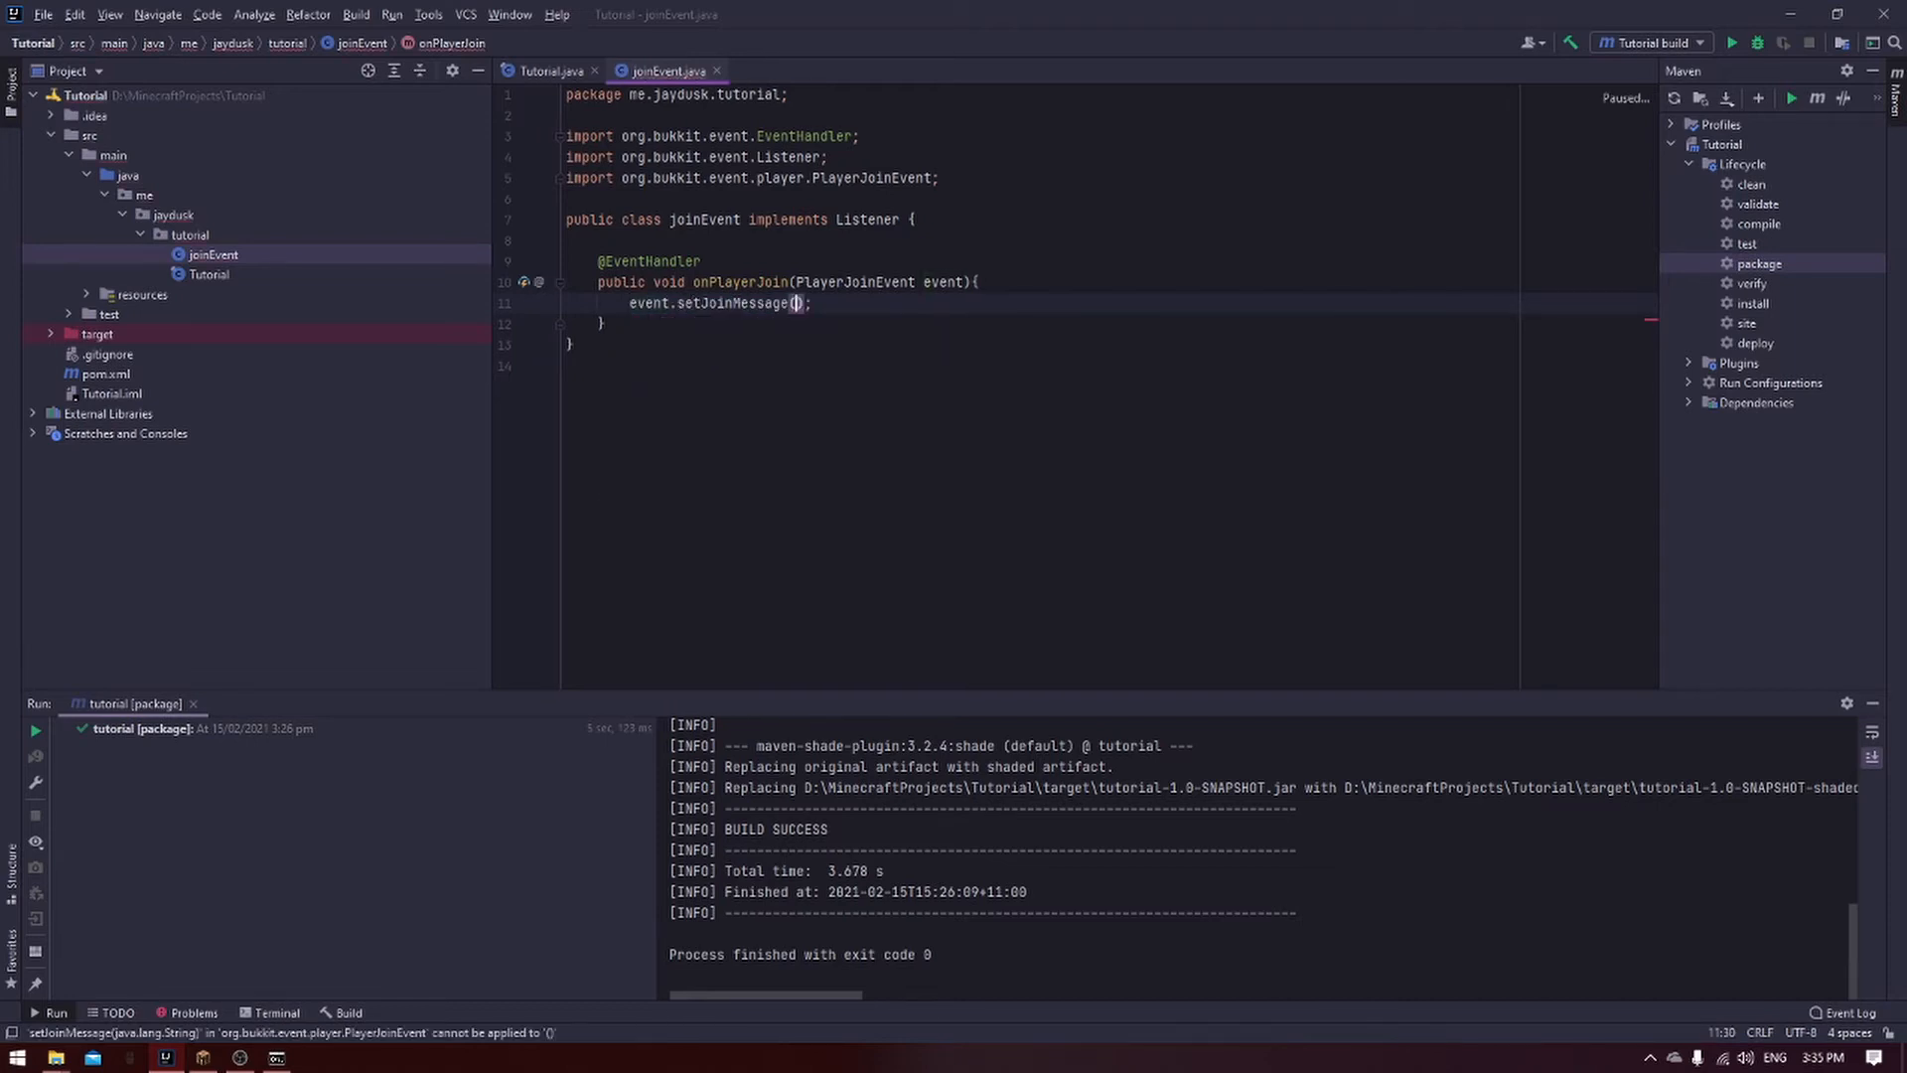
{"action": "type", "text": "\"Welcome to the server Player"}
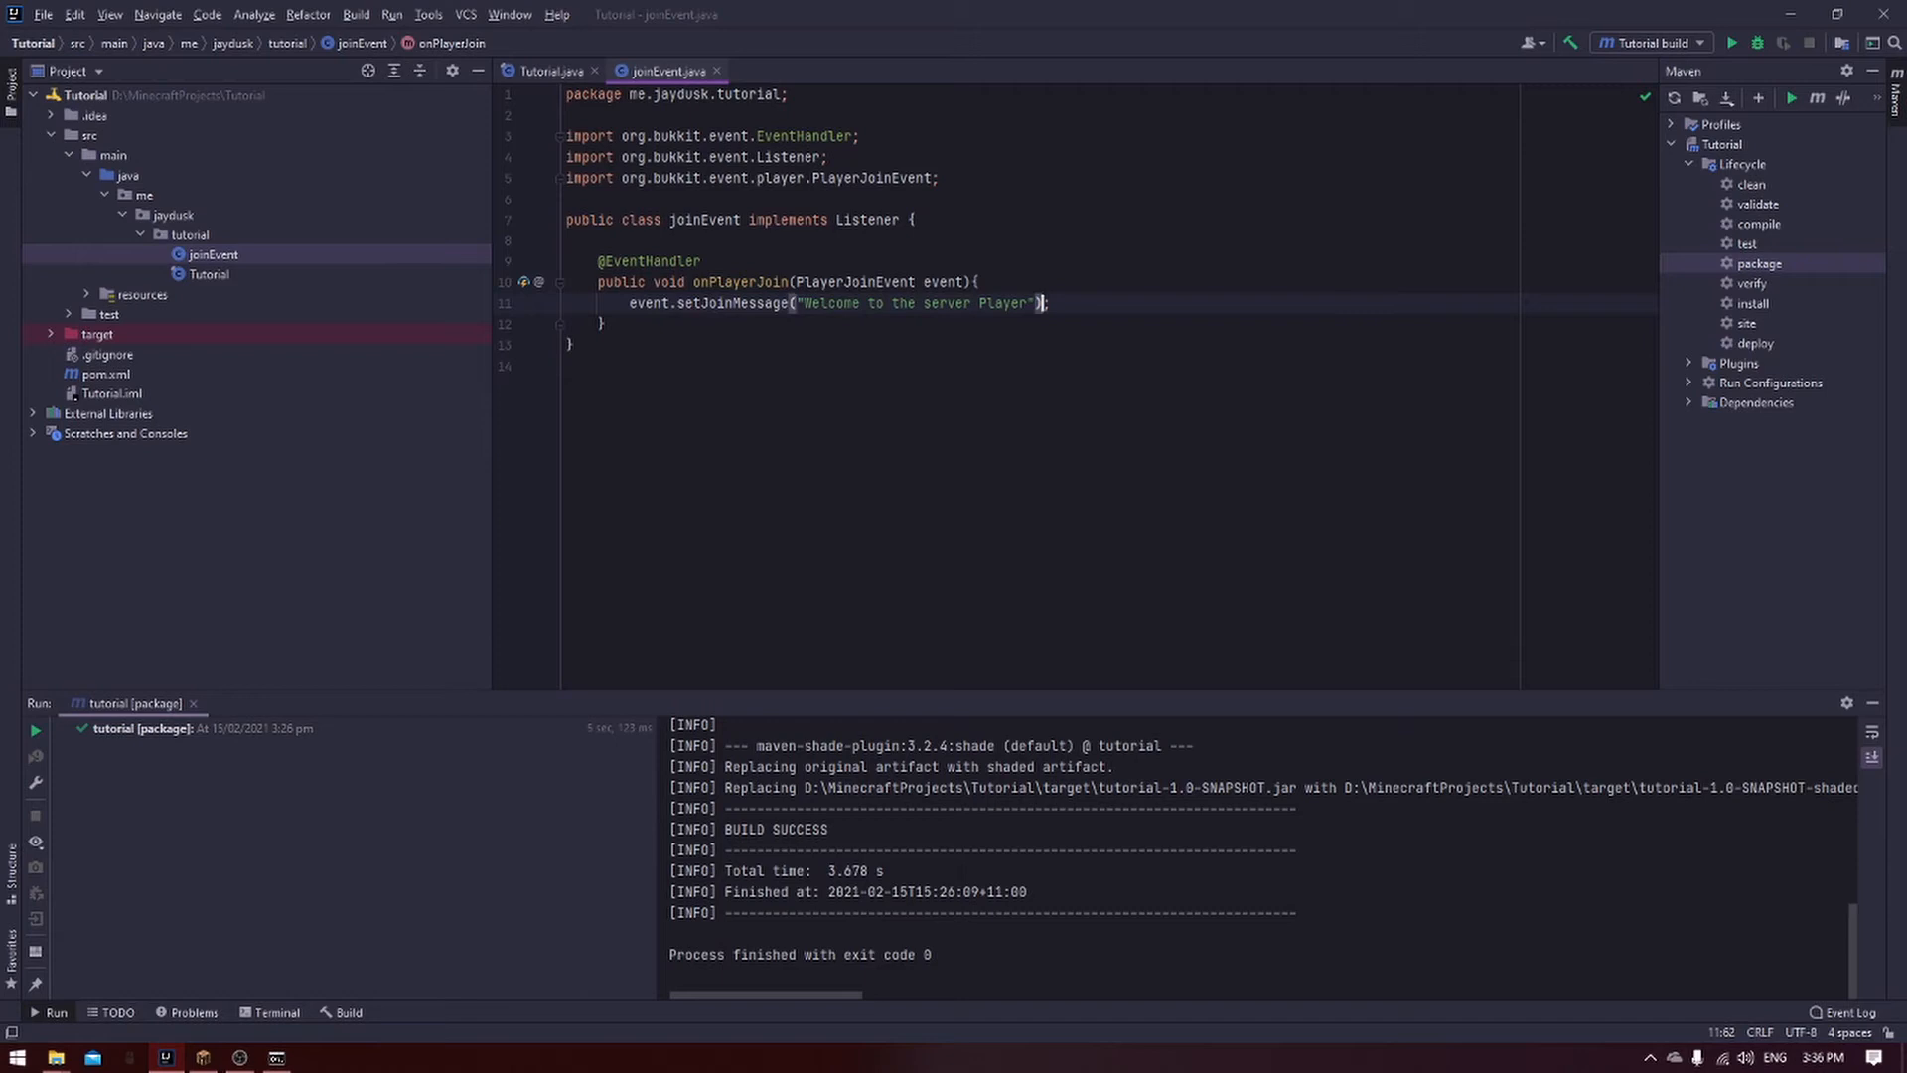
{"action": "double_click", "coordinate": [1003, 302]}
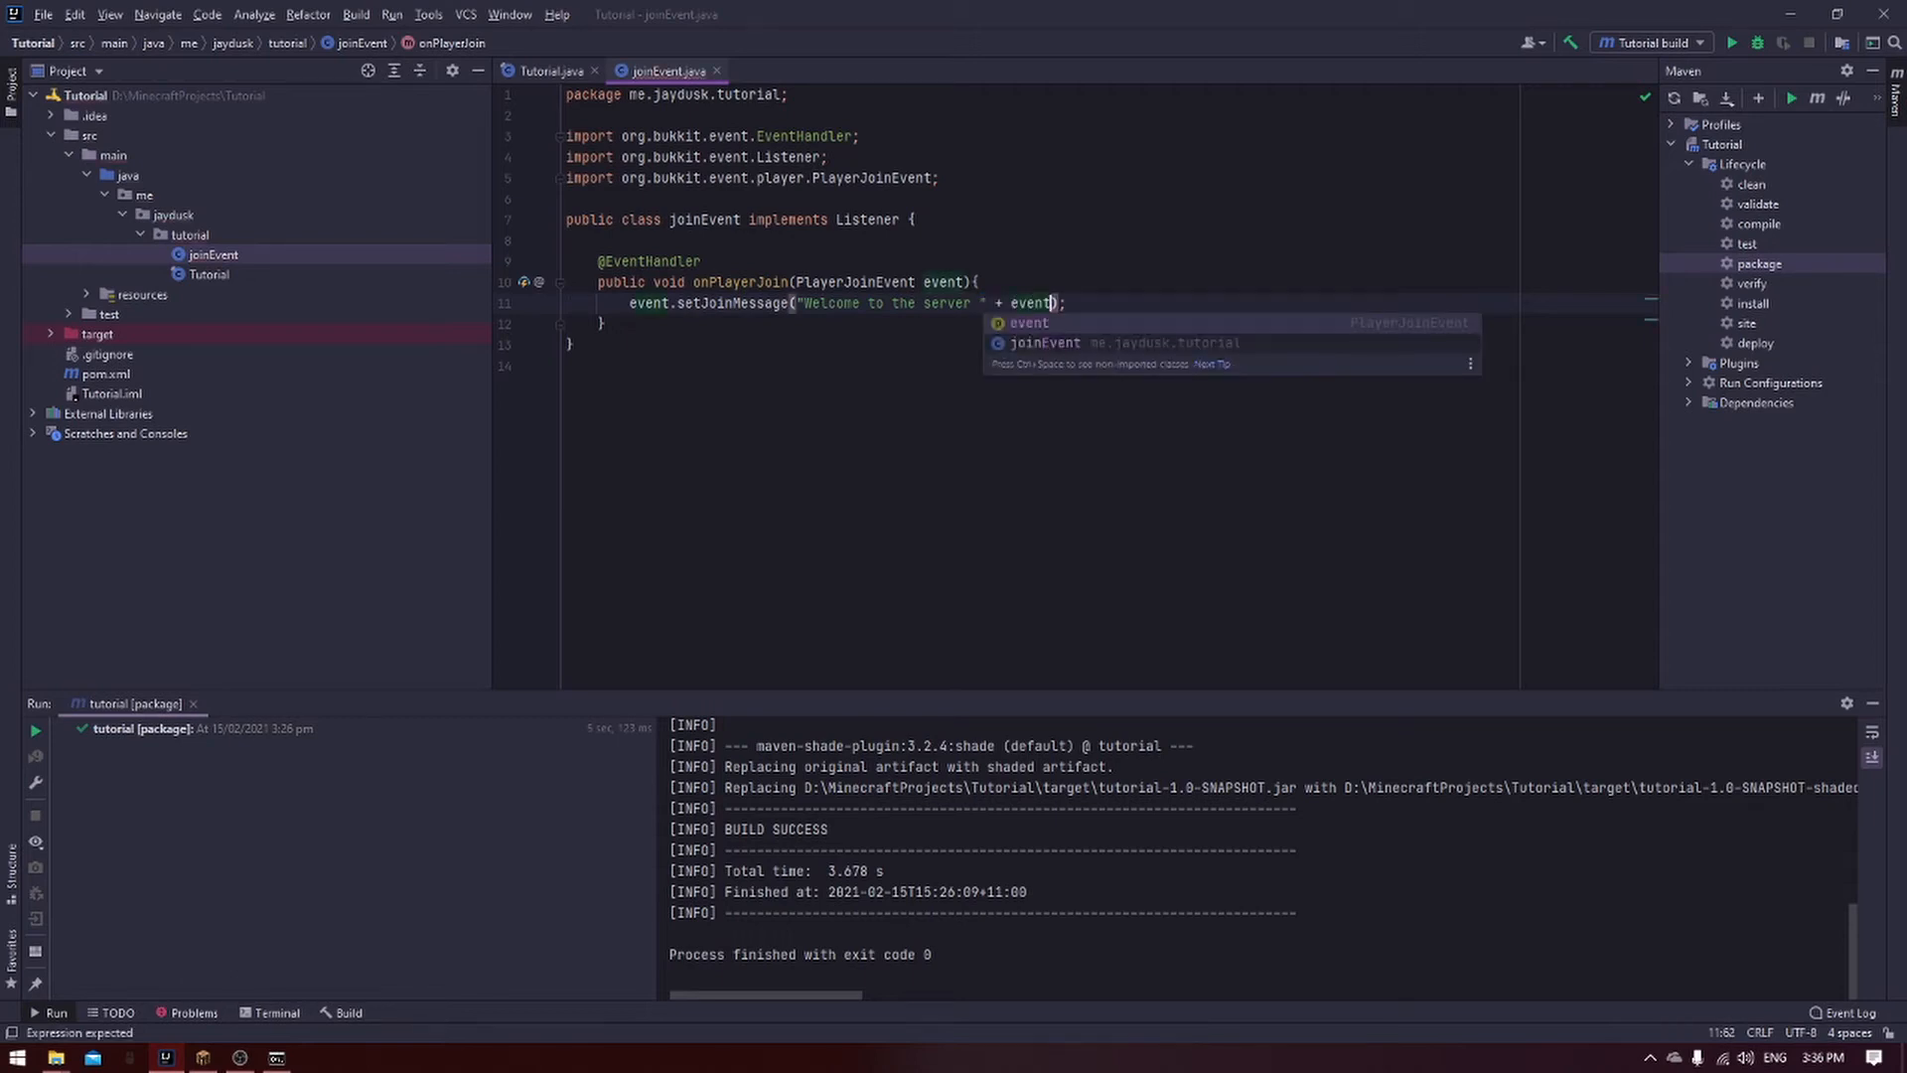
{"action": "type", "text": ".getPlayer()."}
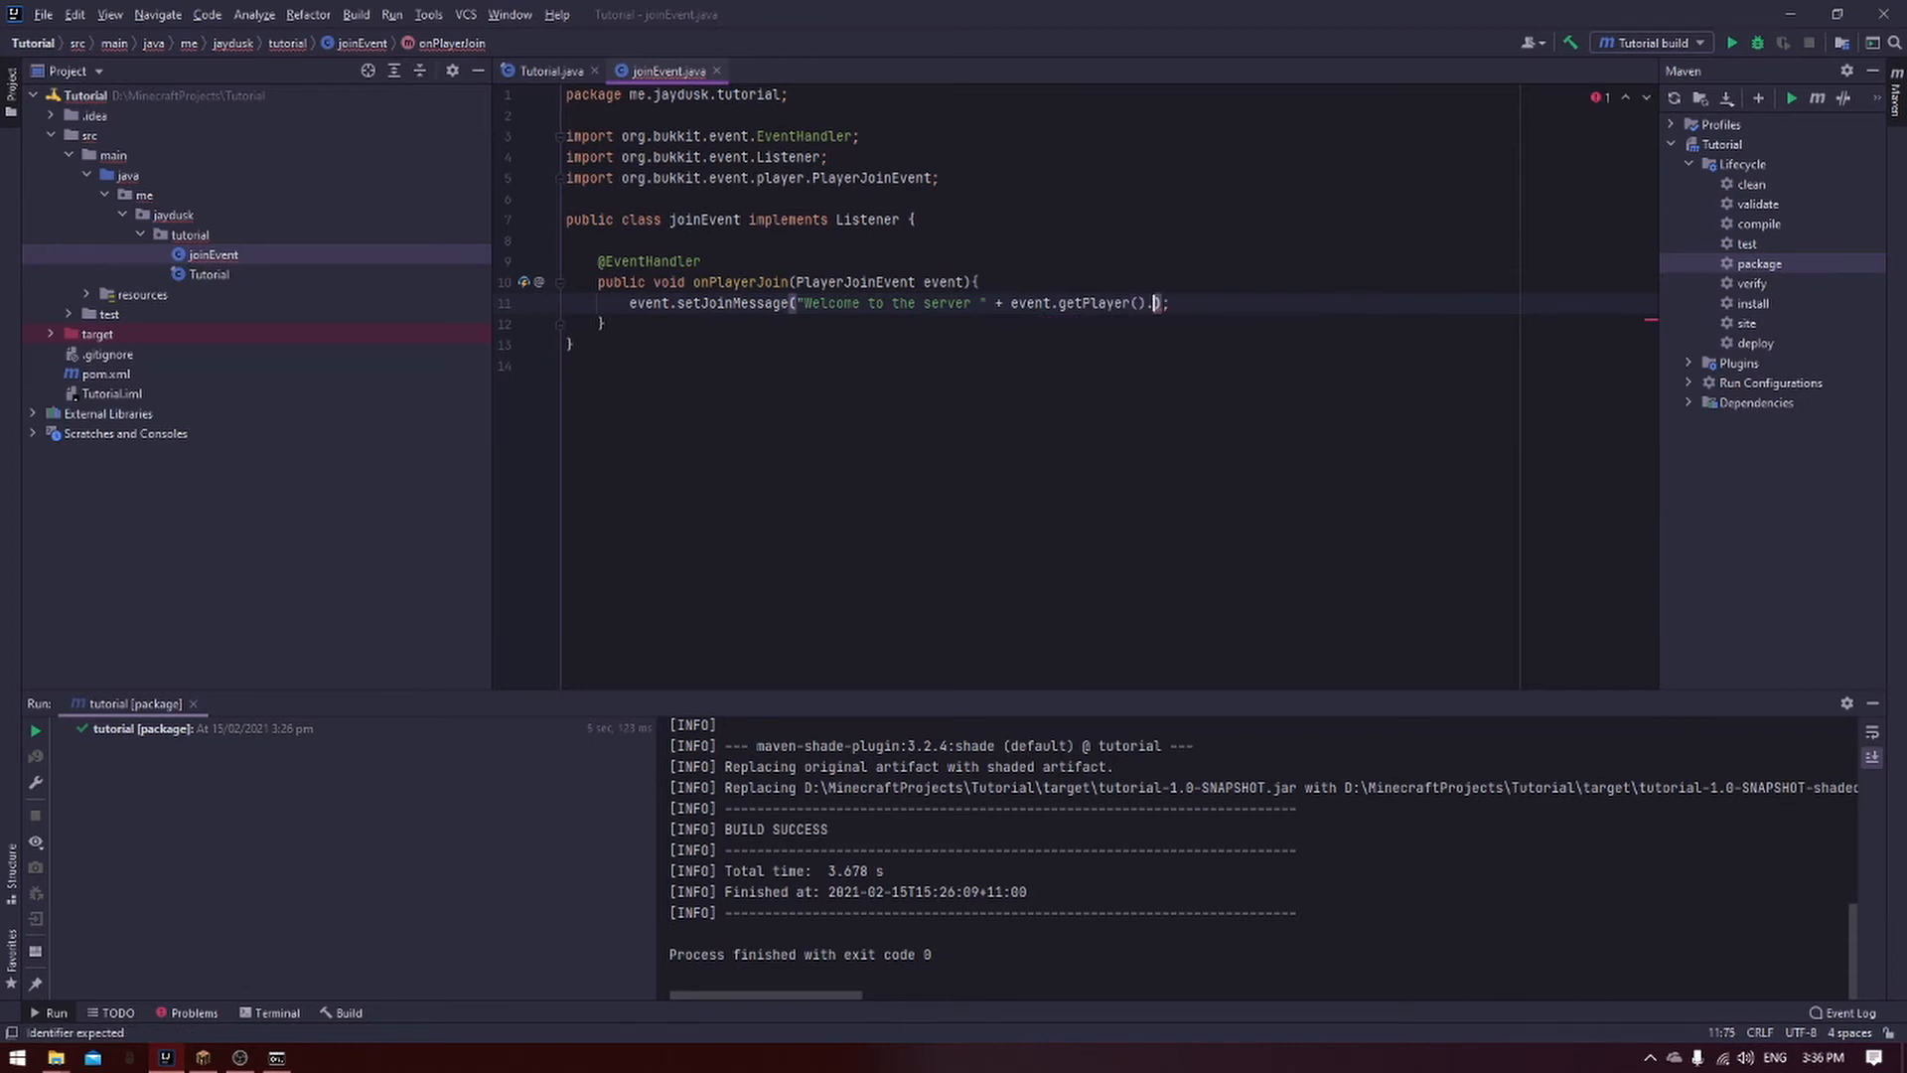
{"action": "type", "text": "getName()"}
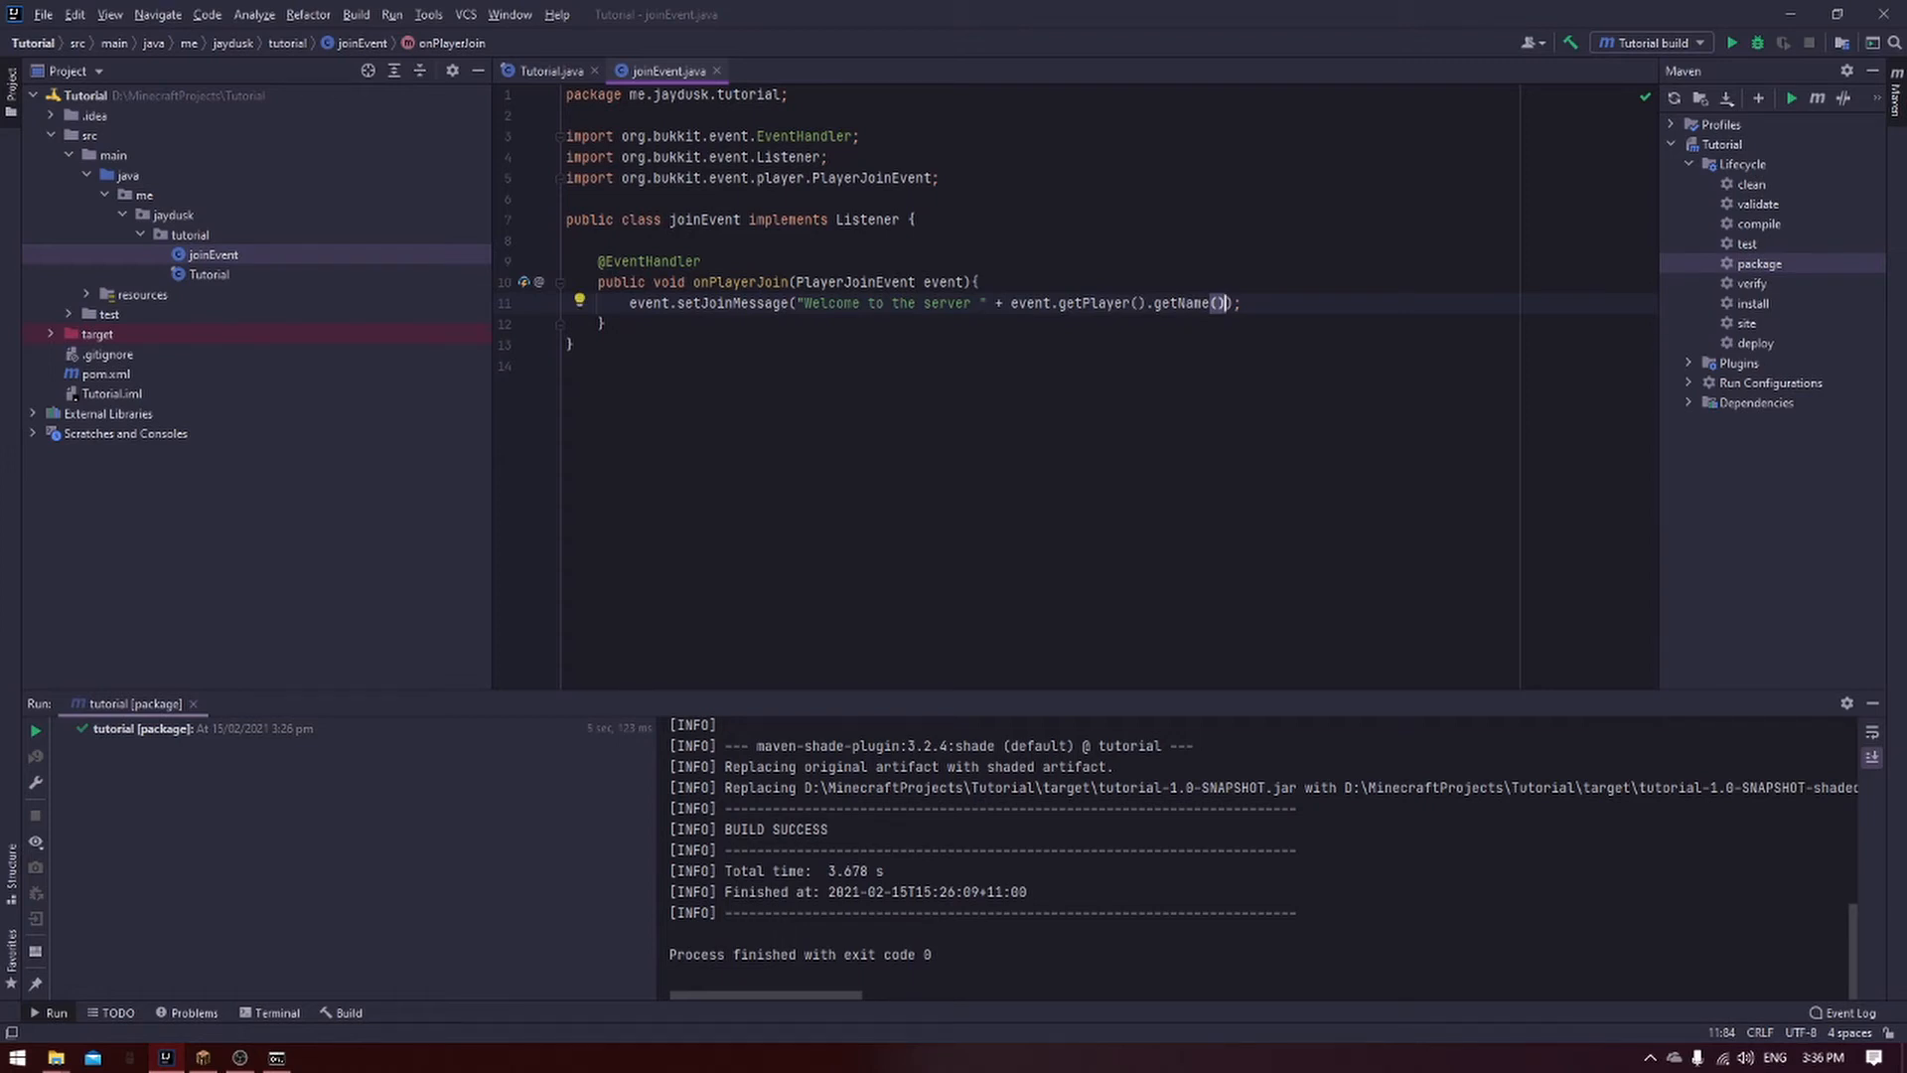
{"action": "left_click_drag", "start_coordinate": [995, 303], "coordinate": [1229, 303]}
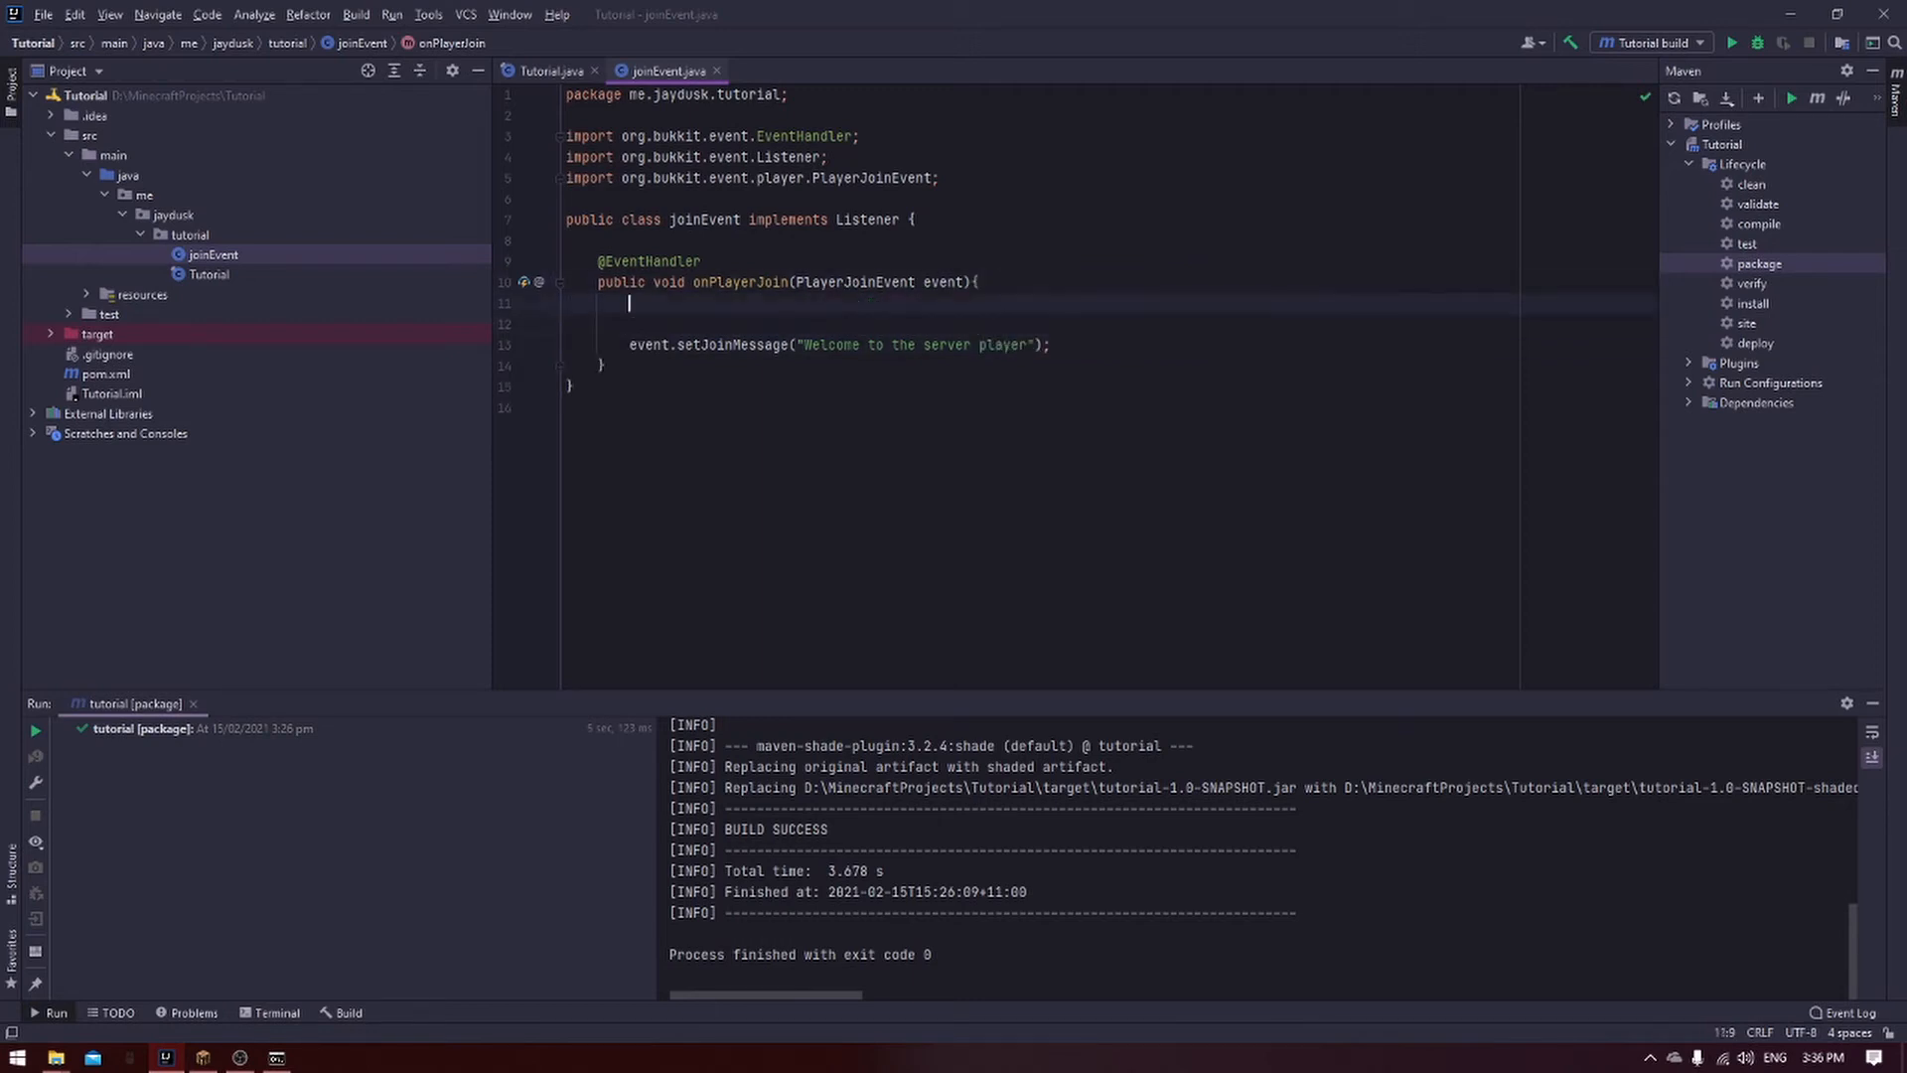
Declare String msg = "Welcome to the server %player_name%" in onPlayerJoin
{"action": "type", "text": "String"}
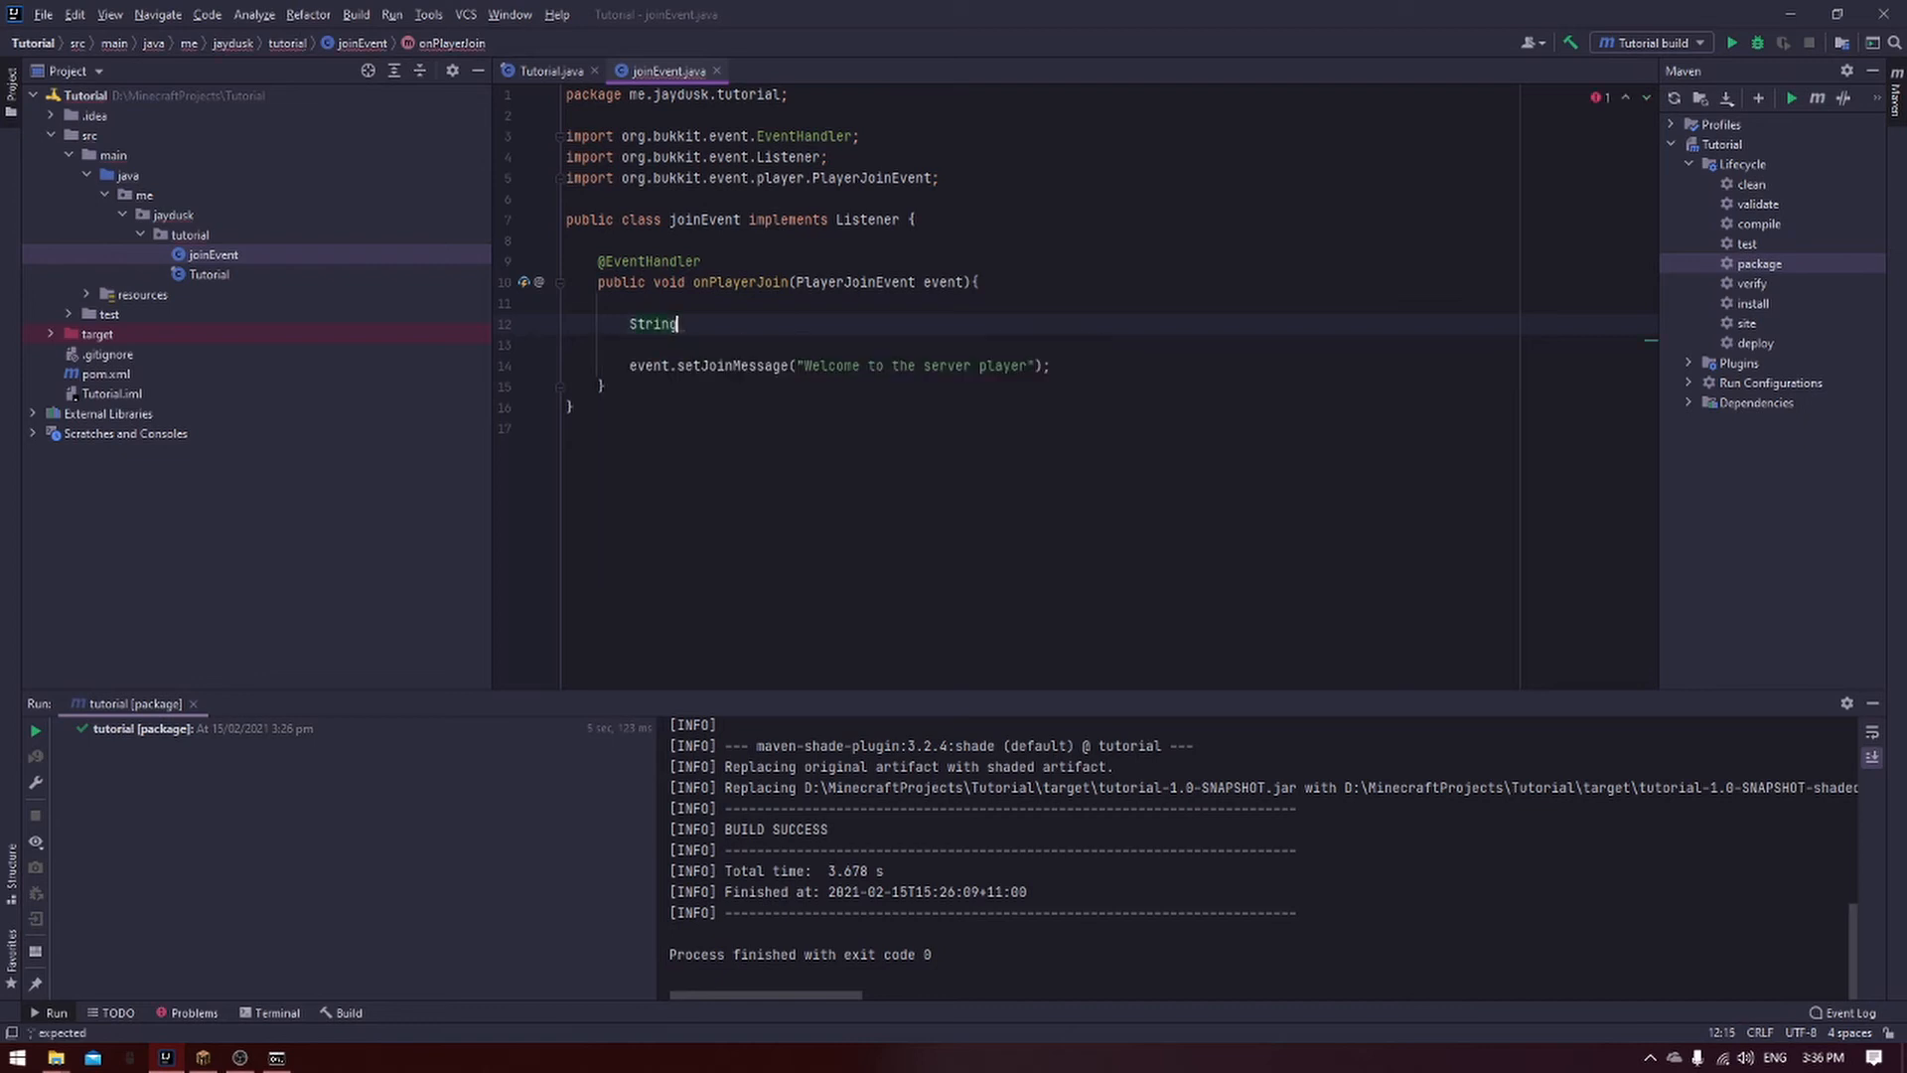
{"action": "double_click", "coordinate": [653, 324]}
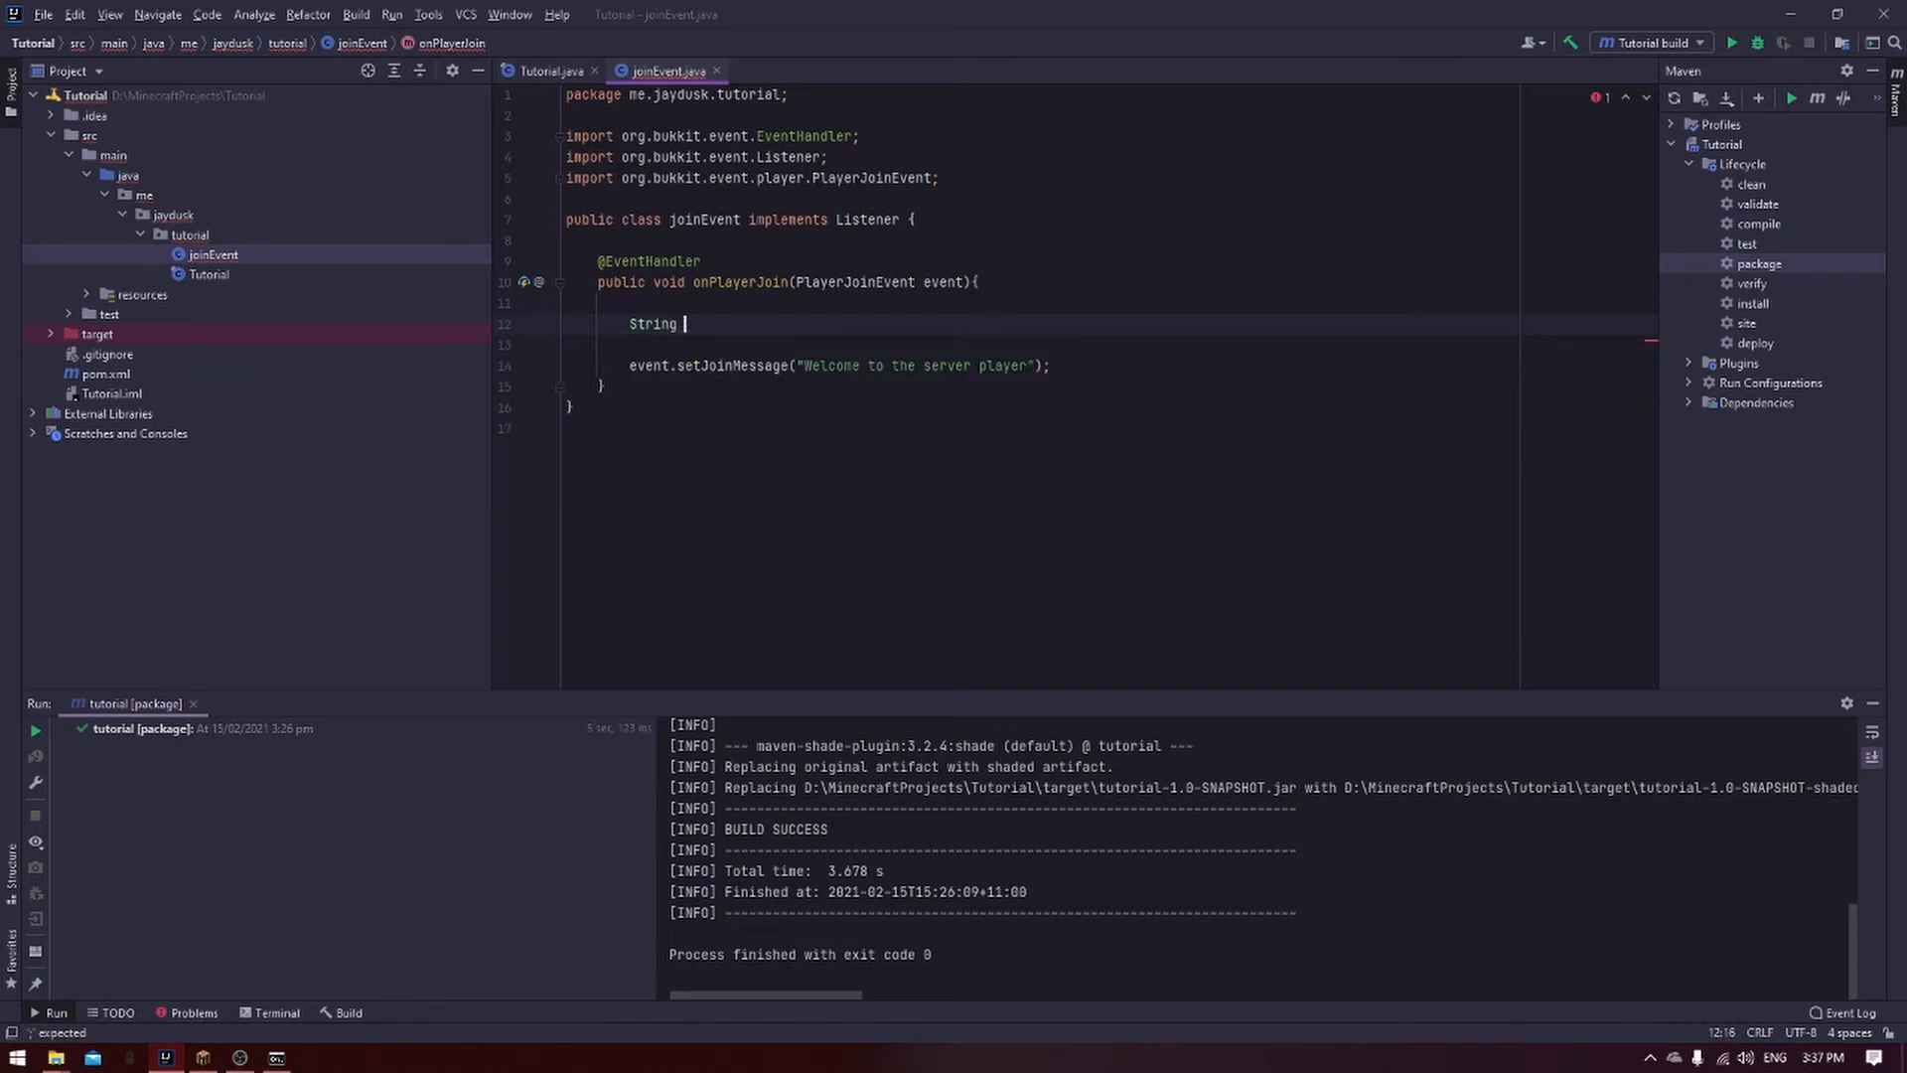
{"action": "type", "text": "msg ="}
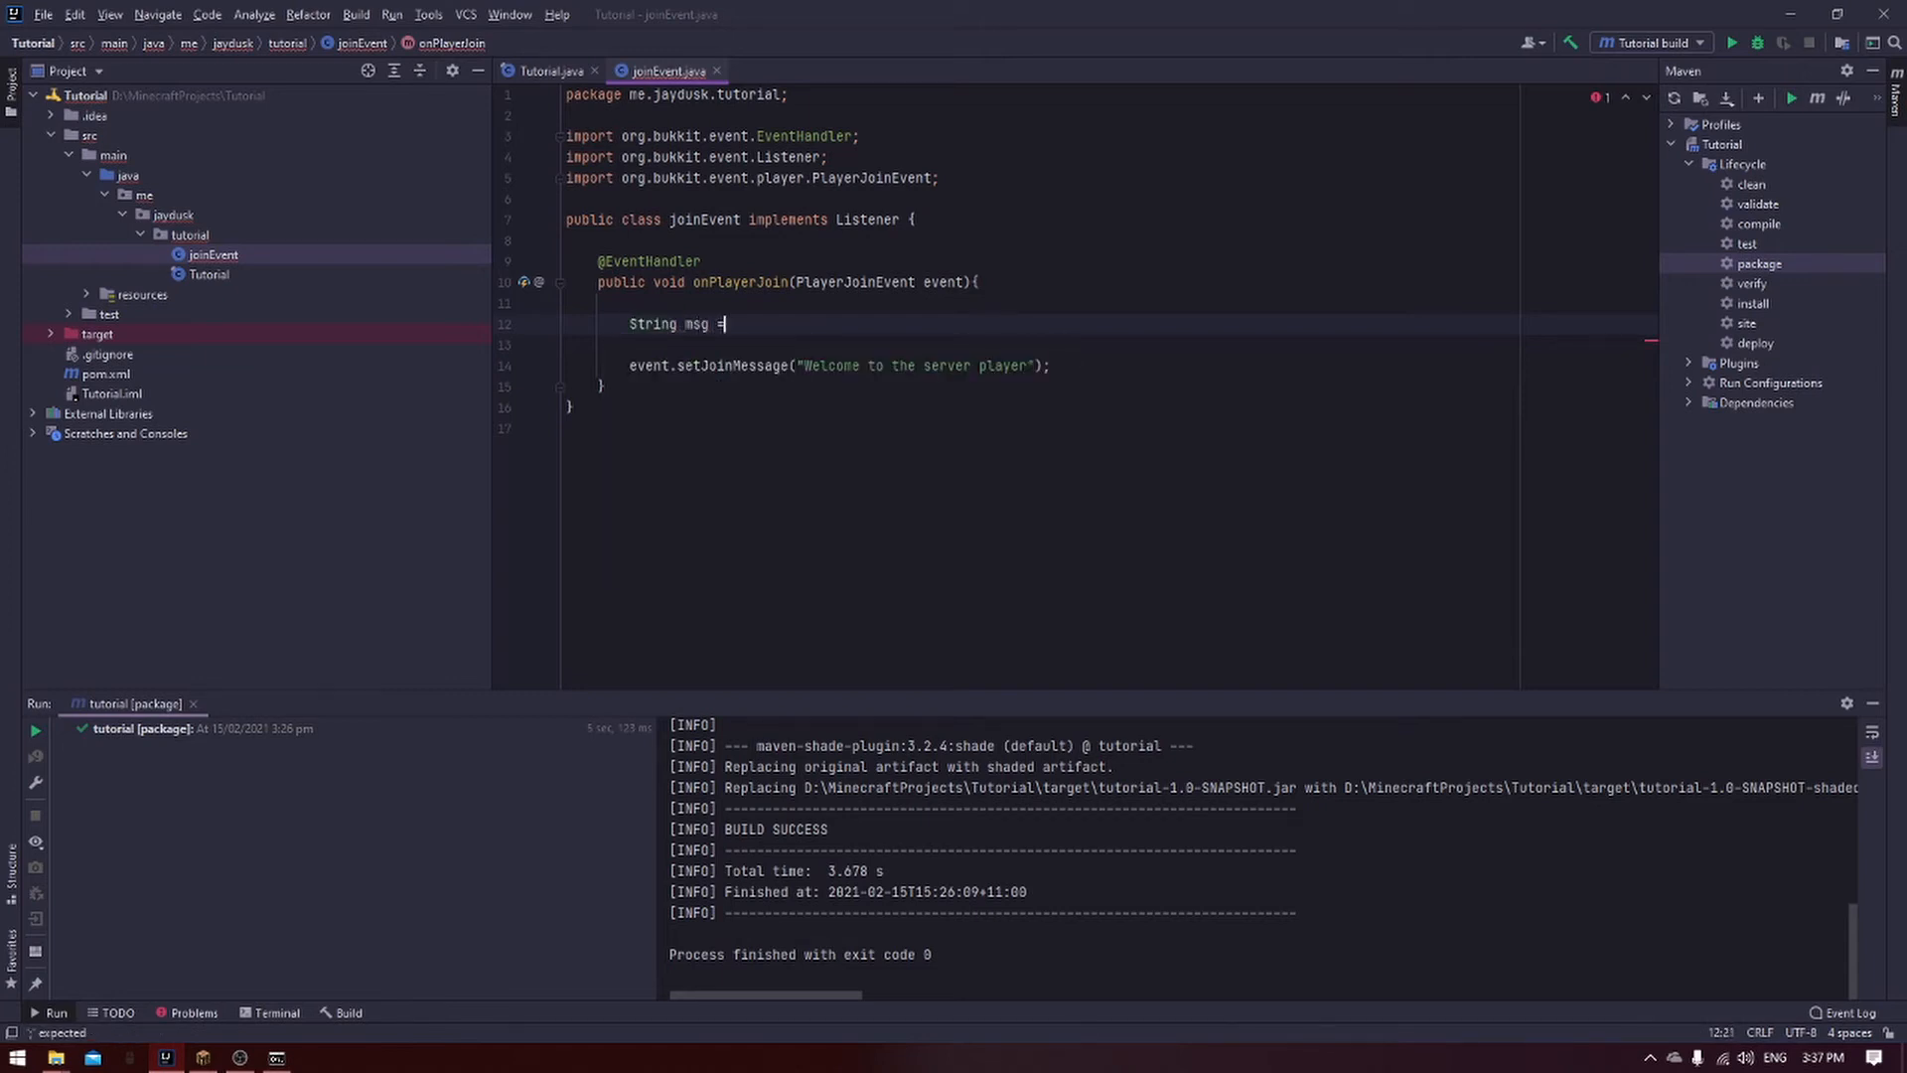
{"action": "type", "text": "\"Welcome to\""}
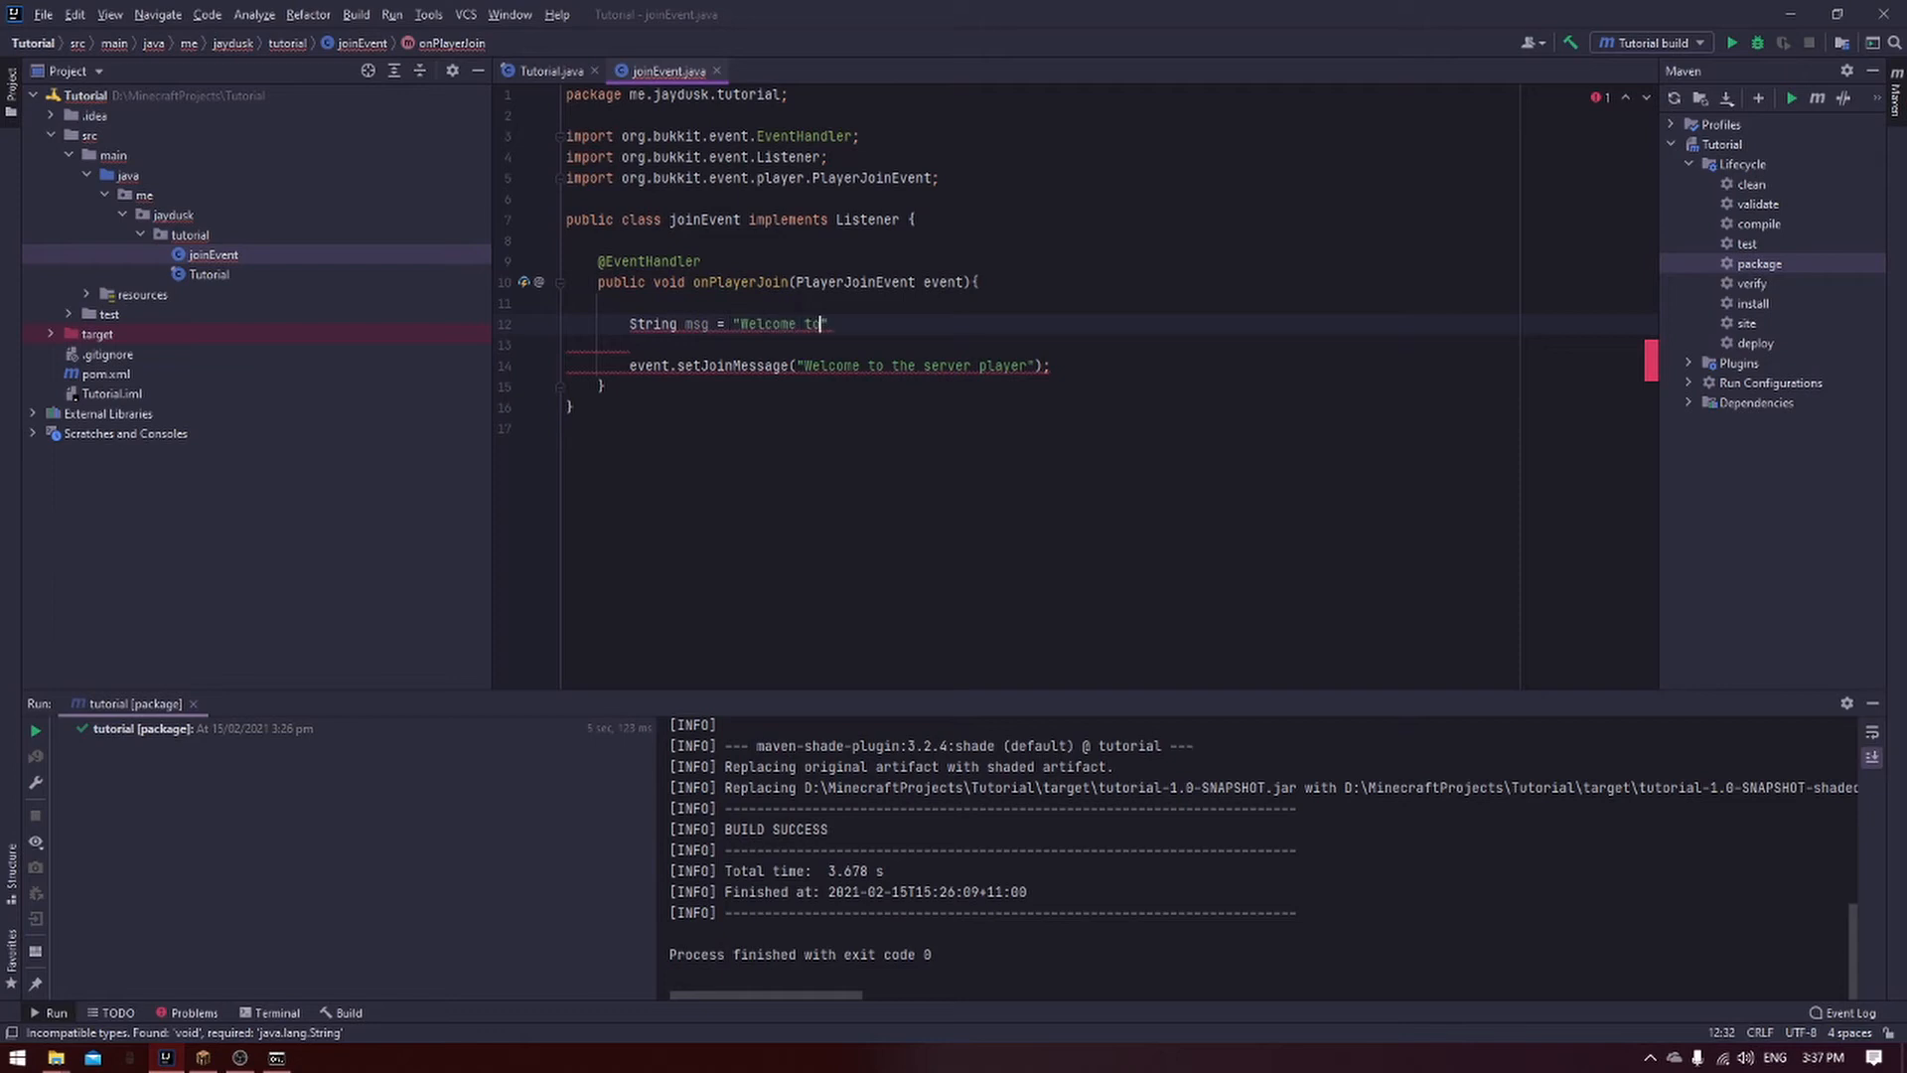
{"action": "type", "text": "the server"}
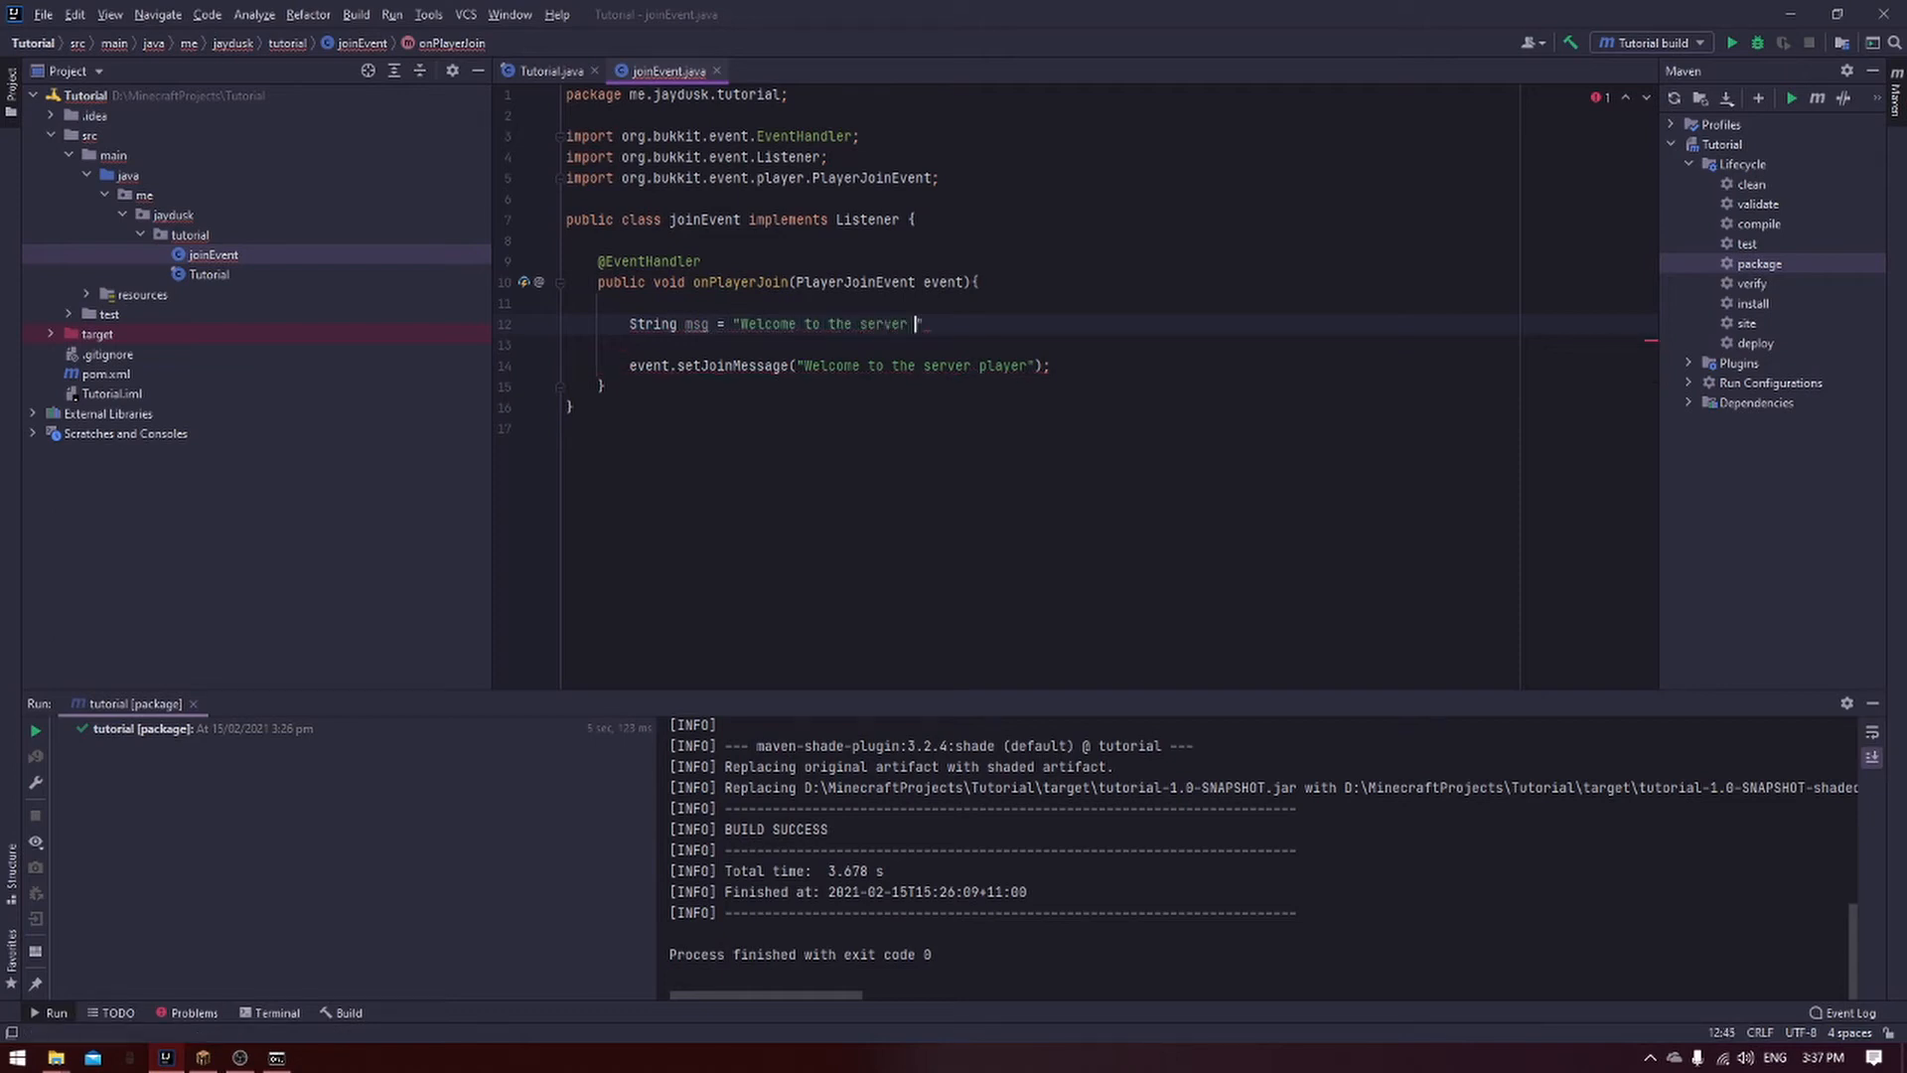
{"action": "type", "text": "%player"}
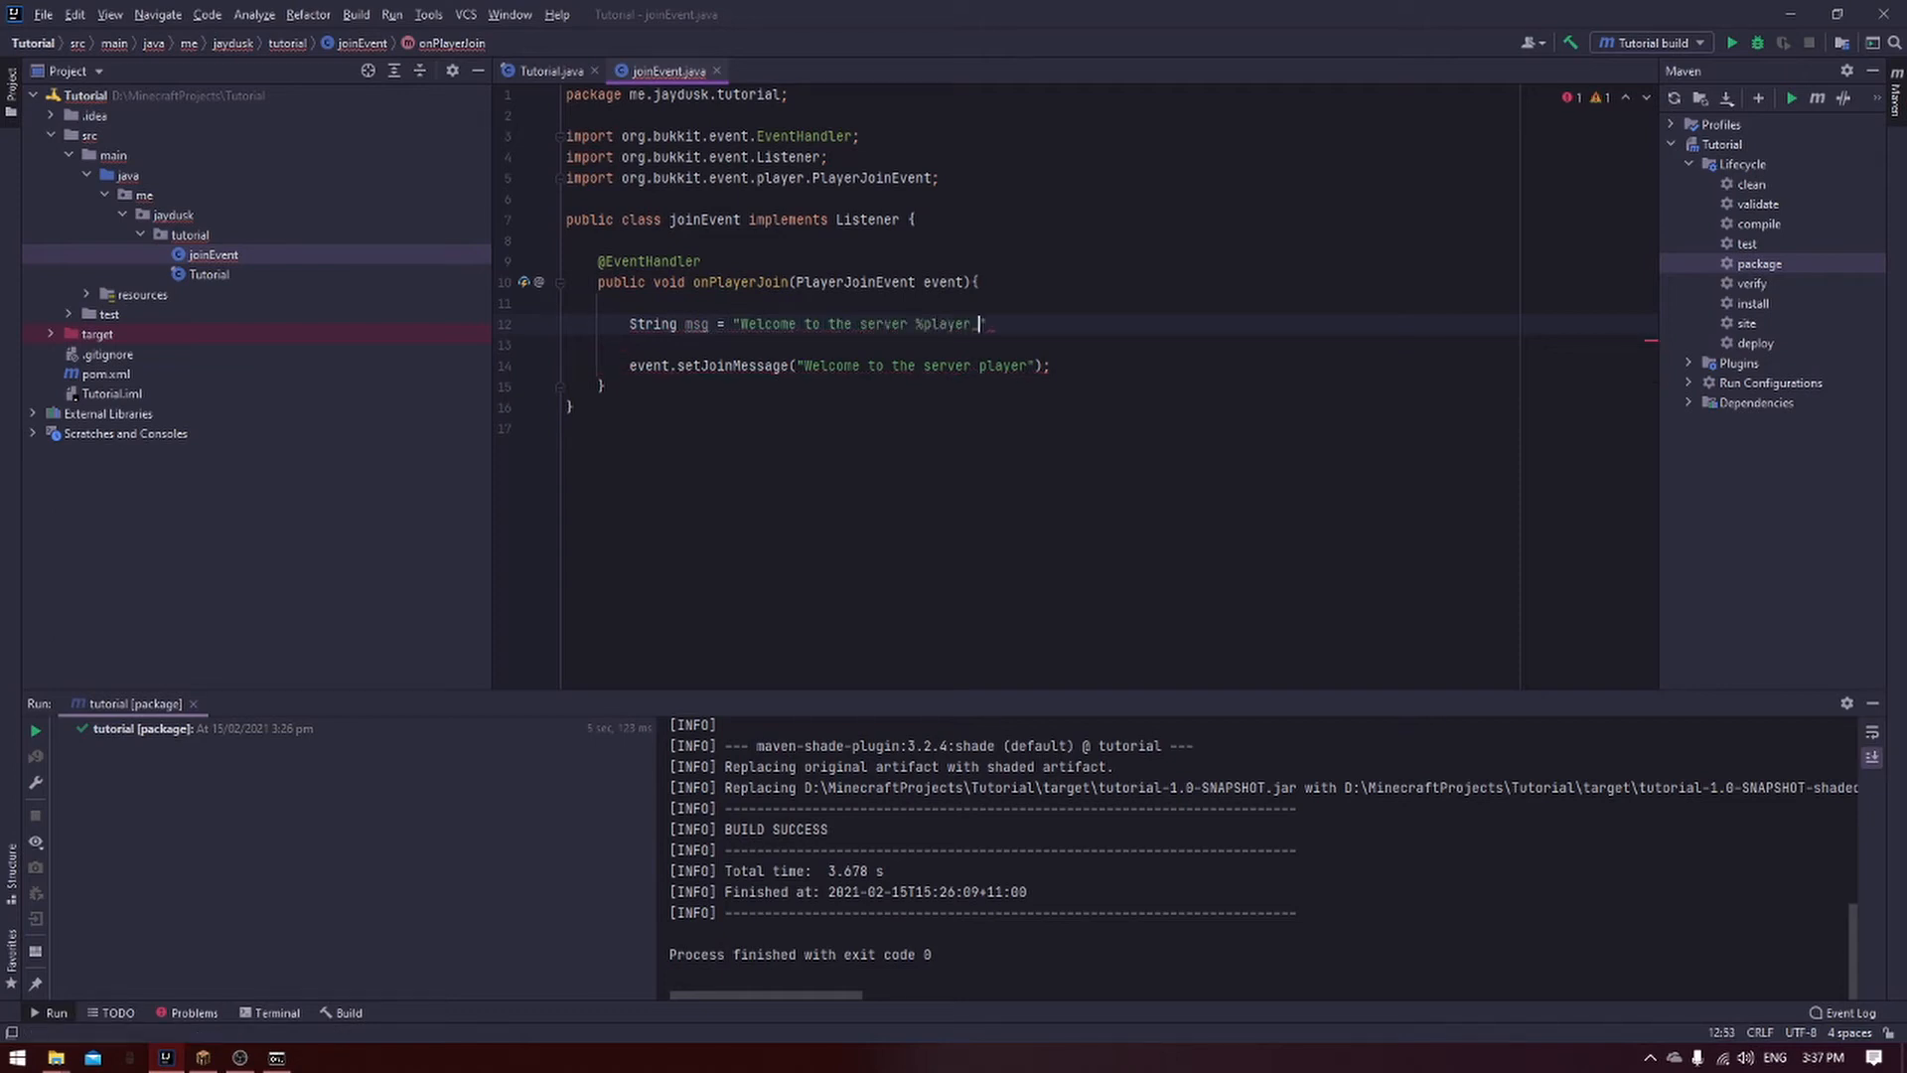
{"action": "type", "text": "_name%"}
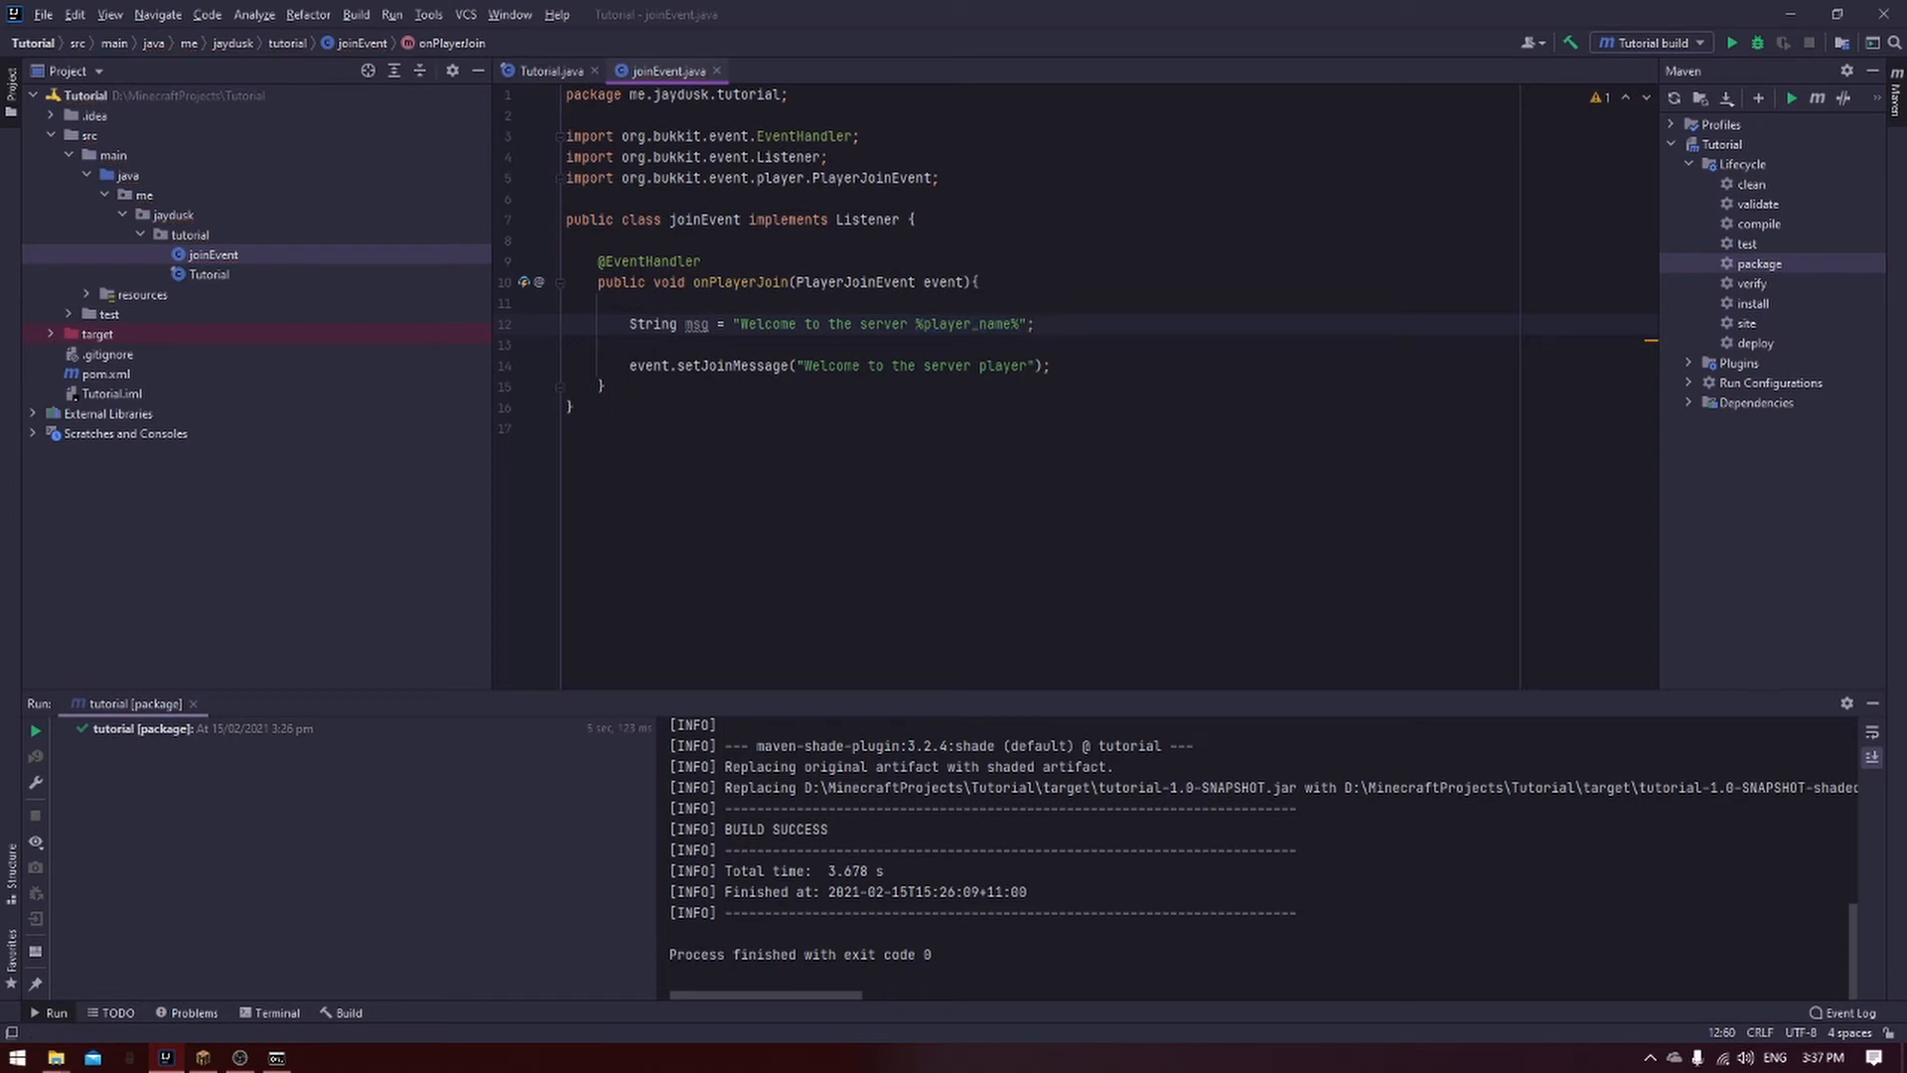
{"action": "double_click", "coordinate": [964, 324]}
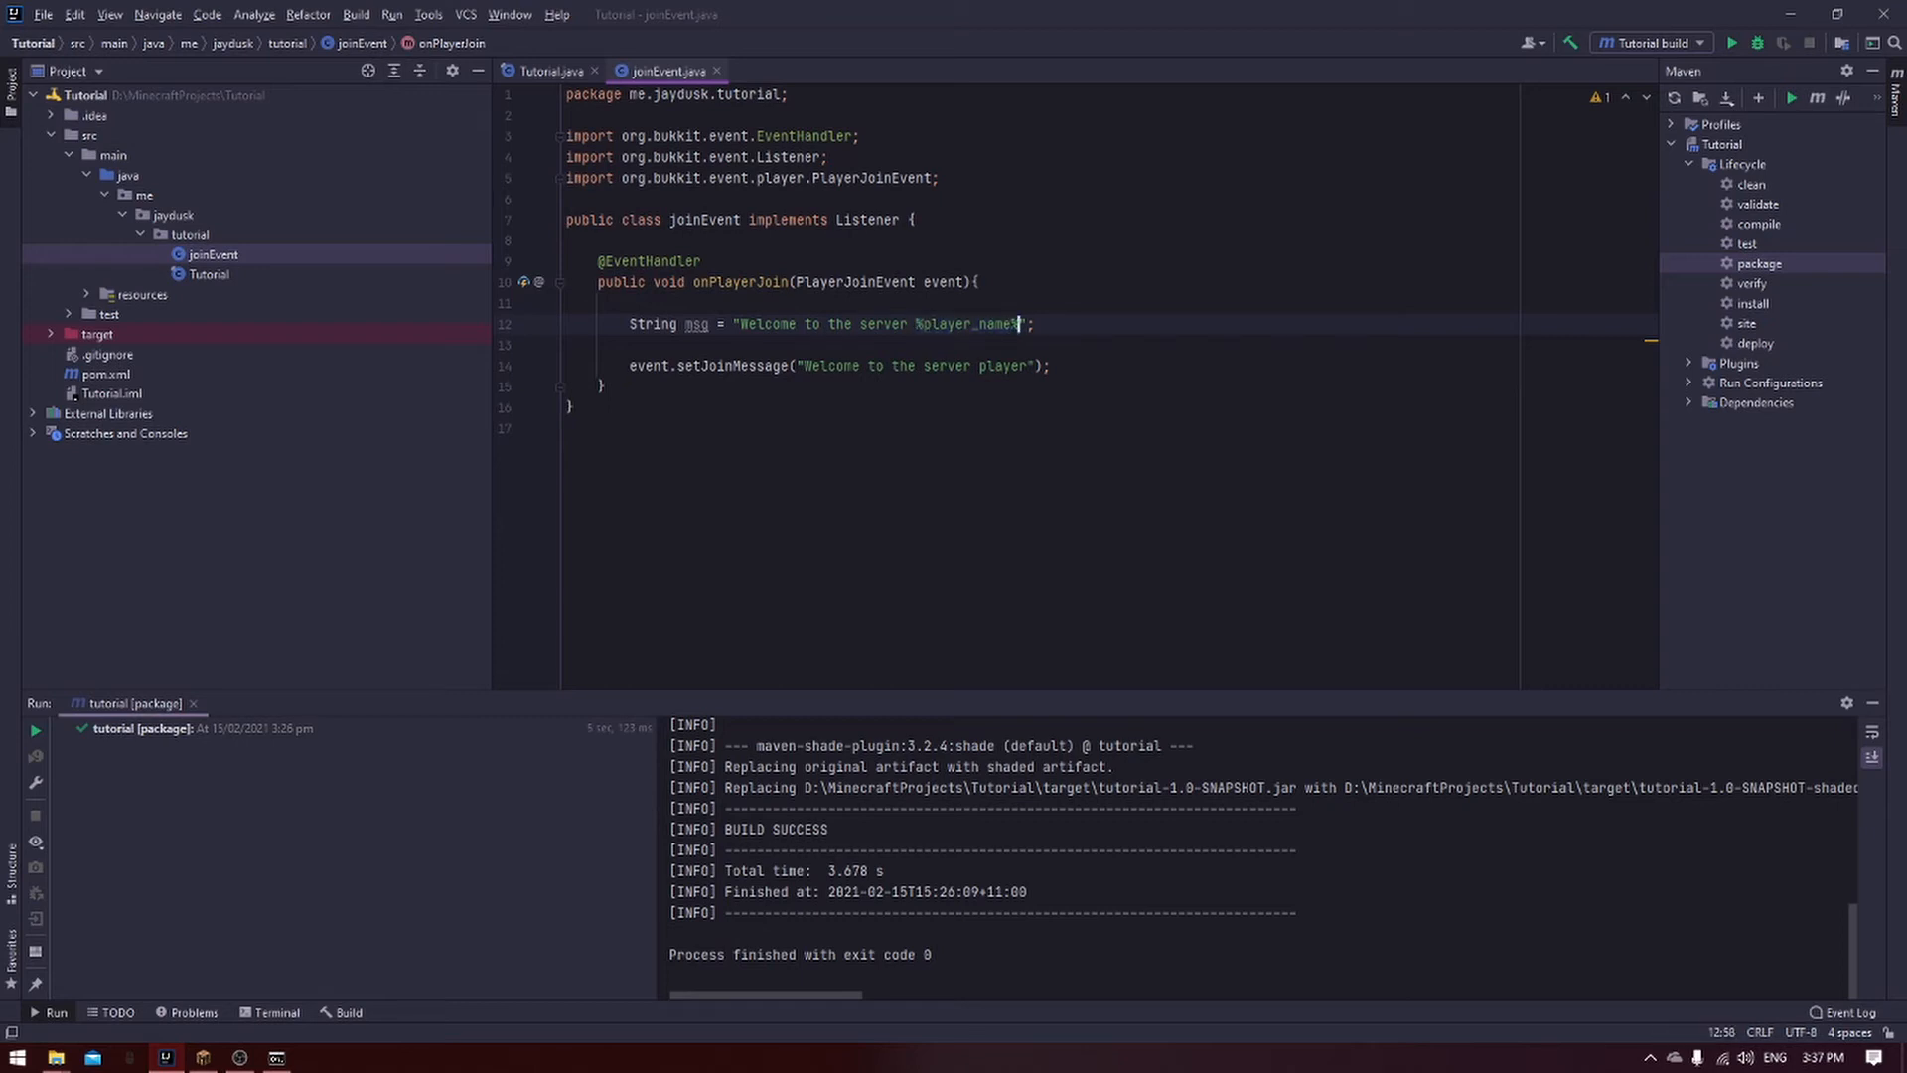
Add msg = msg.replaceAll("%player_name%", event.getPlayer().getName()) on a new line
{"action": "key", "text": "enter"}
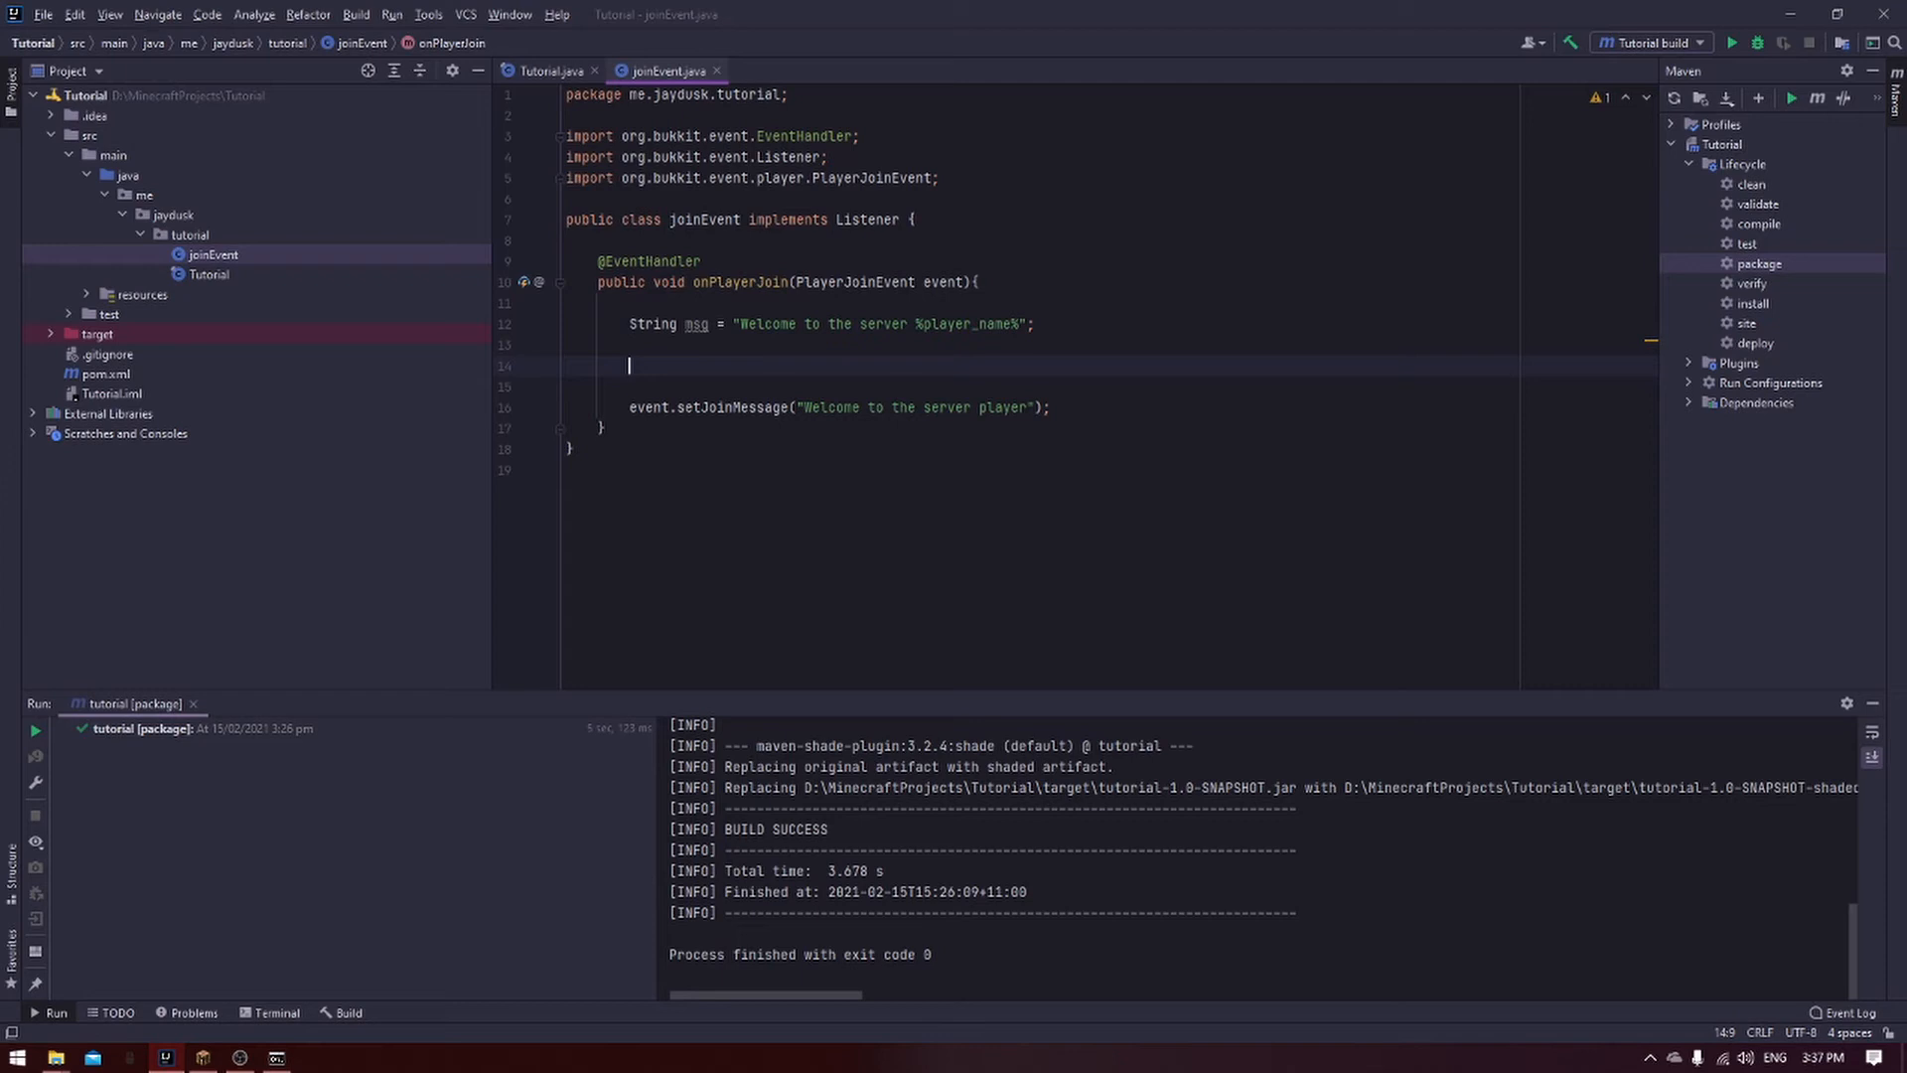
{"action": "type", "text": "msg = ms"}
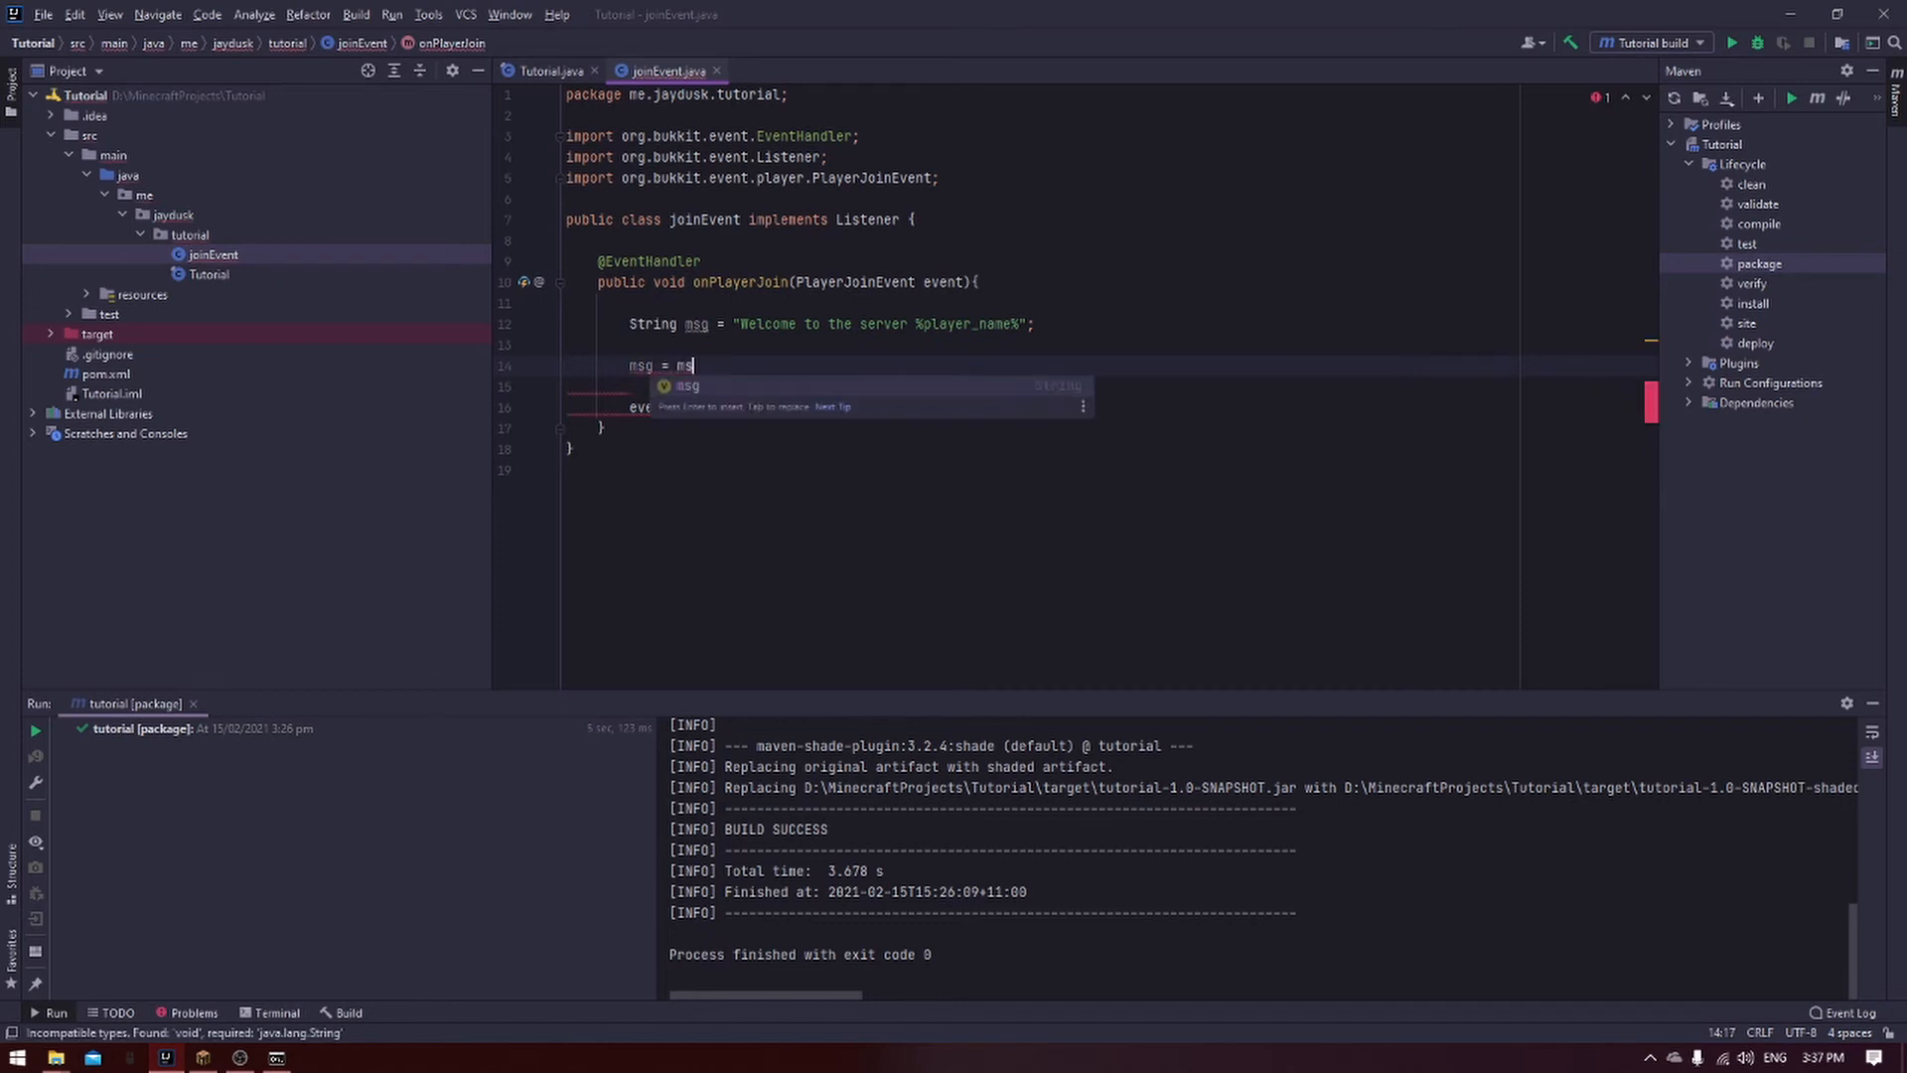
{"action": "type", "text": "g.replaceAll()"}
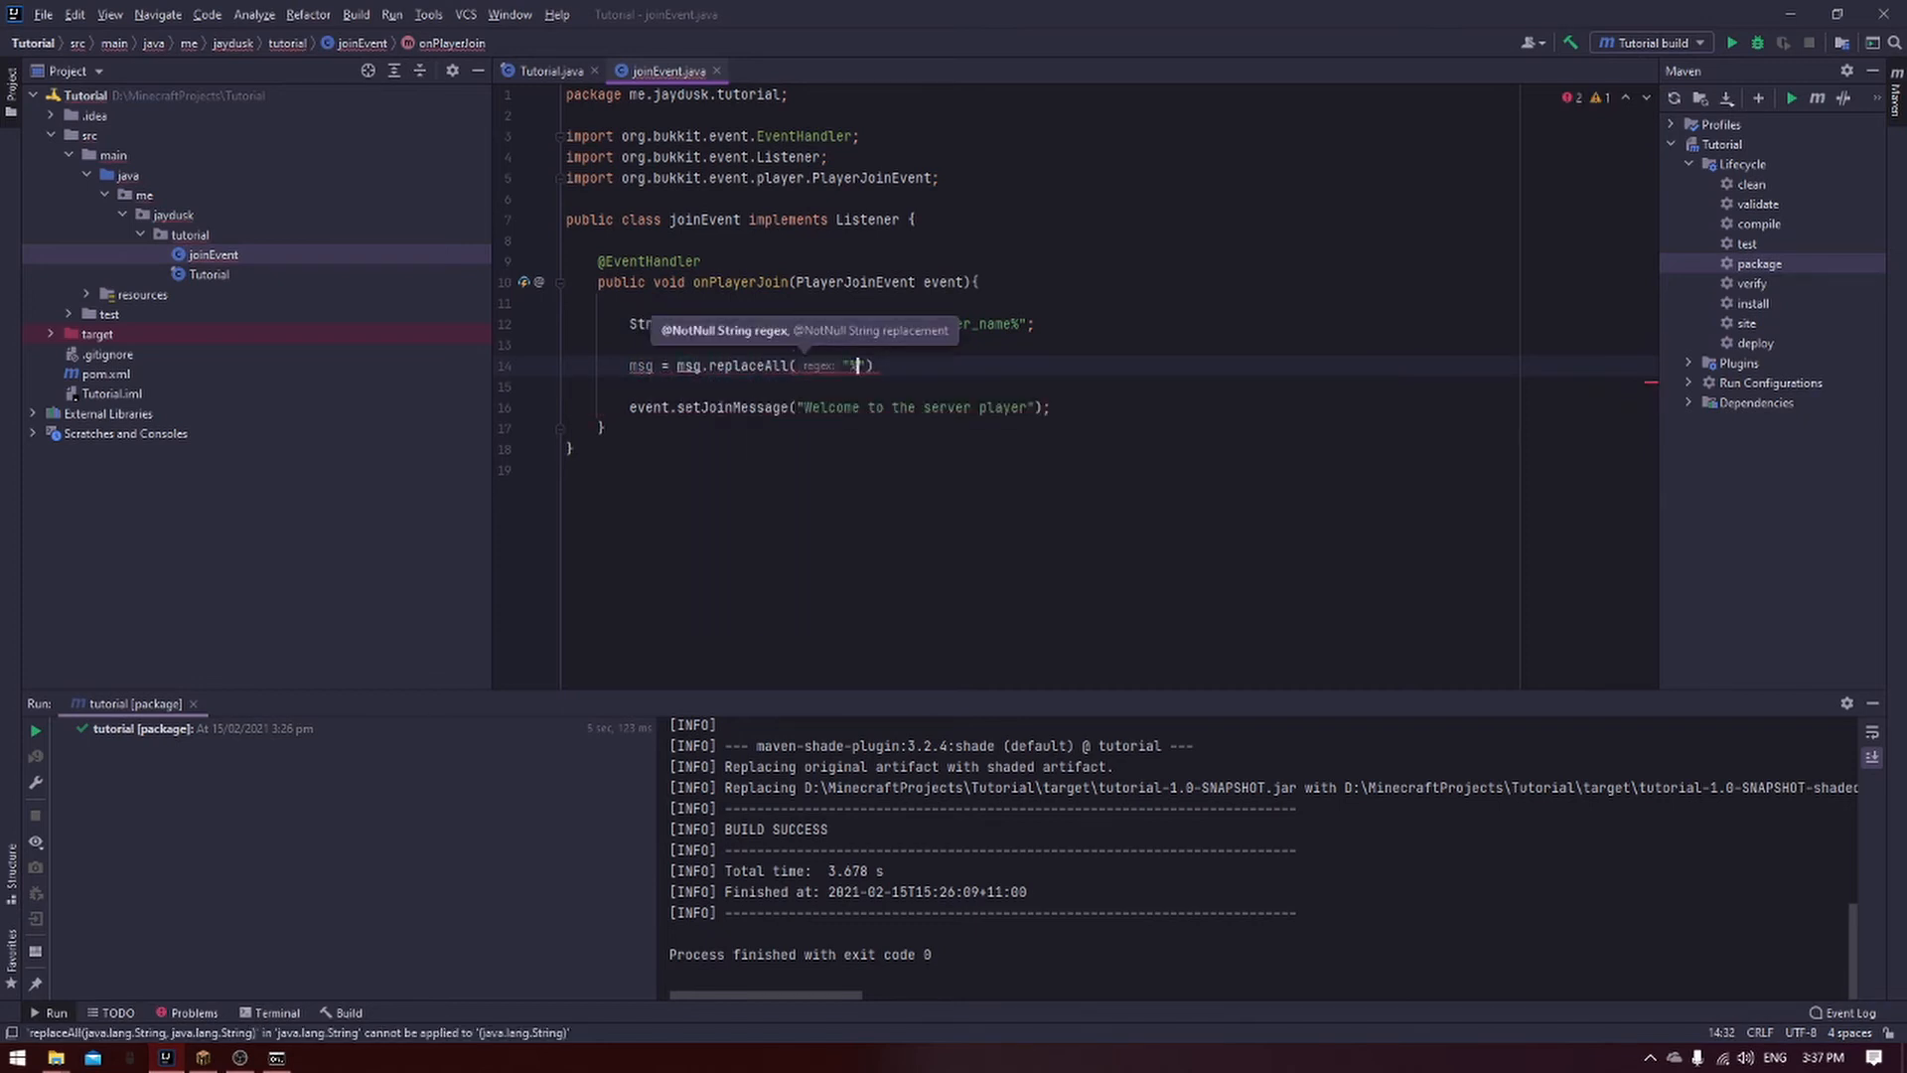
{"action": "type", "text": "player_name%"}
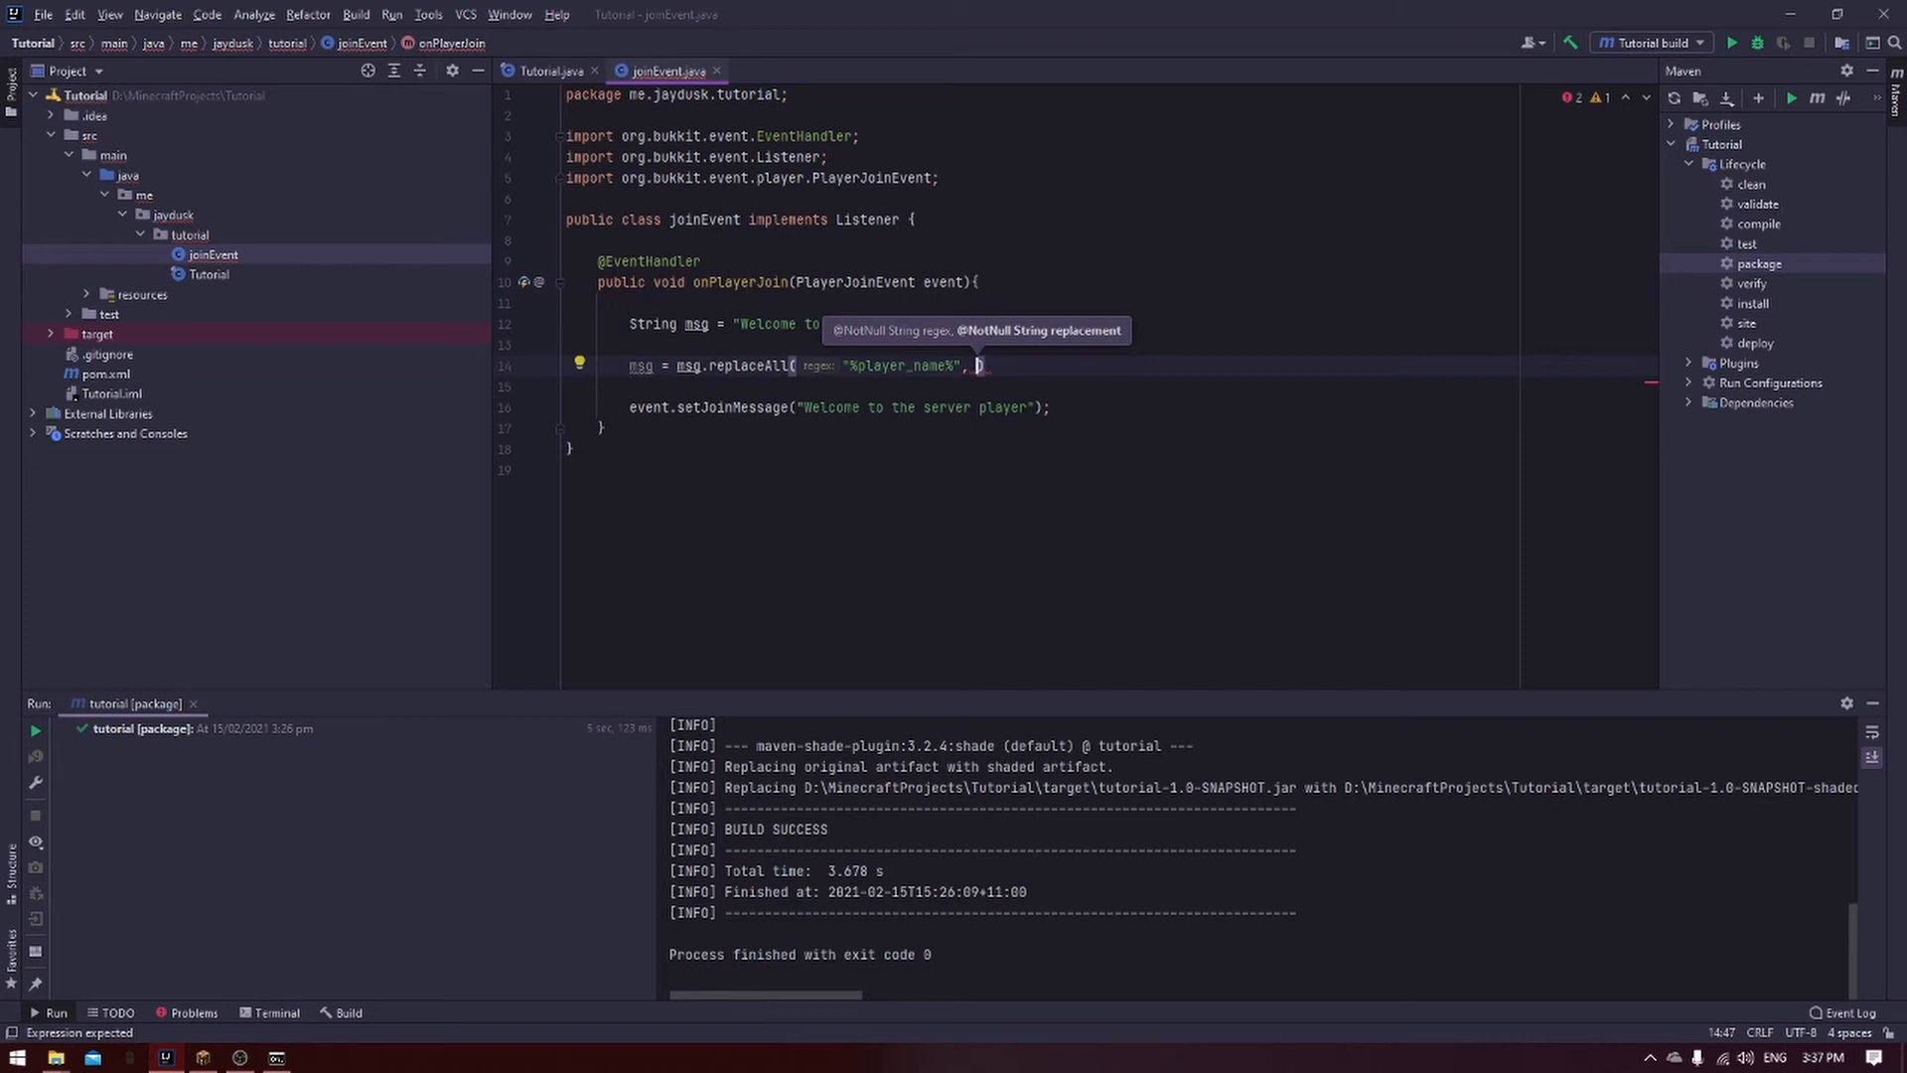
{"action": "type", "text": "event.getPlayer("}
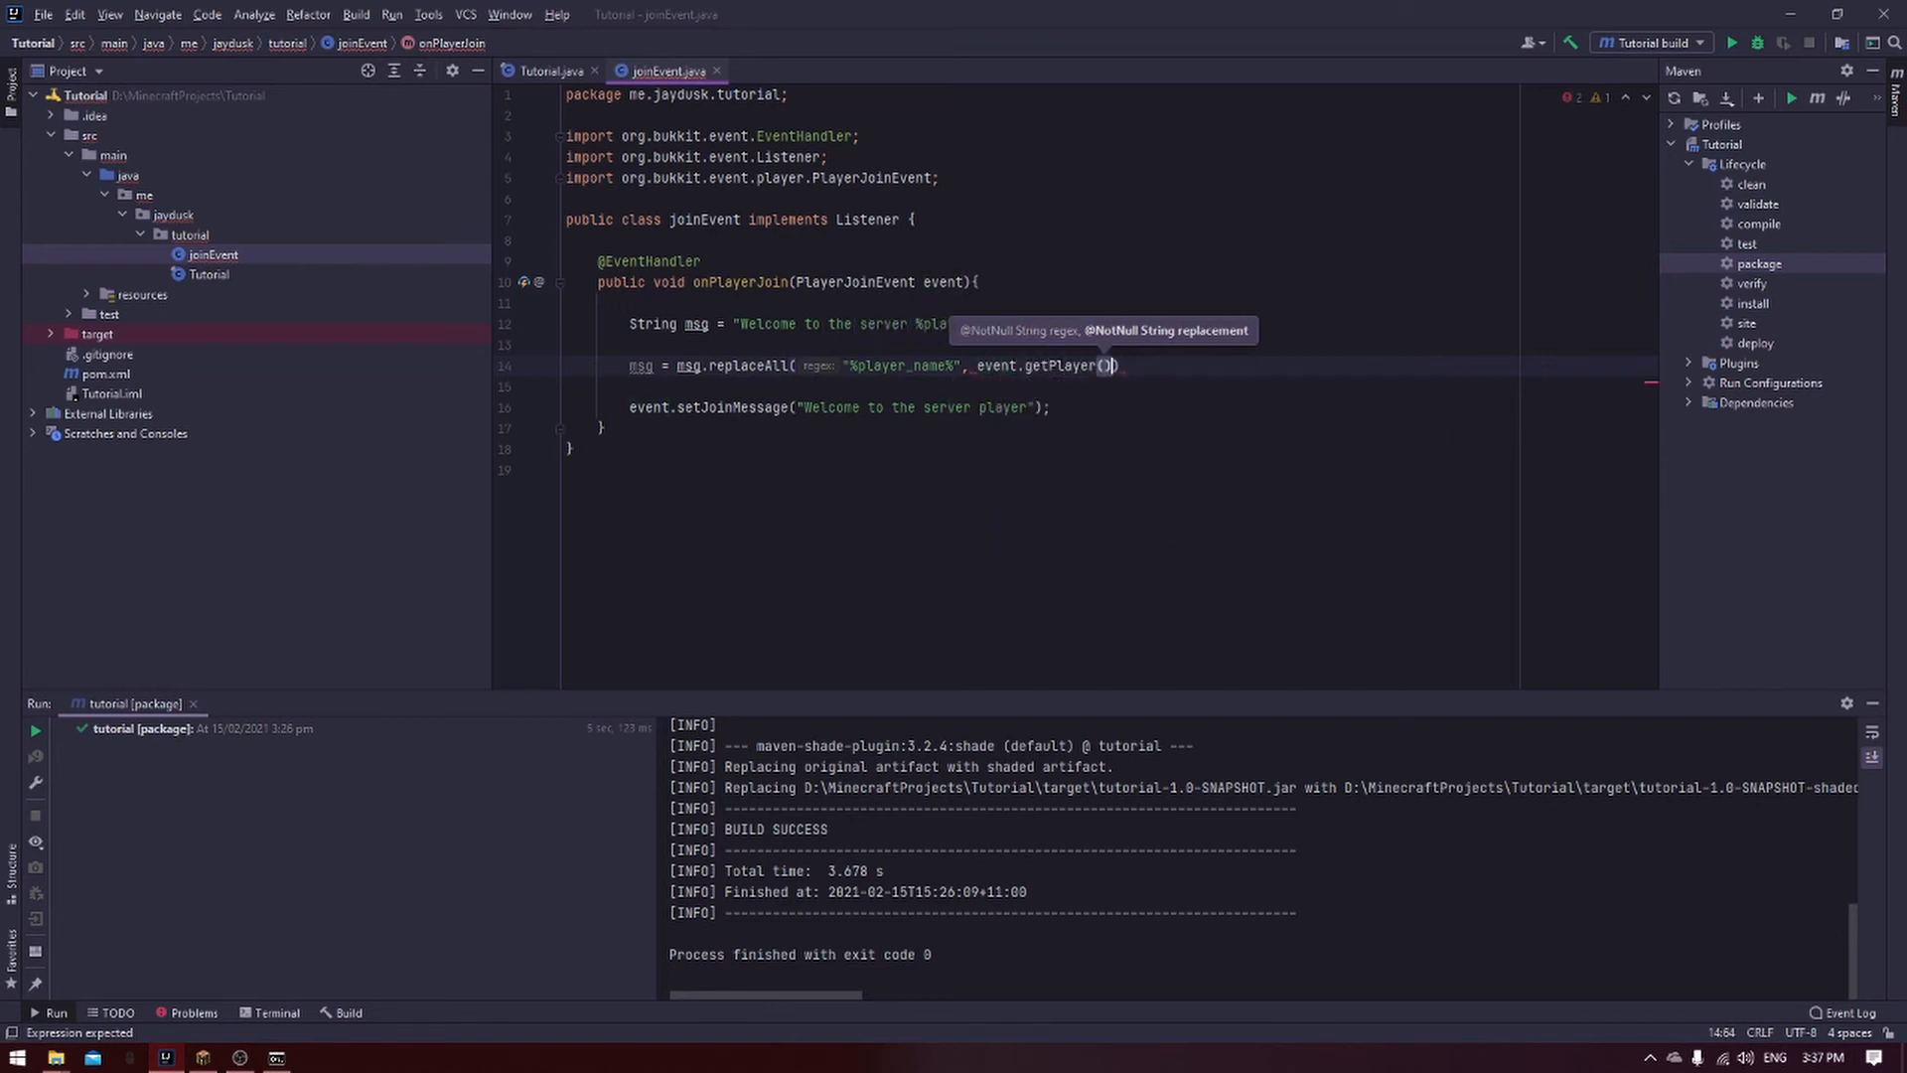
{"action": "type", "text": ".getName()"}
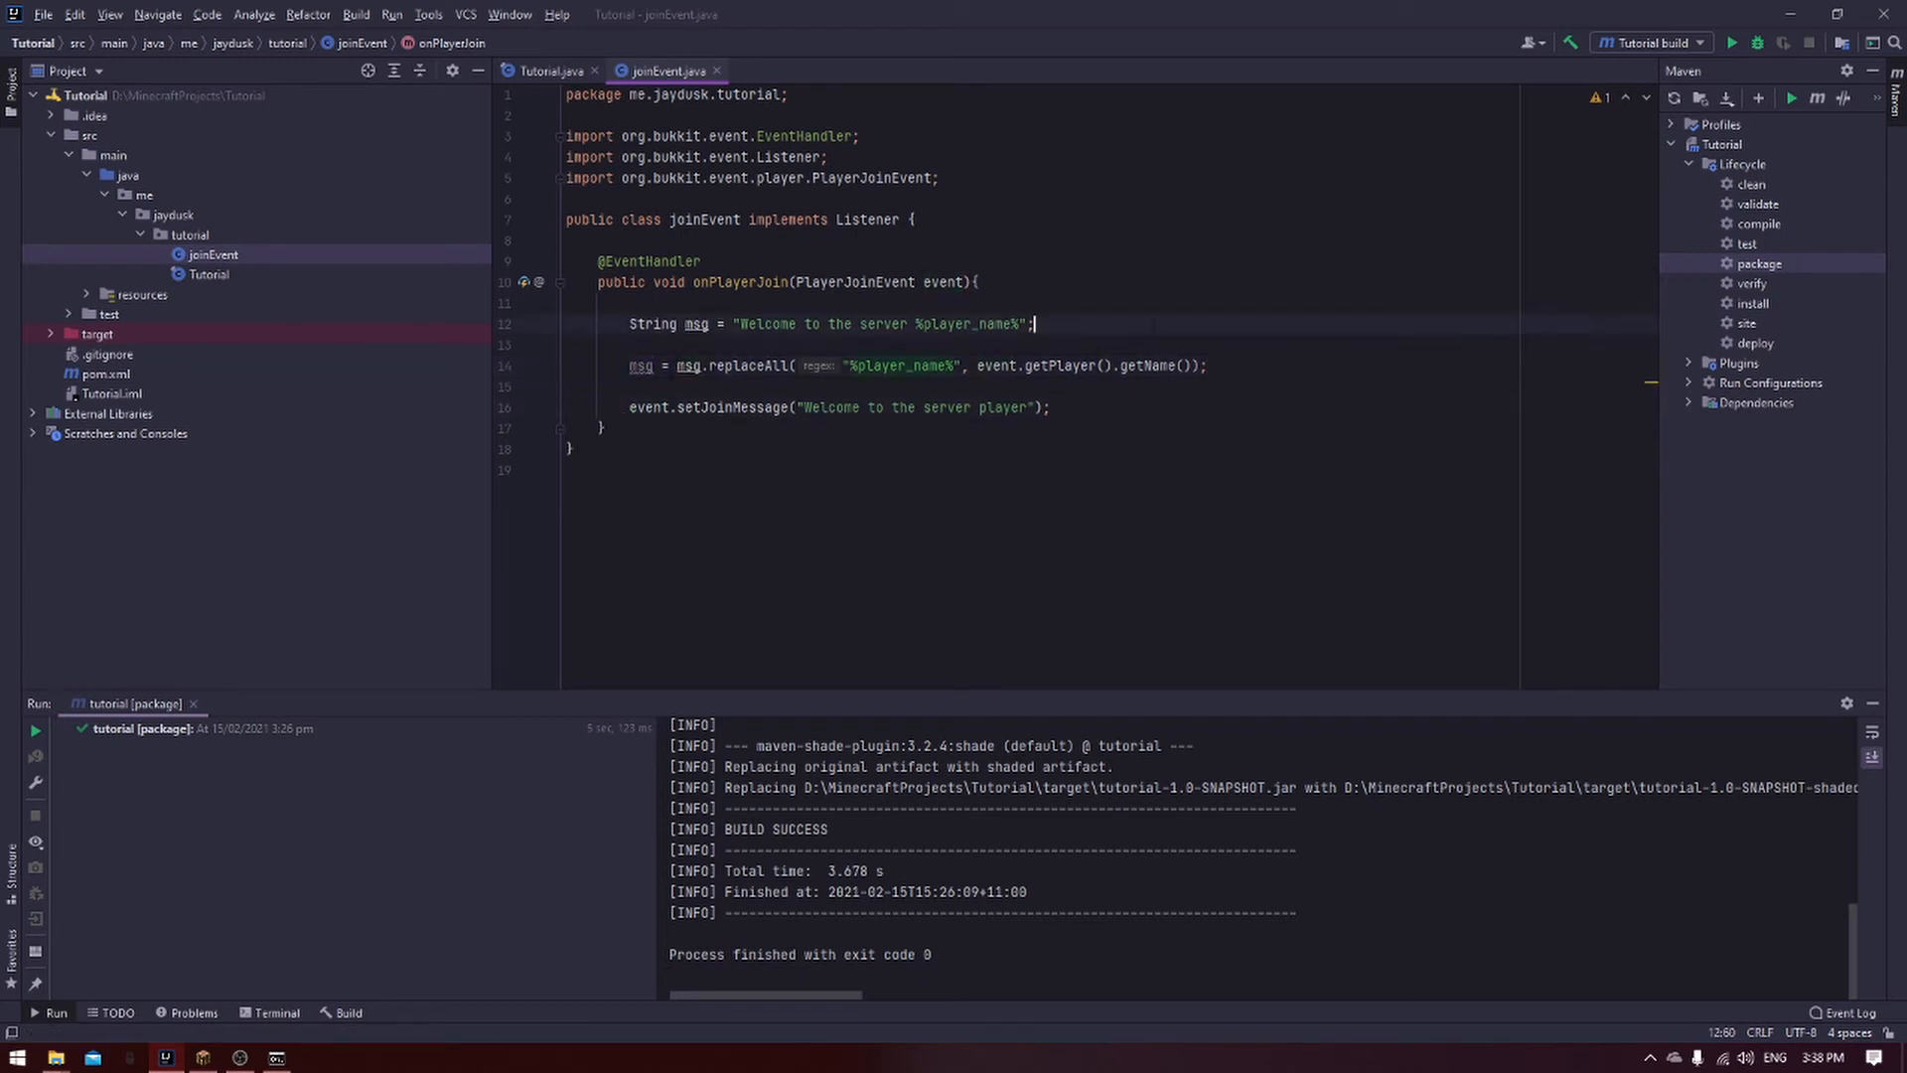
Add msg = ChatColor.translateAlternateColorCodes('&', msg) above the replaceAll line, then remove it
{"action": "key", "text": "enter"}
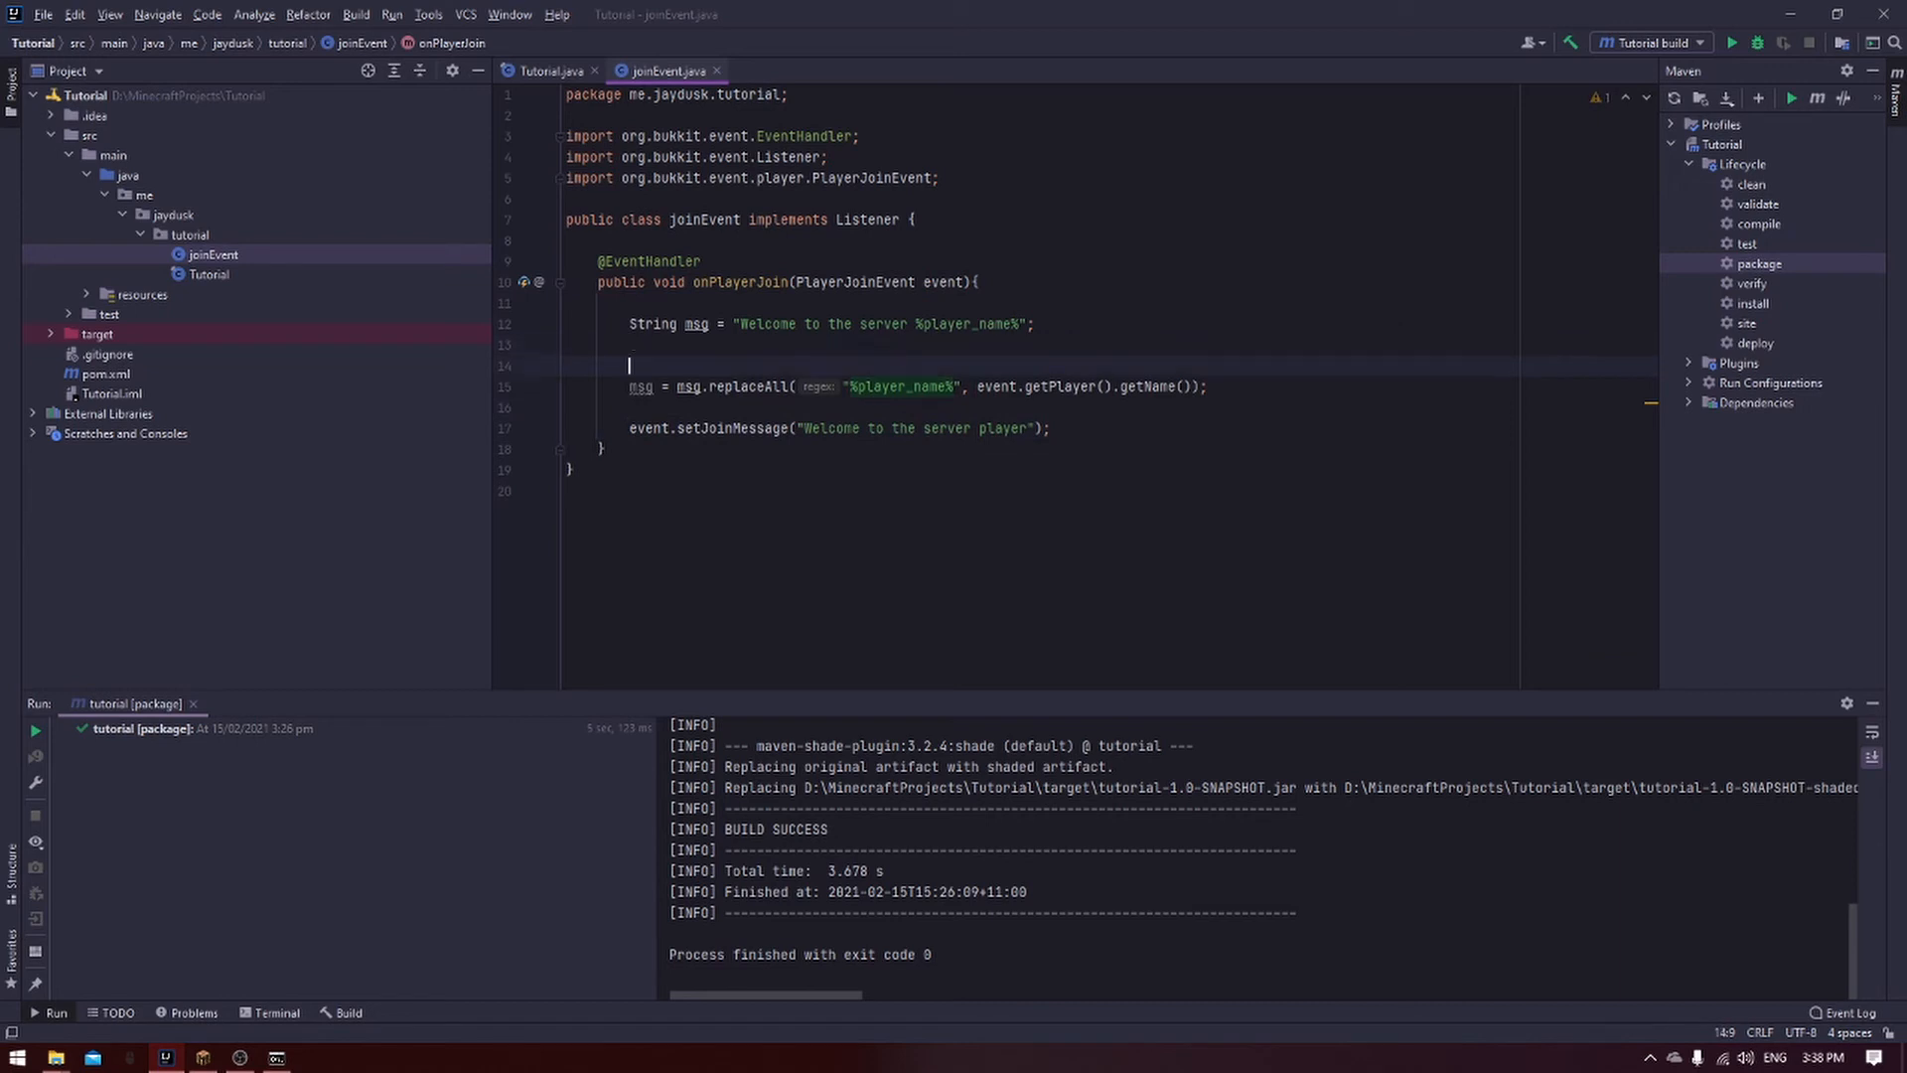
{"action": "type", "text": "msg ="}
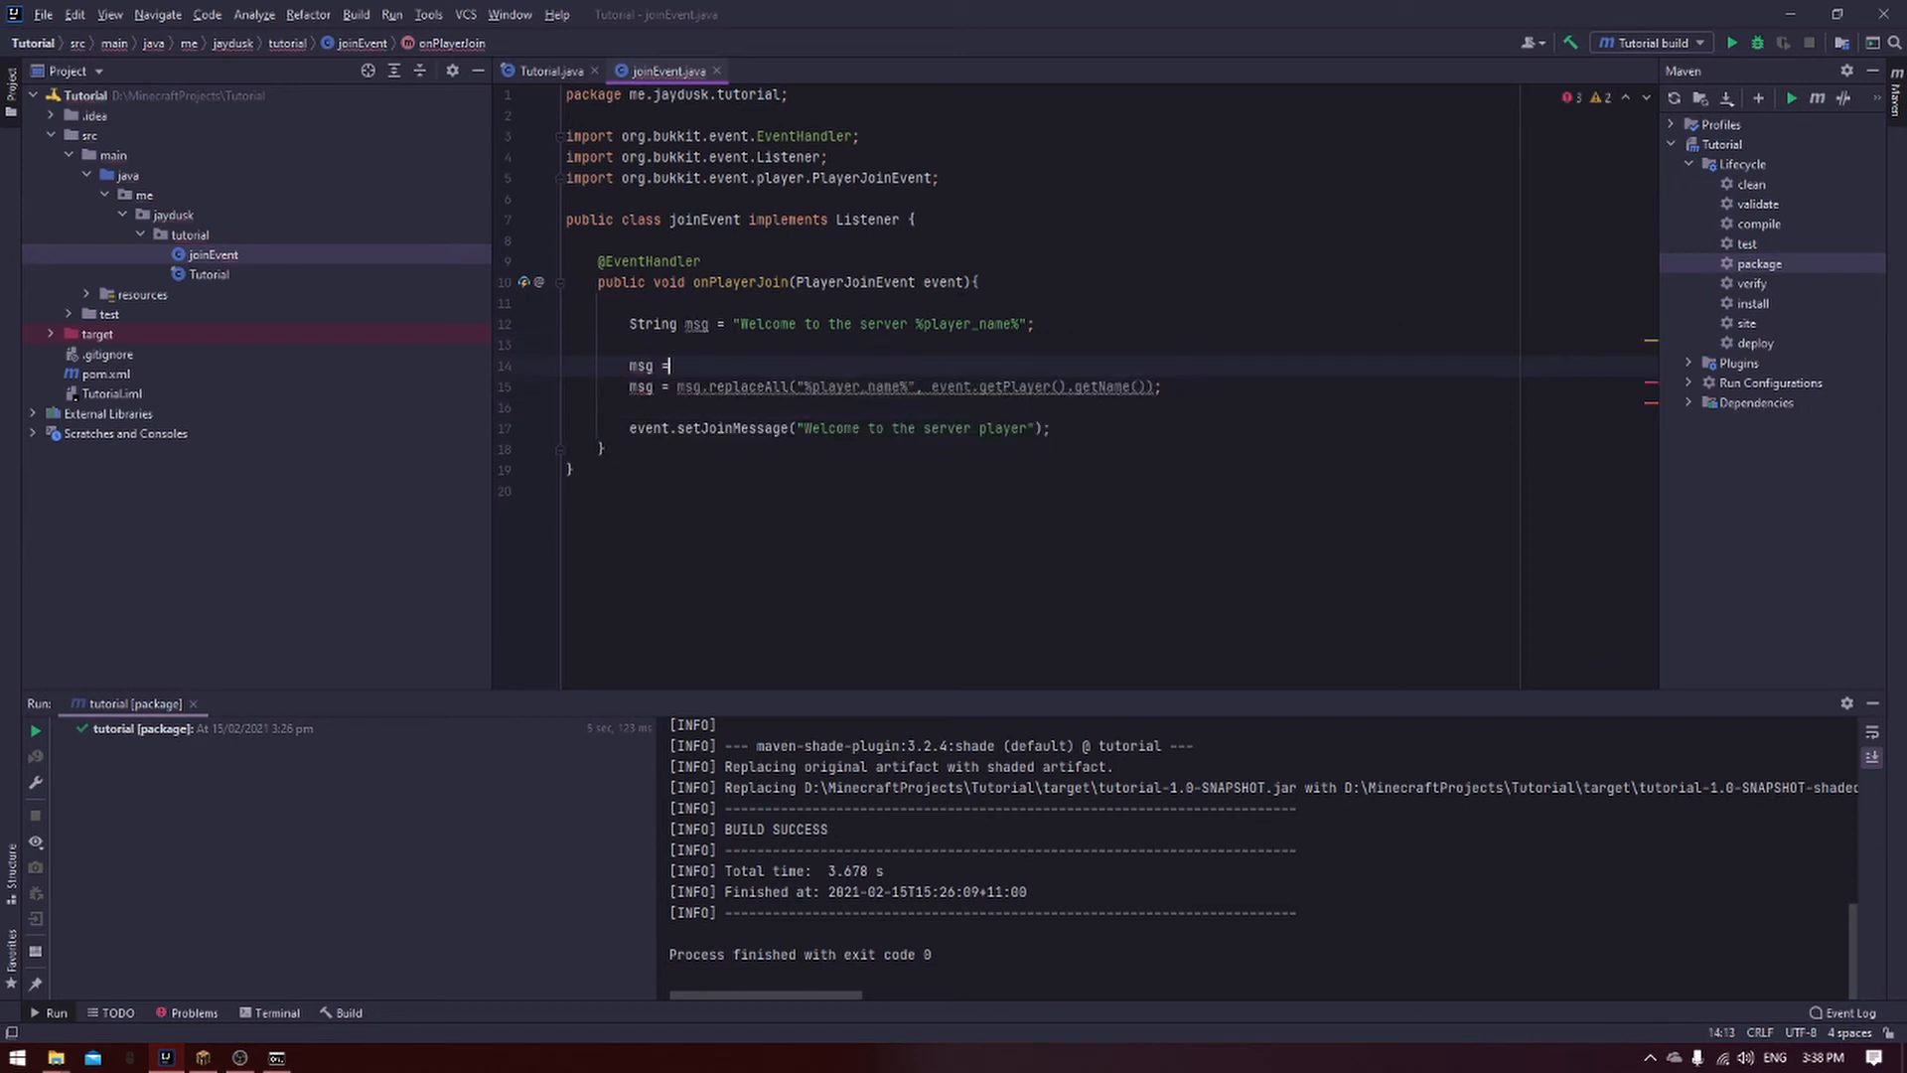
{"action": "type", "text": "ChatColor.translateAlternateColorCodes("}
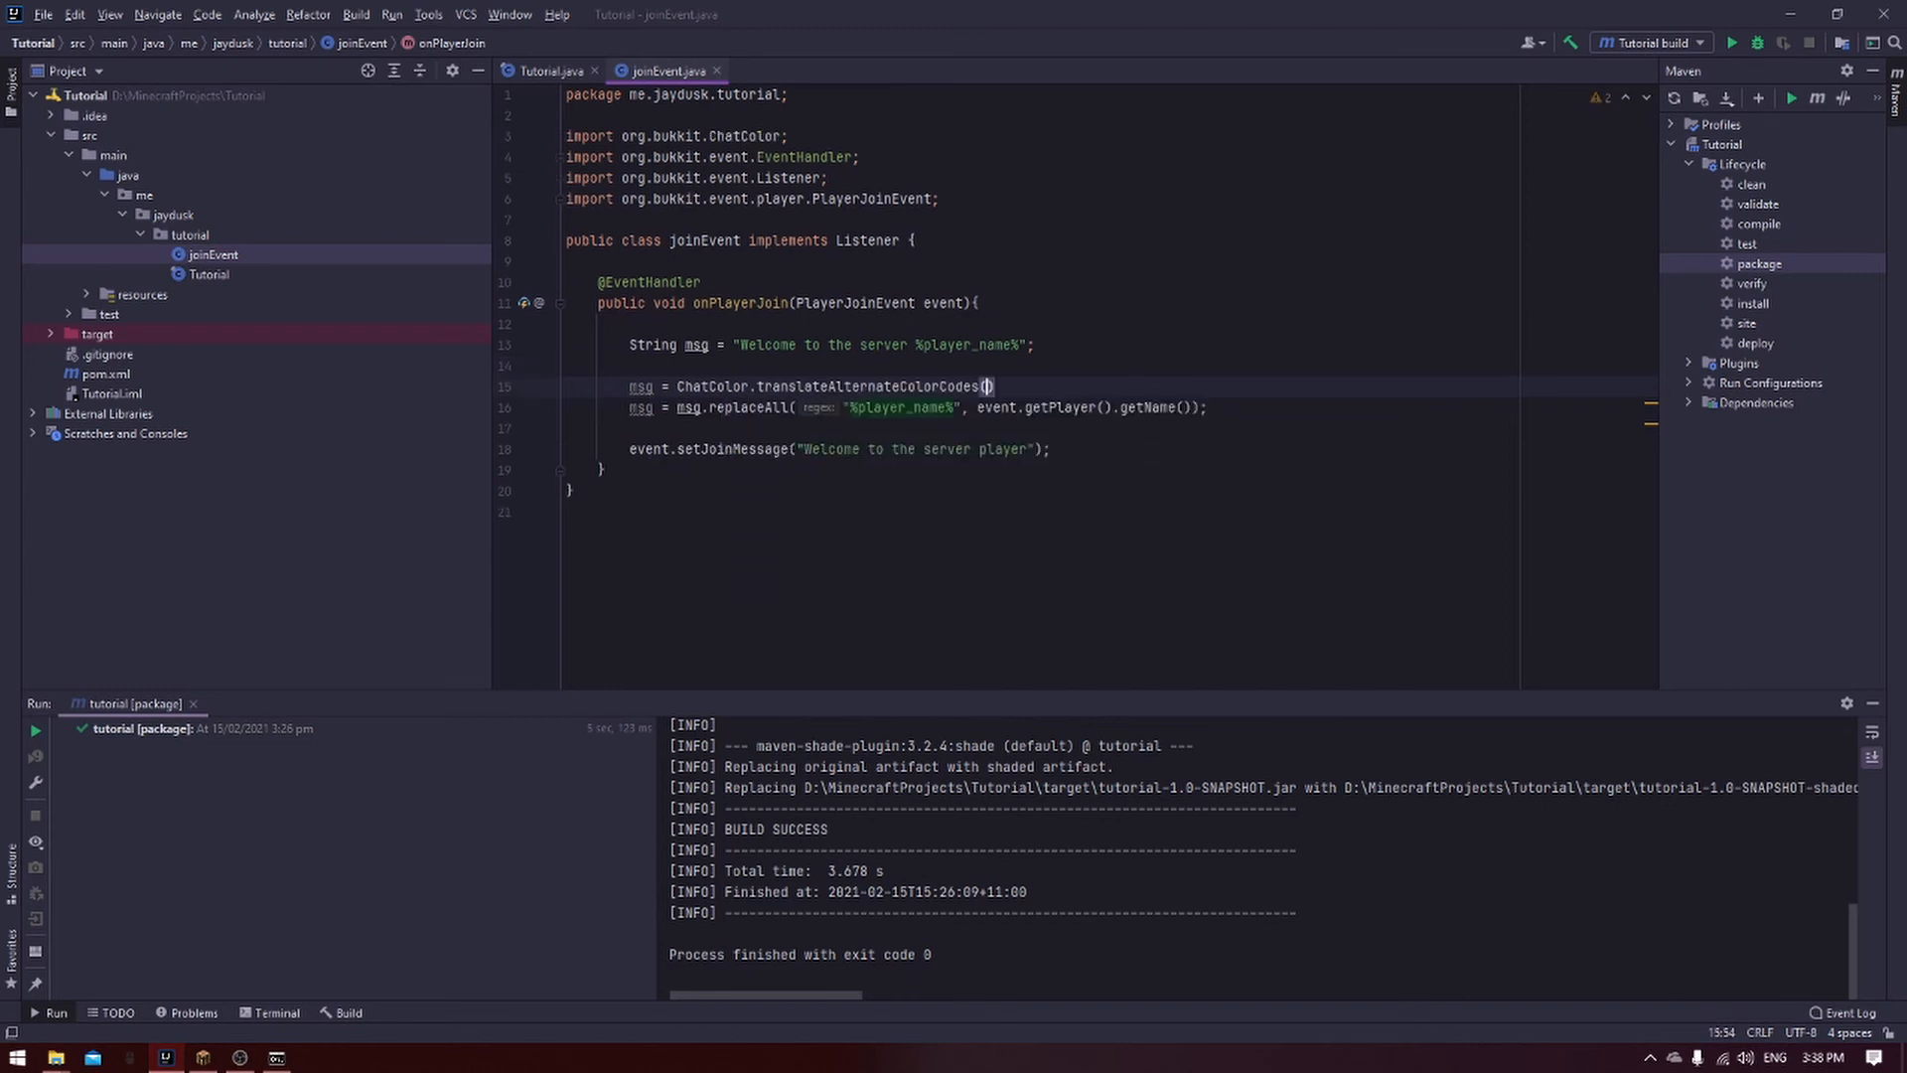
{"action": "type", "text": "'&',"}
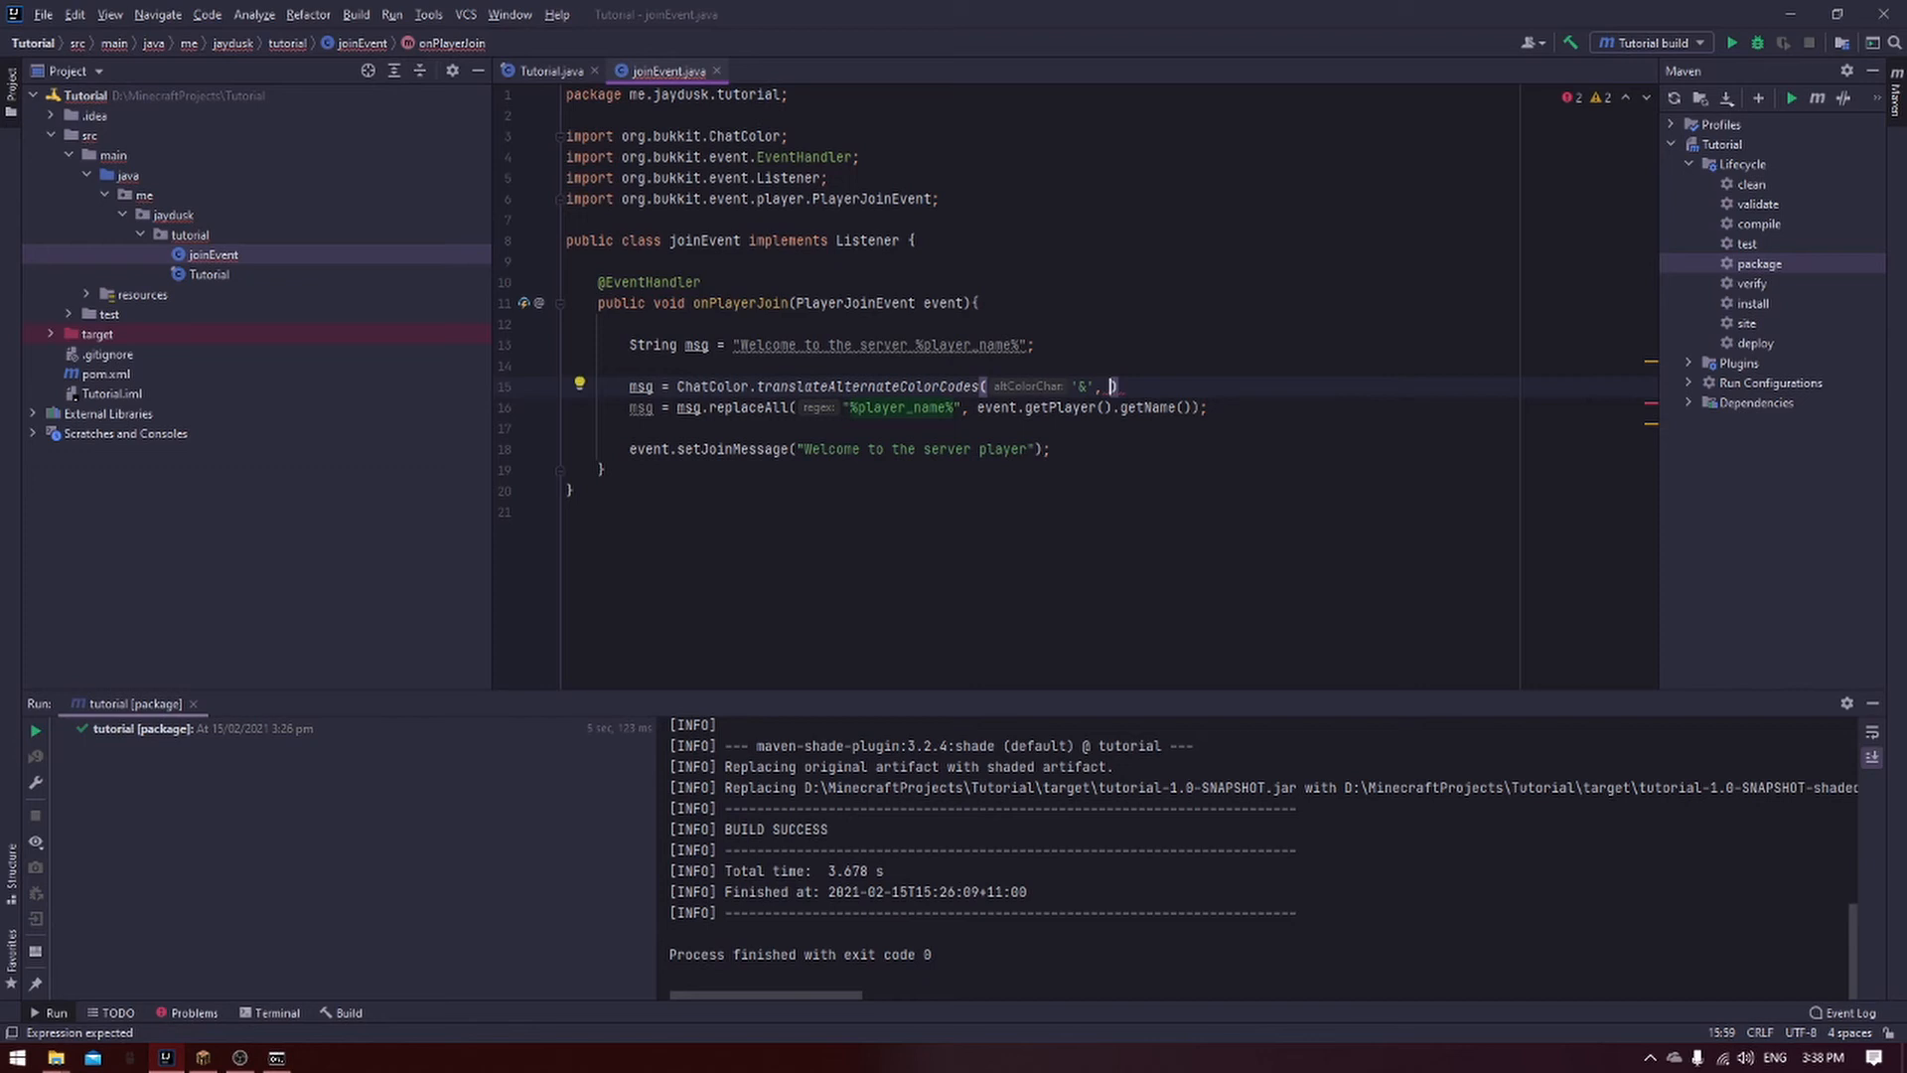
{"action": "type", "text": "msg)"}
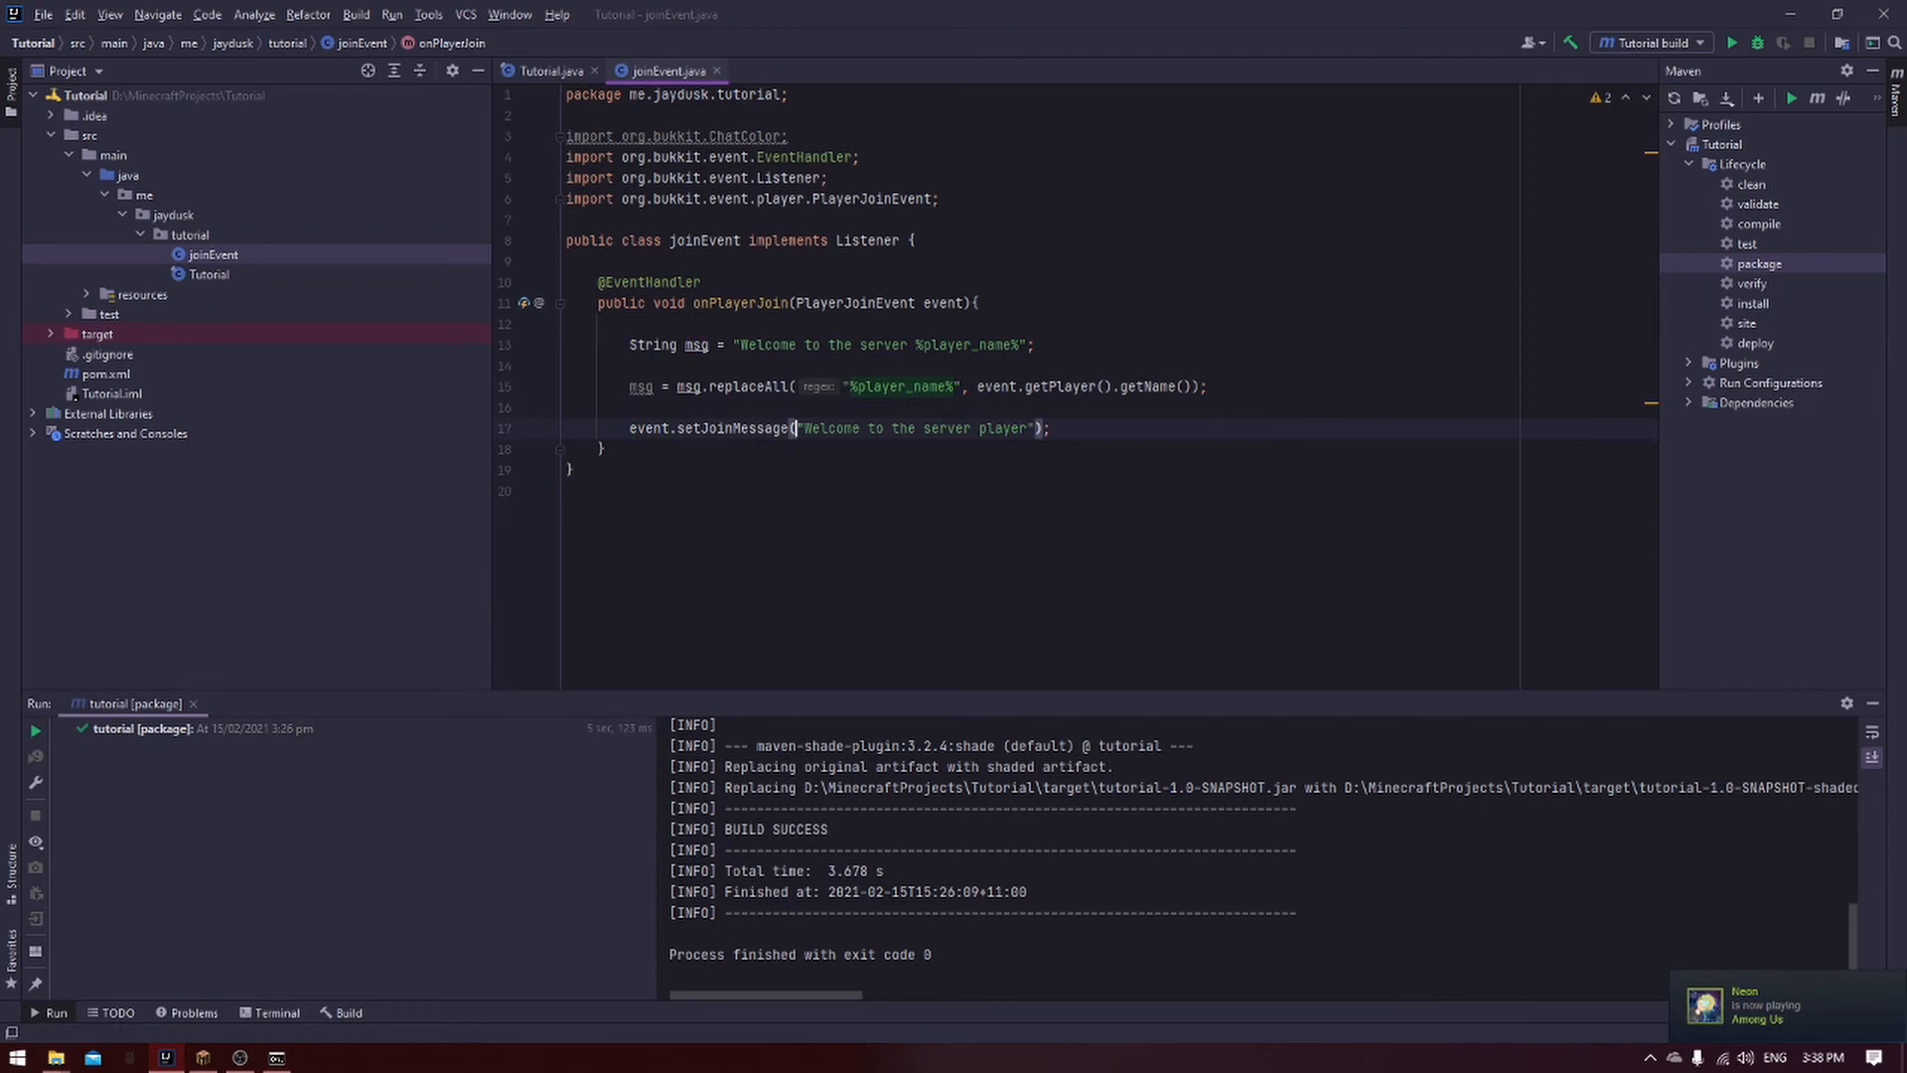
Replace the hard-coded welcome text in setJoinMessage with msg
{"action": "double_click", "coordinate": [912, 428]}
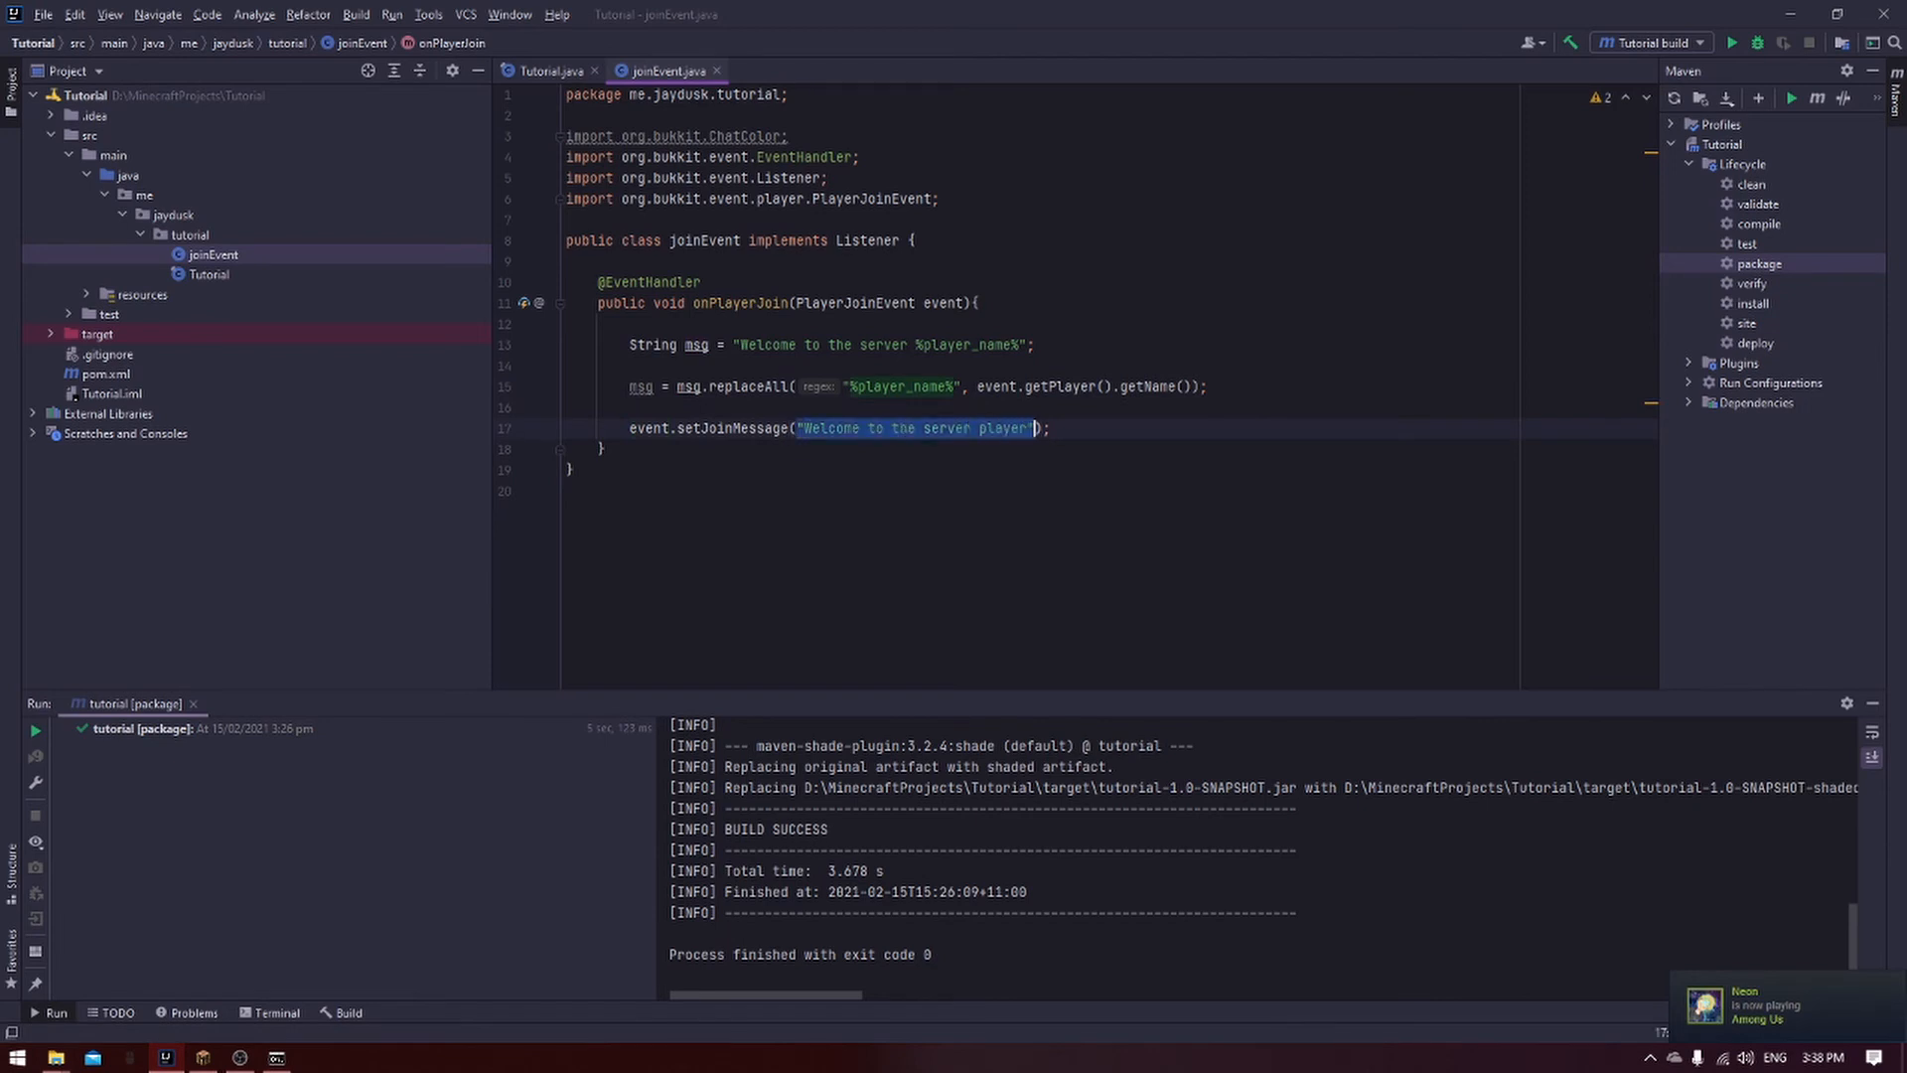
{"action": "key", "text": "Delete"}
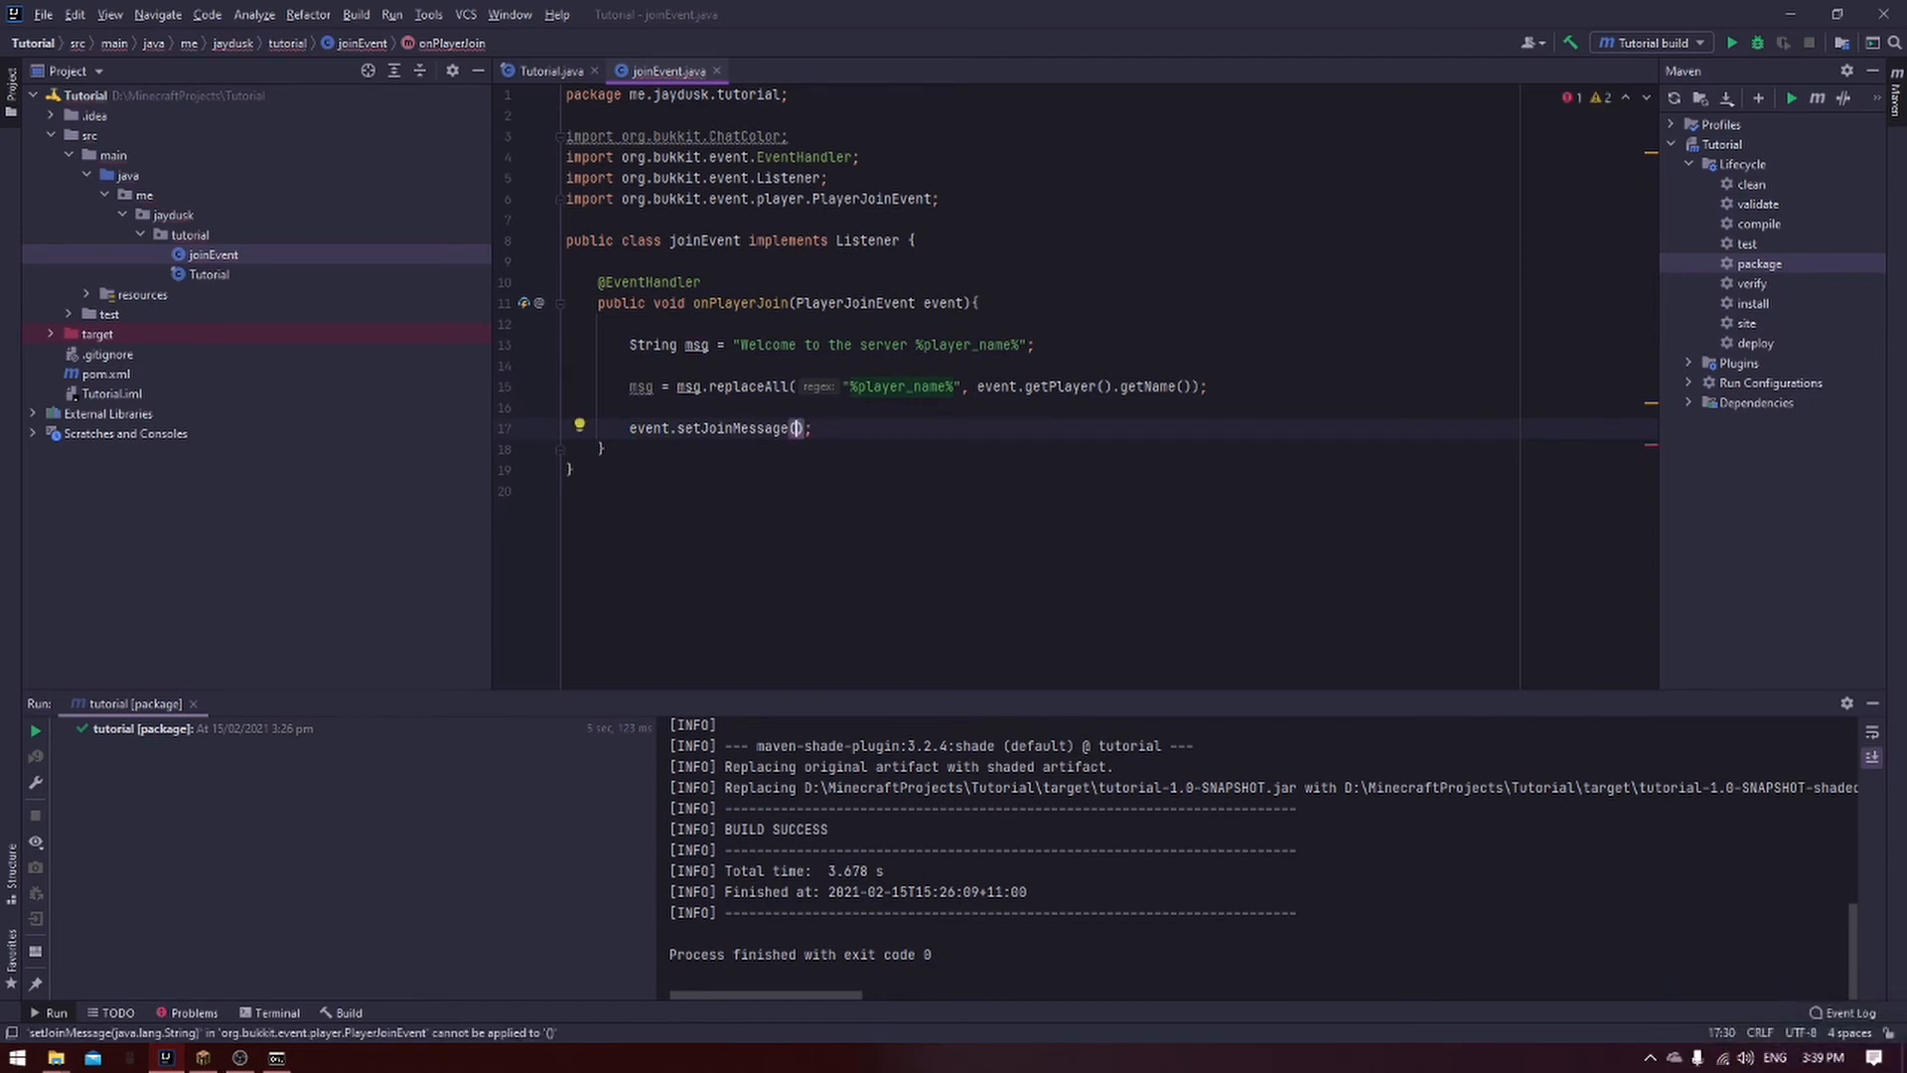
{"action": "type", "text": "msg"}
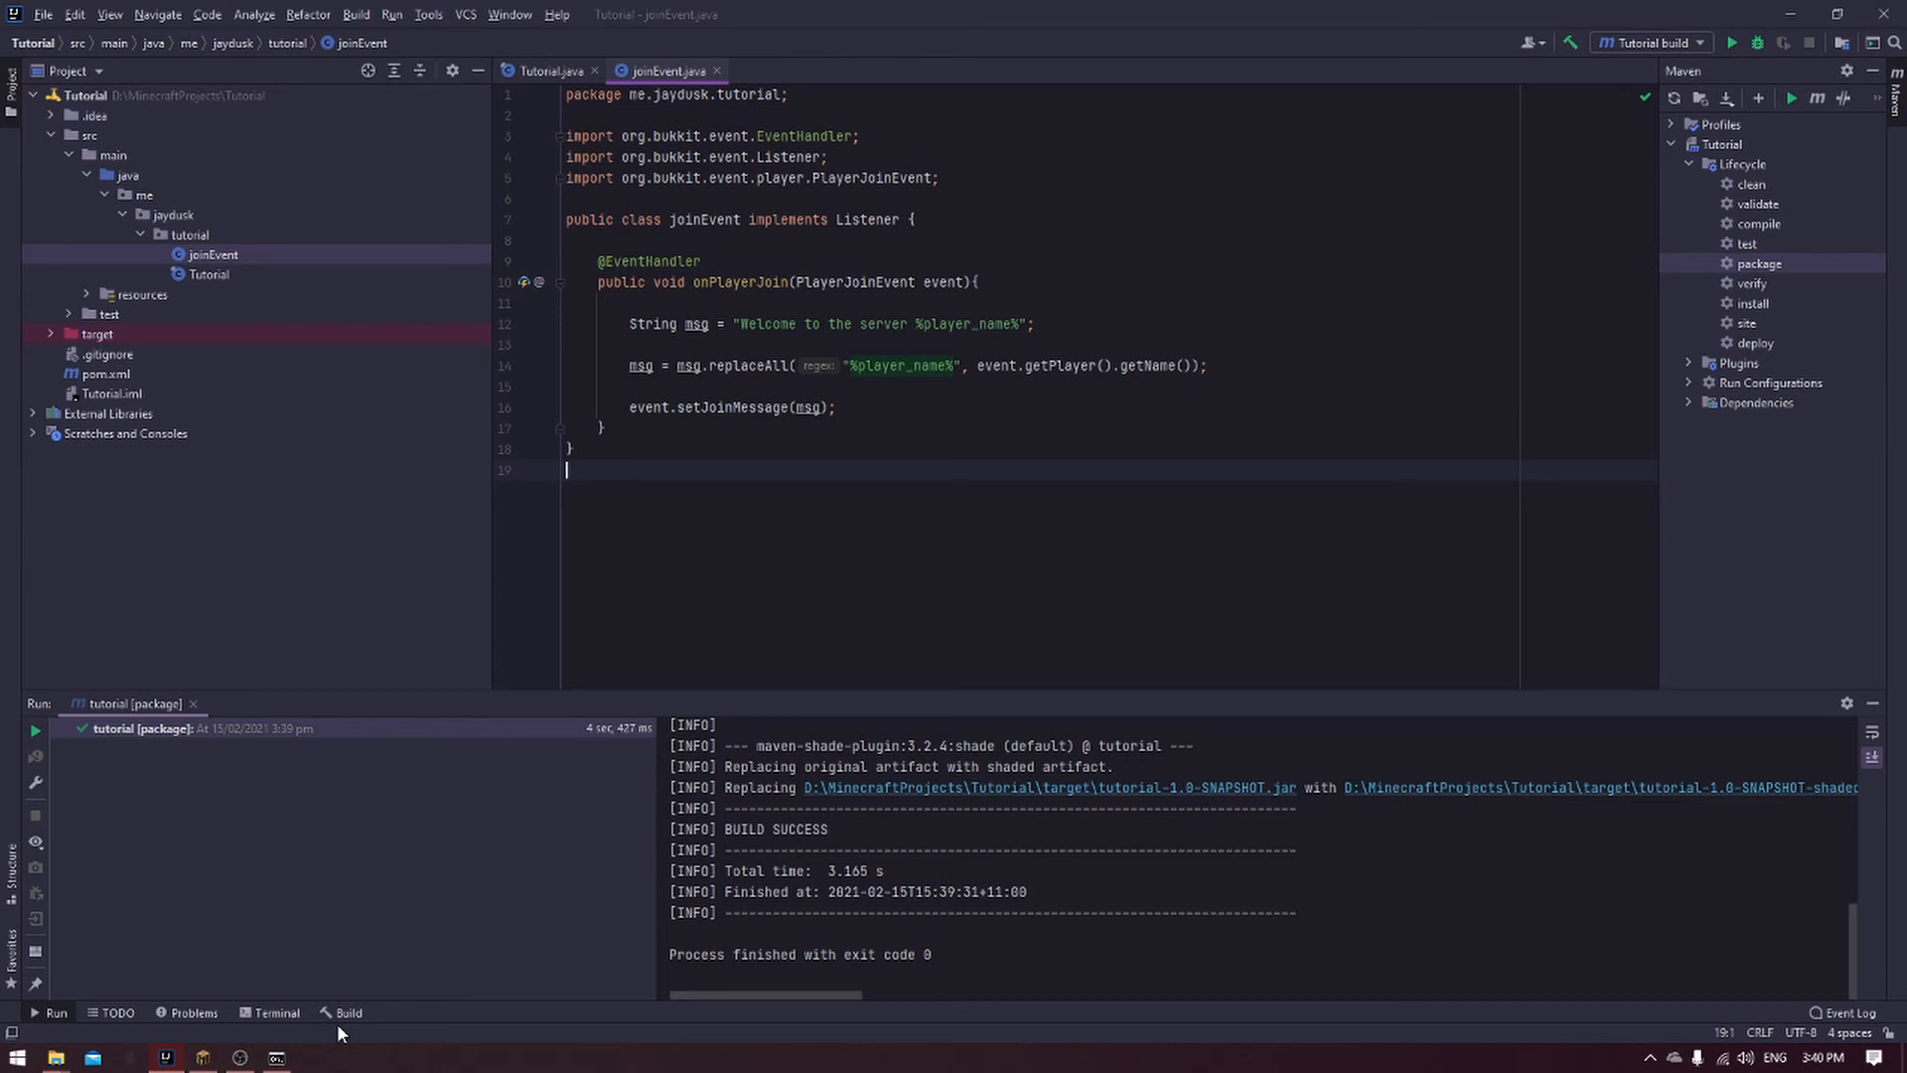
{"action": "mouse_move", "coordinate": [322, 1048]}
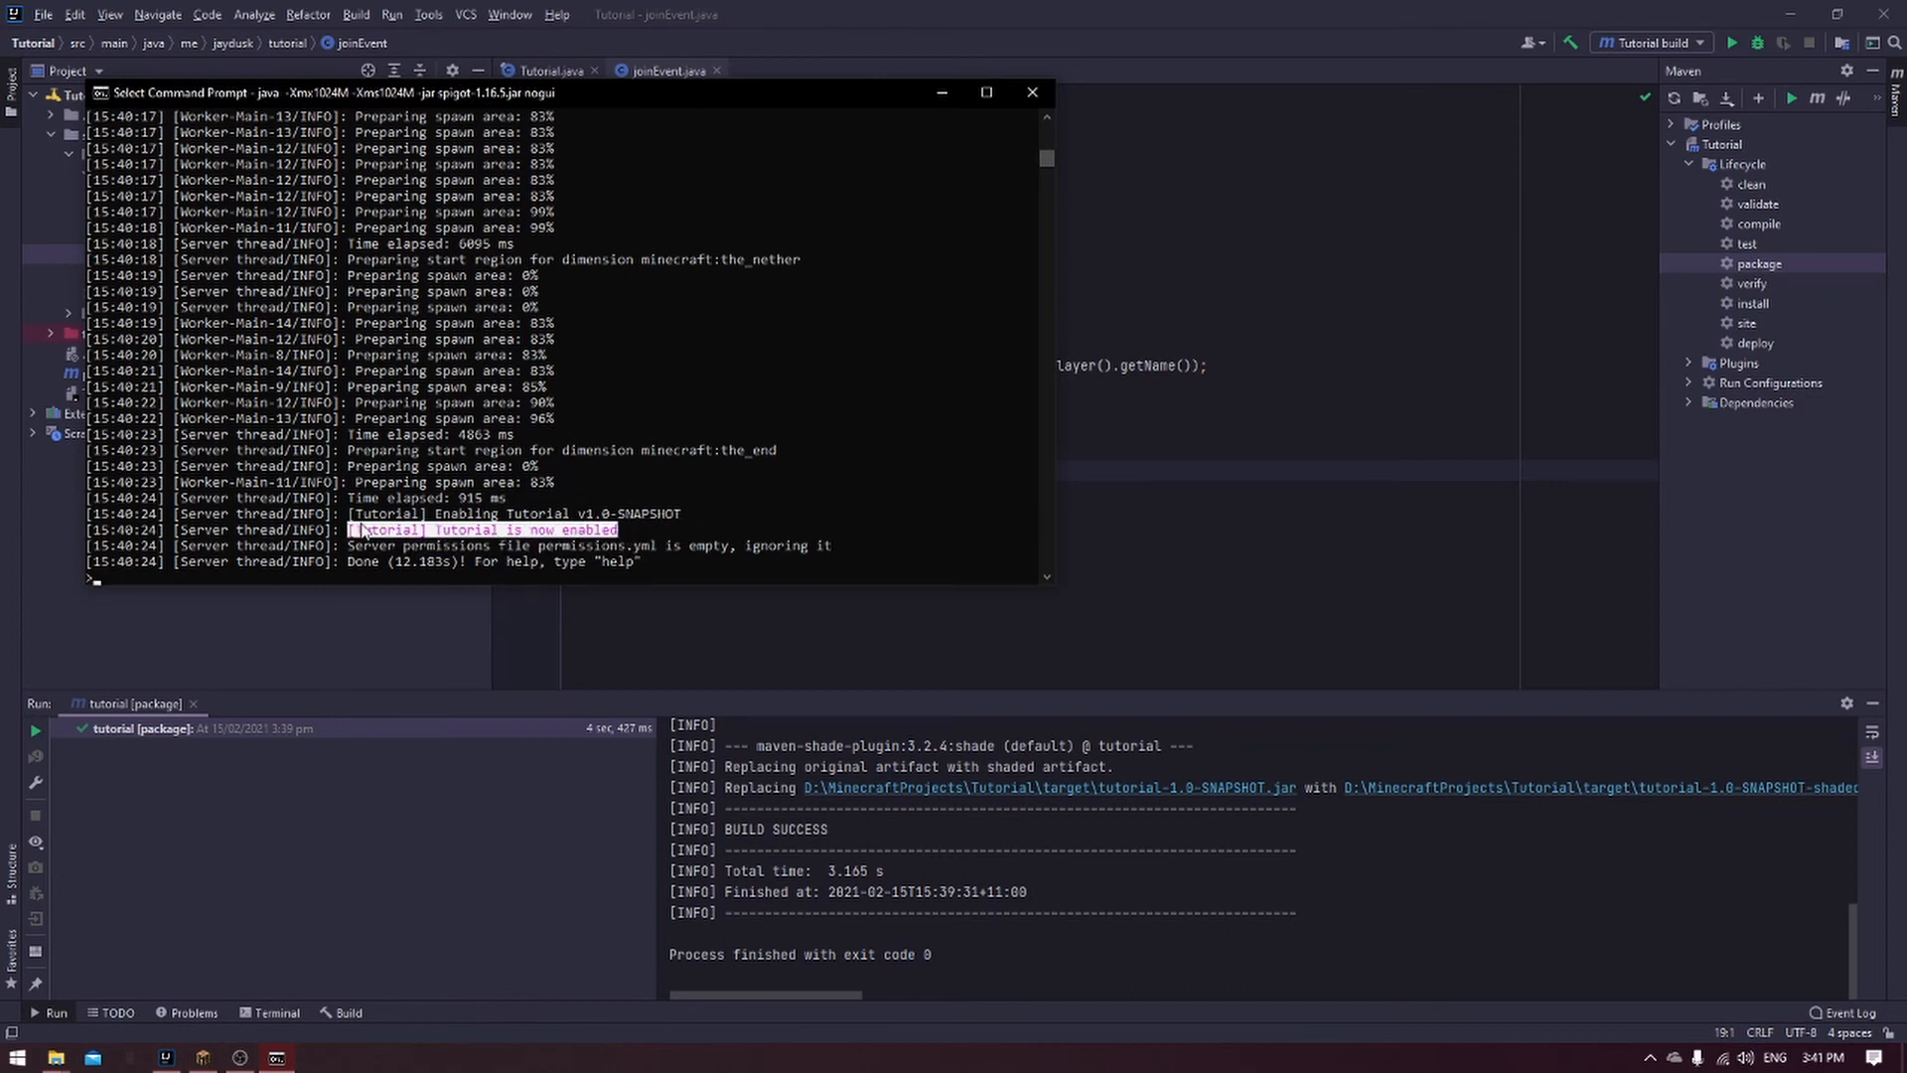
Switch to Minecraft and join the localhost server
{"action": "left_click", "coordinate": [202, 1056]}
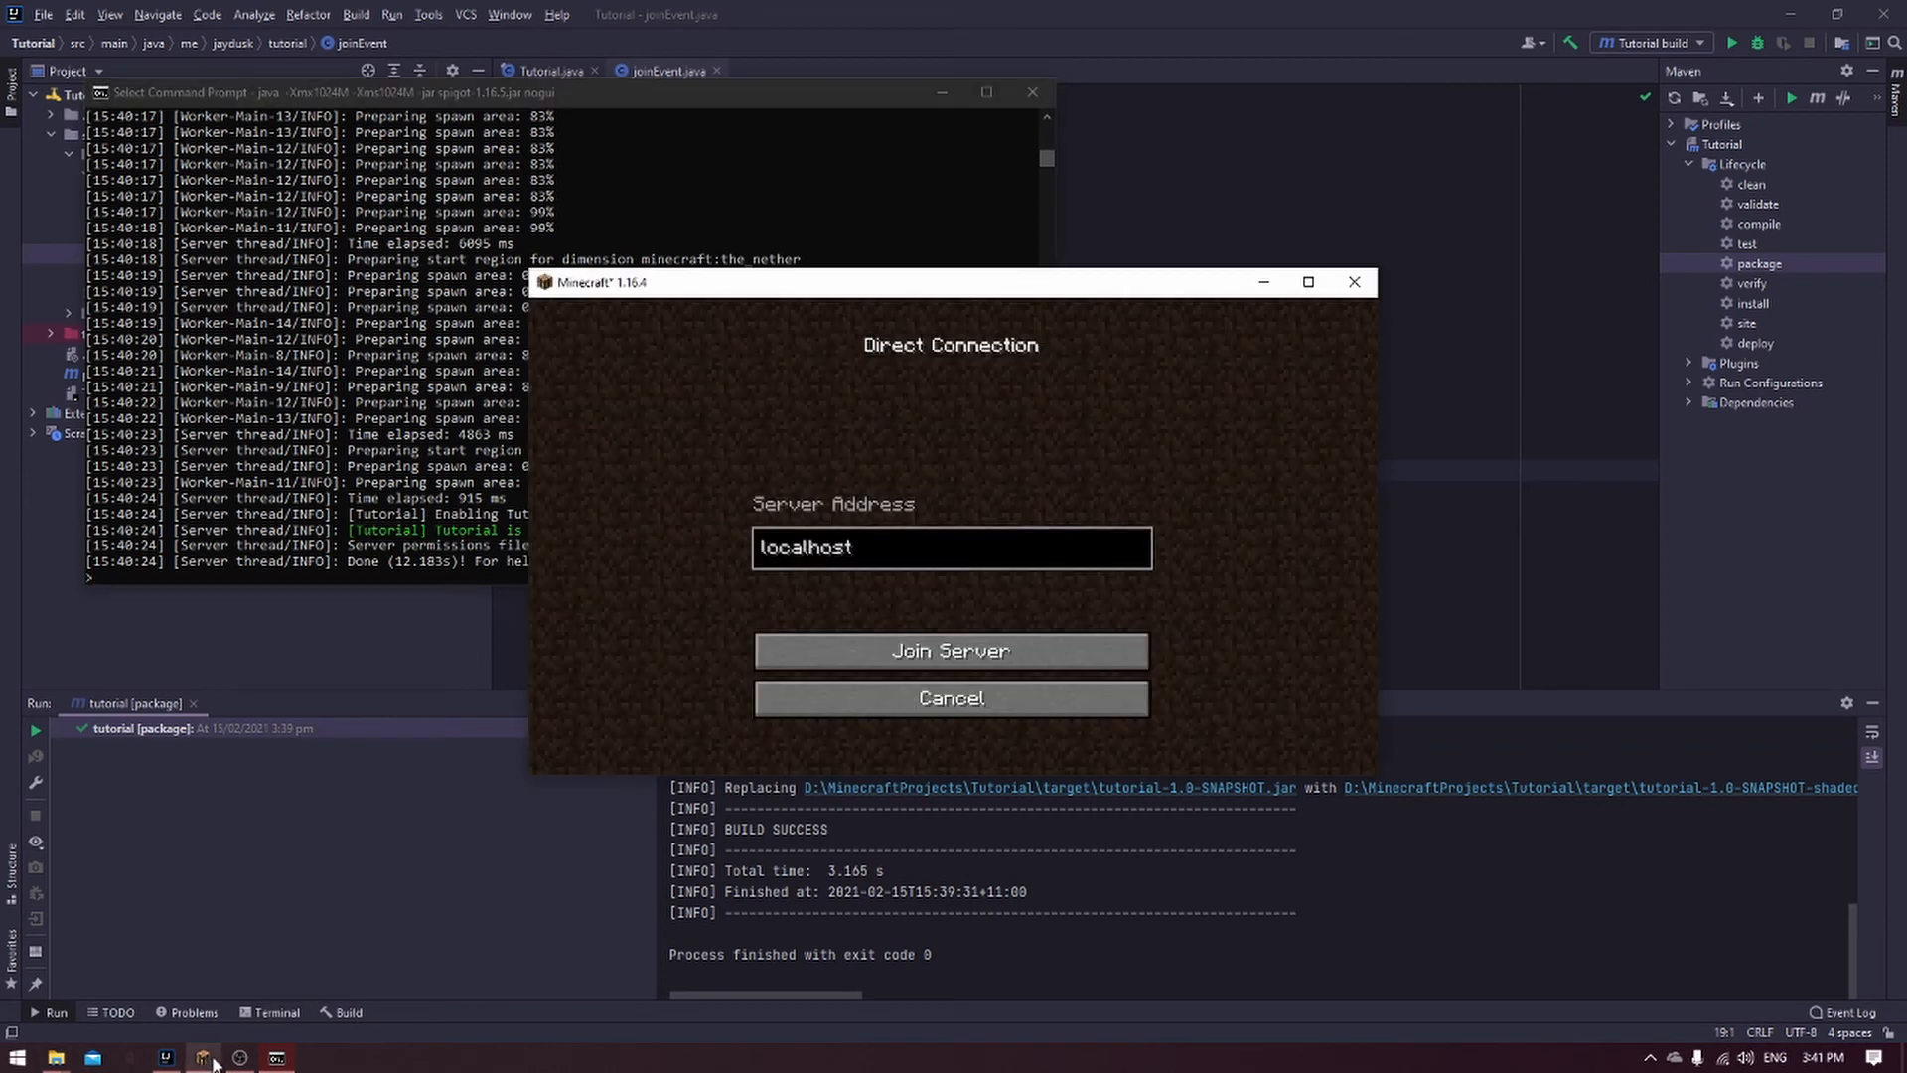
{"action": "left_click", "coordinate": [949, 650]}
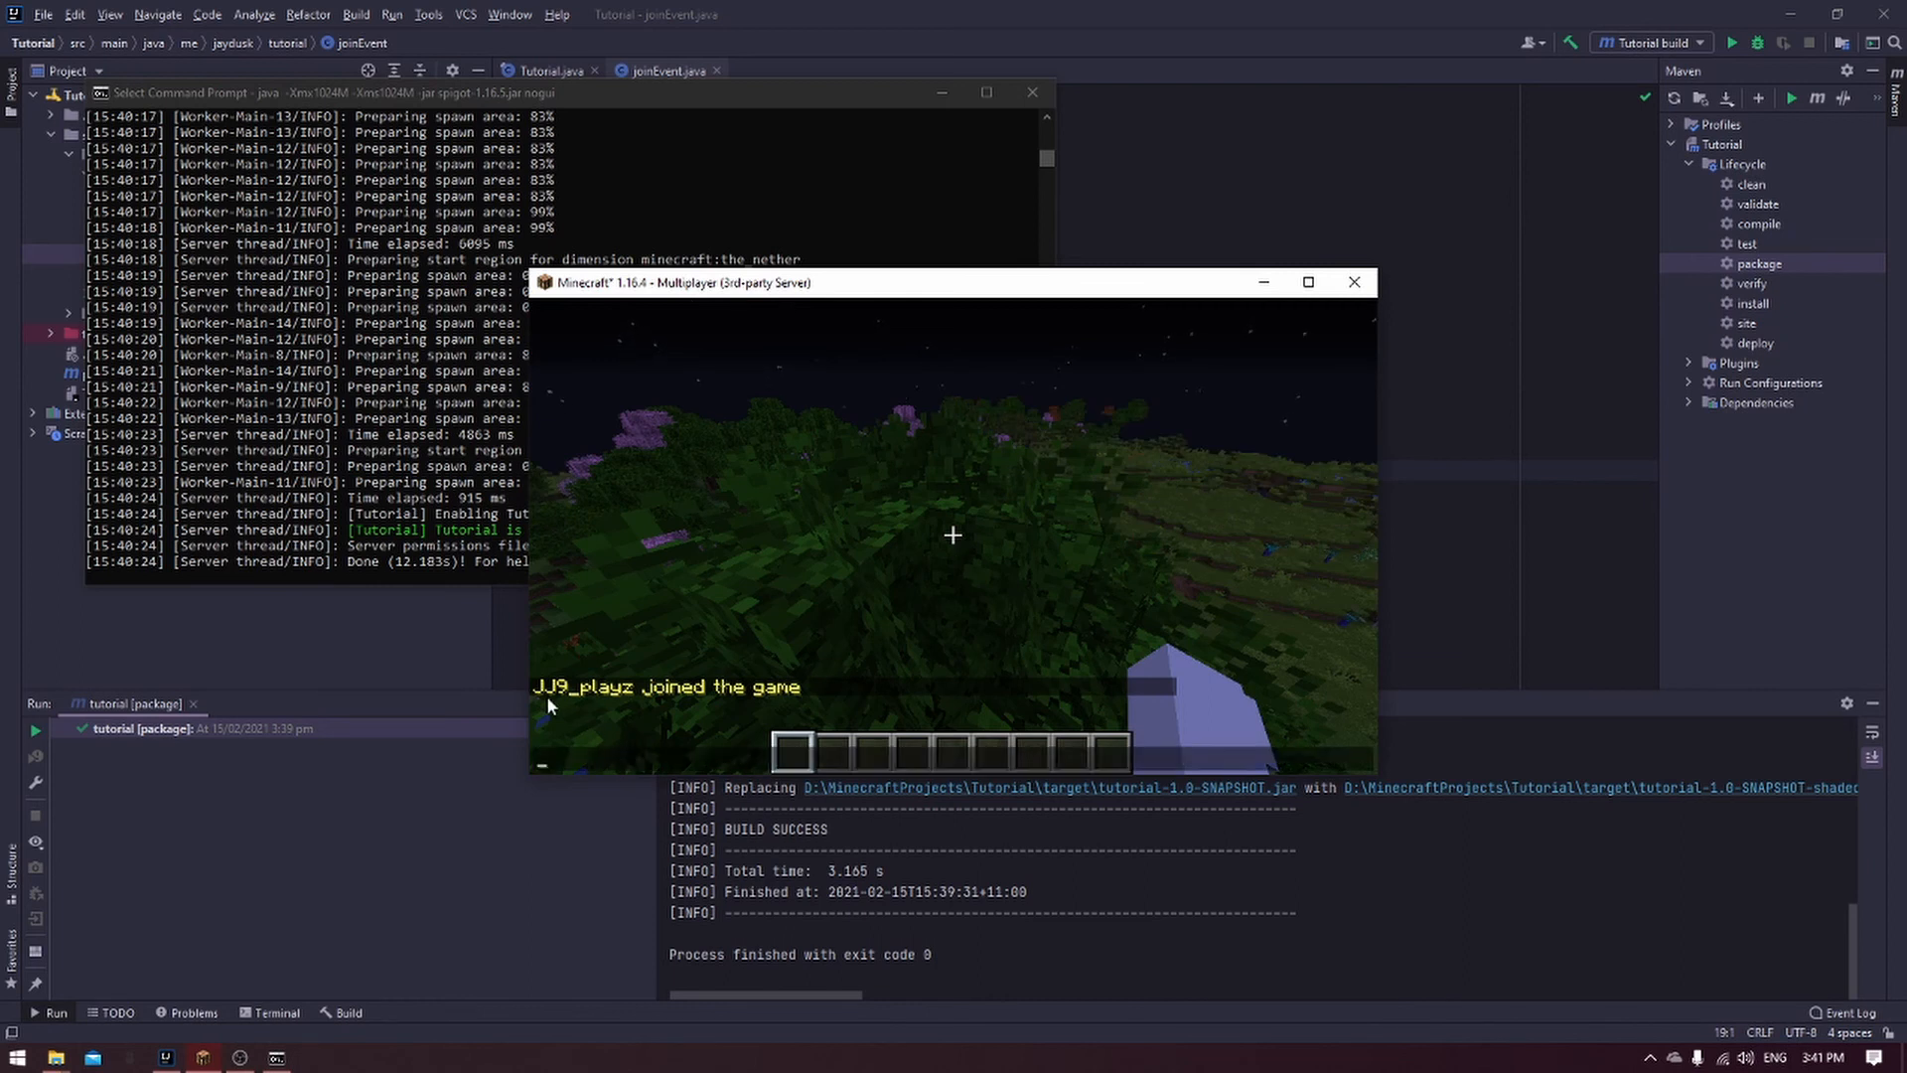
{"action": "mouse_move", "coordinate": [802, 700]}
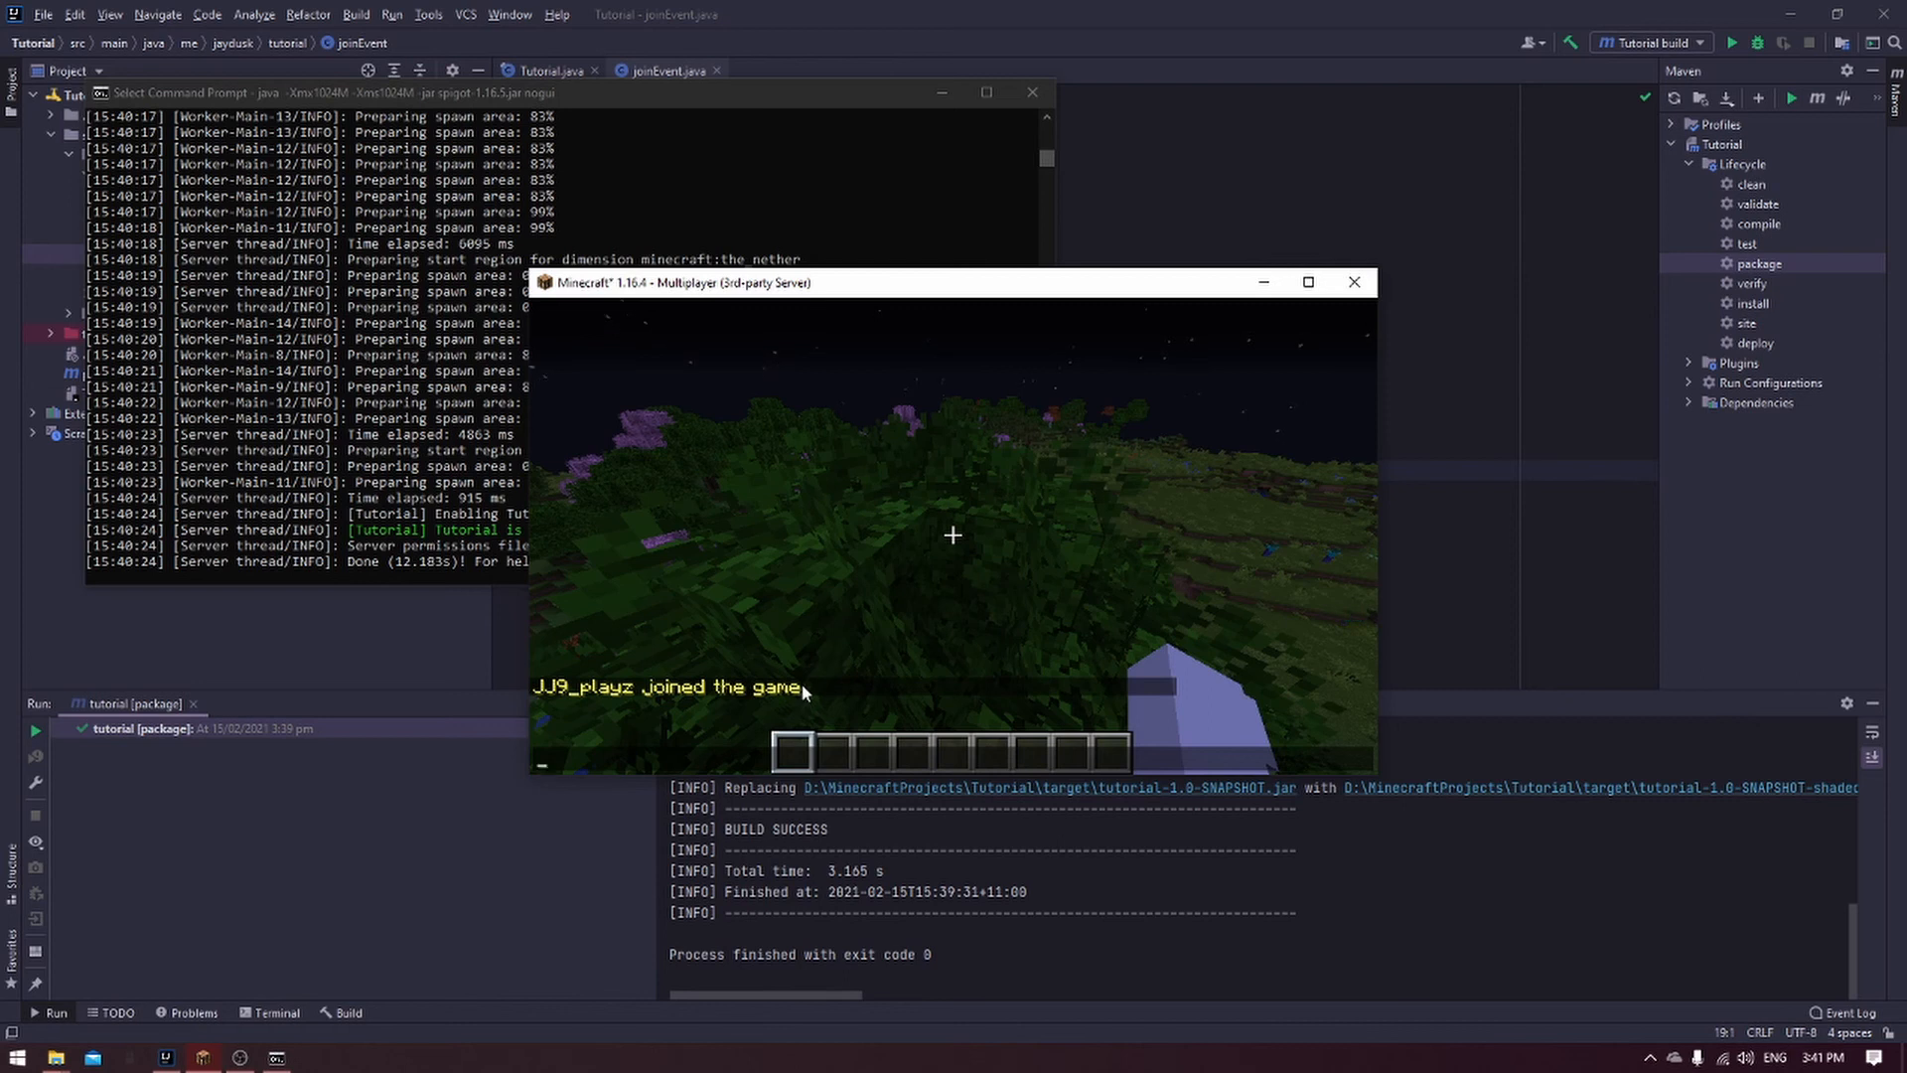
{"action": "mouse_move", "coordinate": [806, 677]}
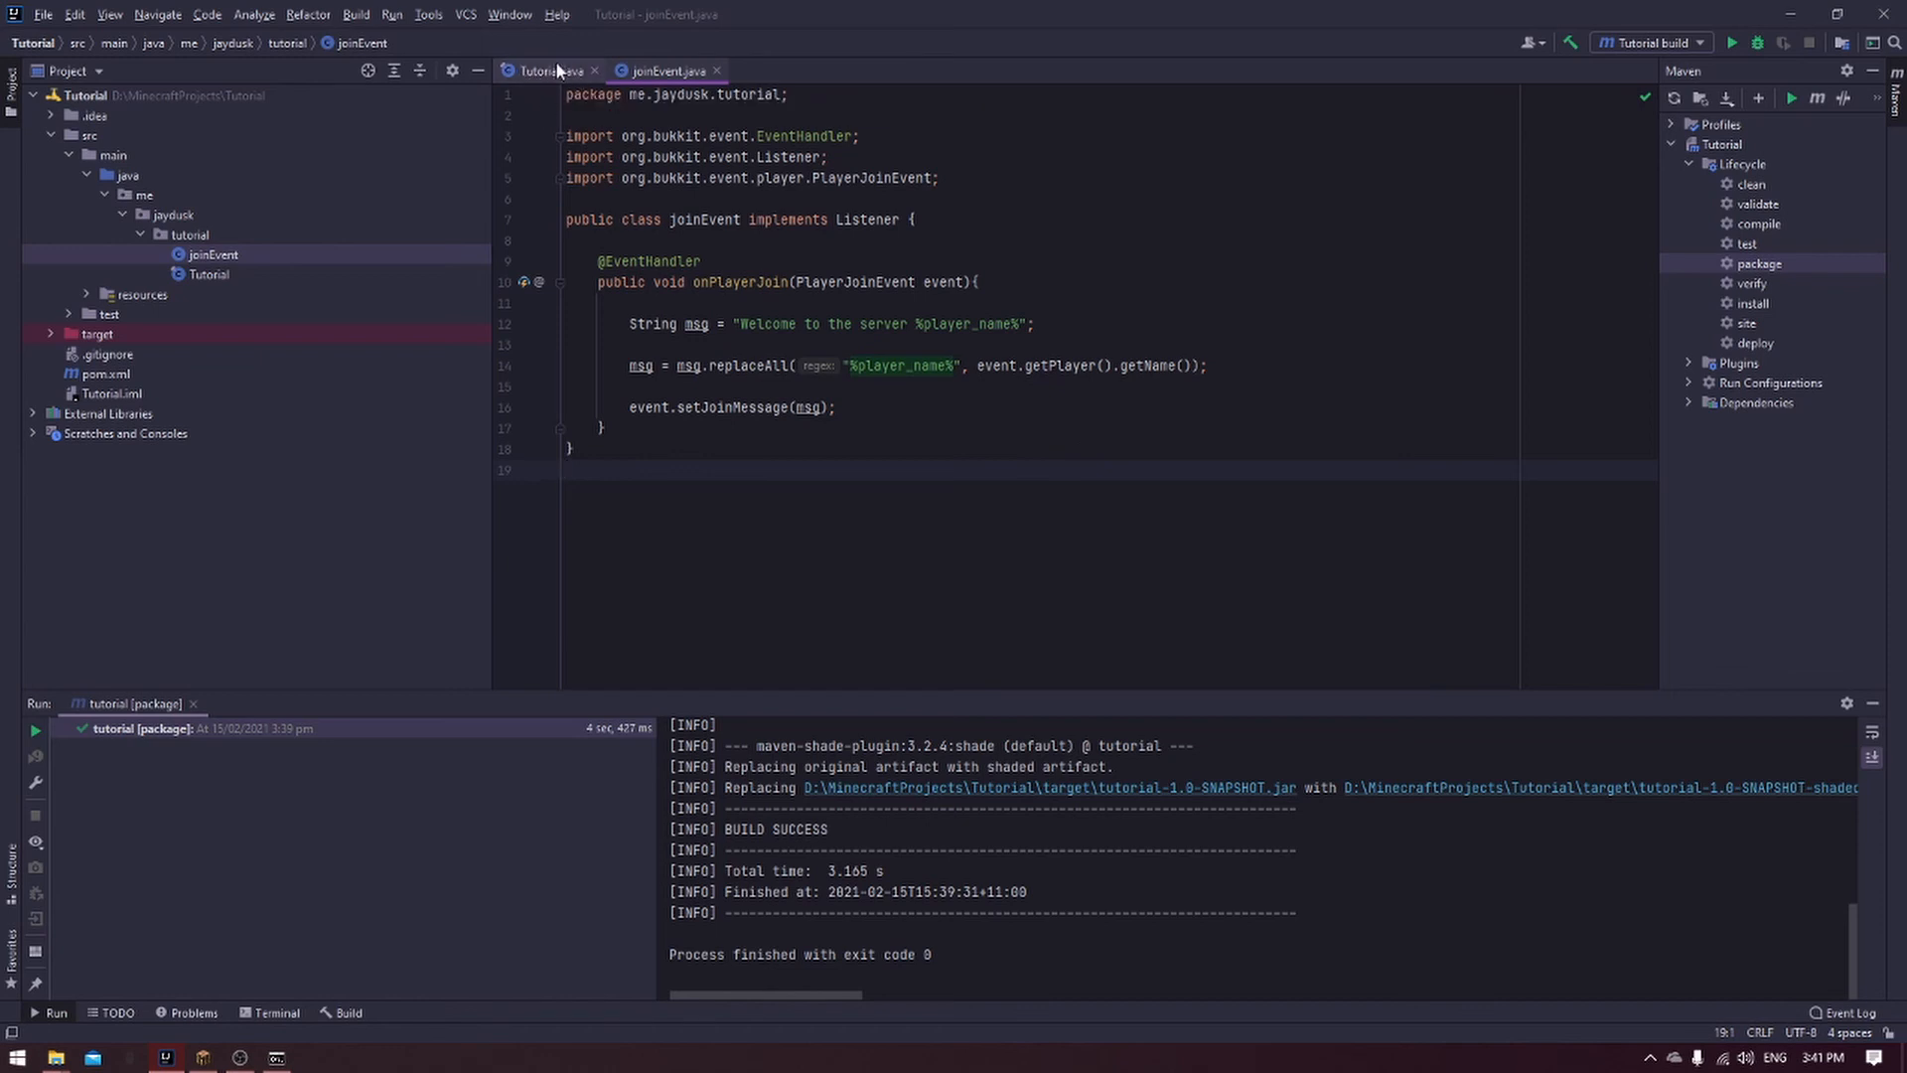
In Tutorial.java's onEnable, add getServer().getPluginManager().registerEvents(new joinEvent(), this)
{"action": "left_click", "coordinate": [549, 71]}
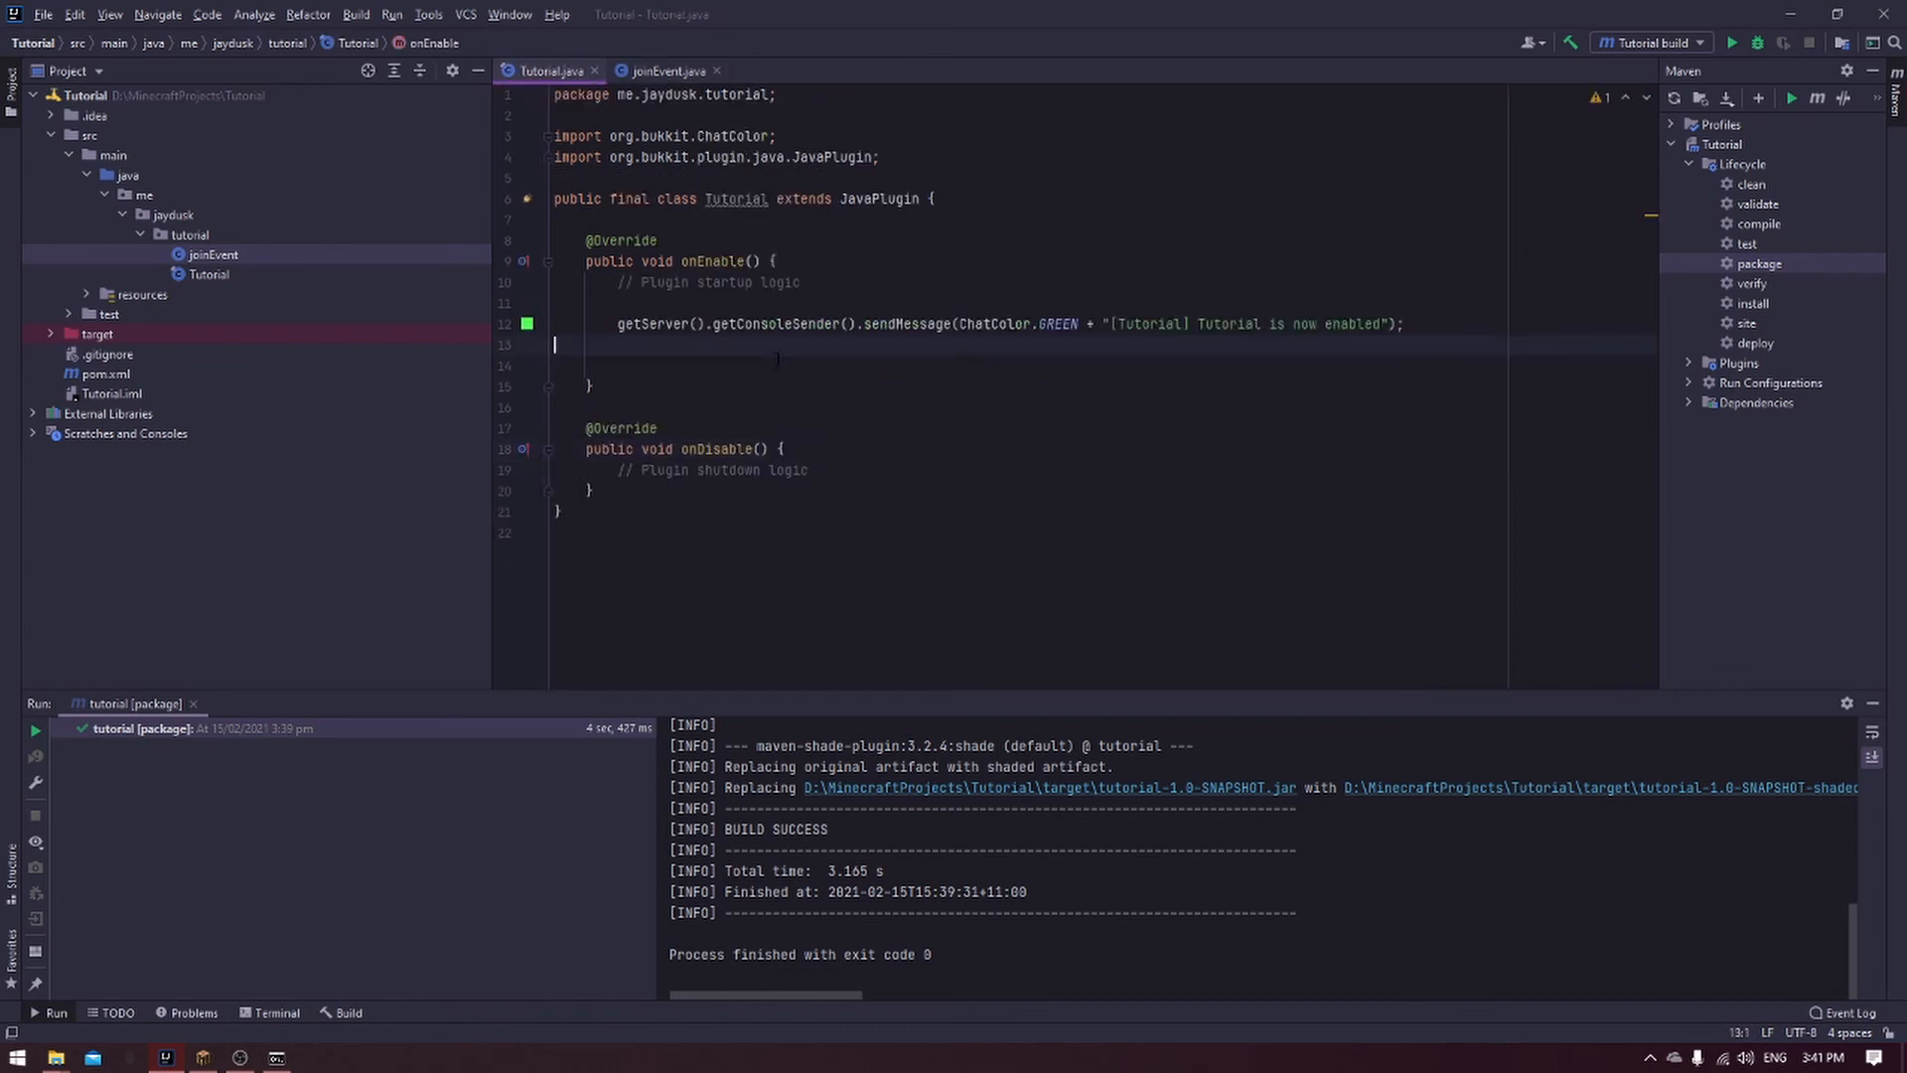
{"action": "key", "text": "Enter"}
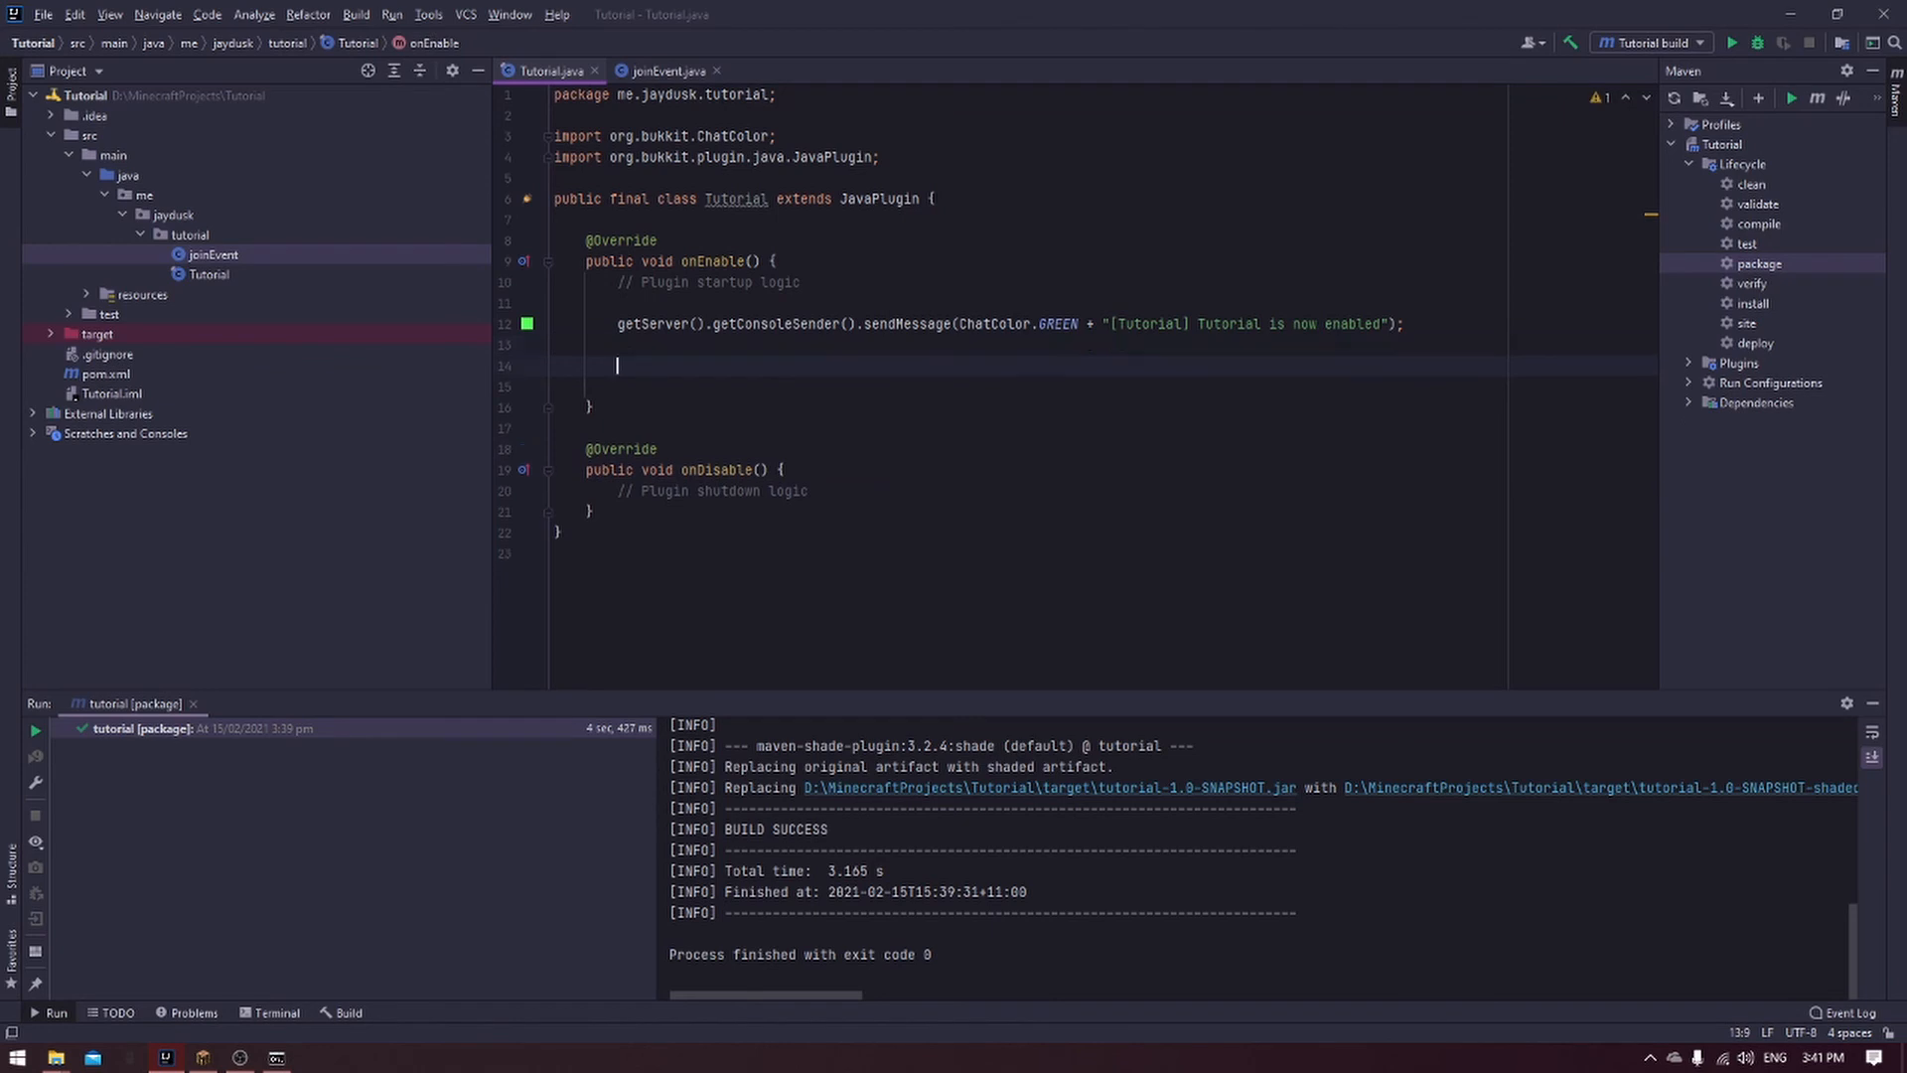
{"action": "type", "text": "getServer("}
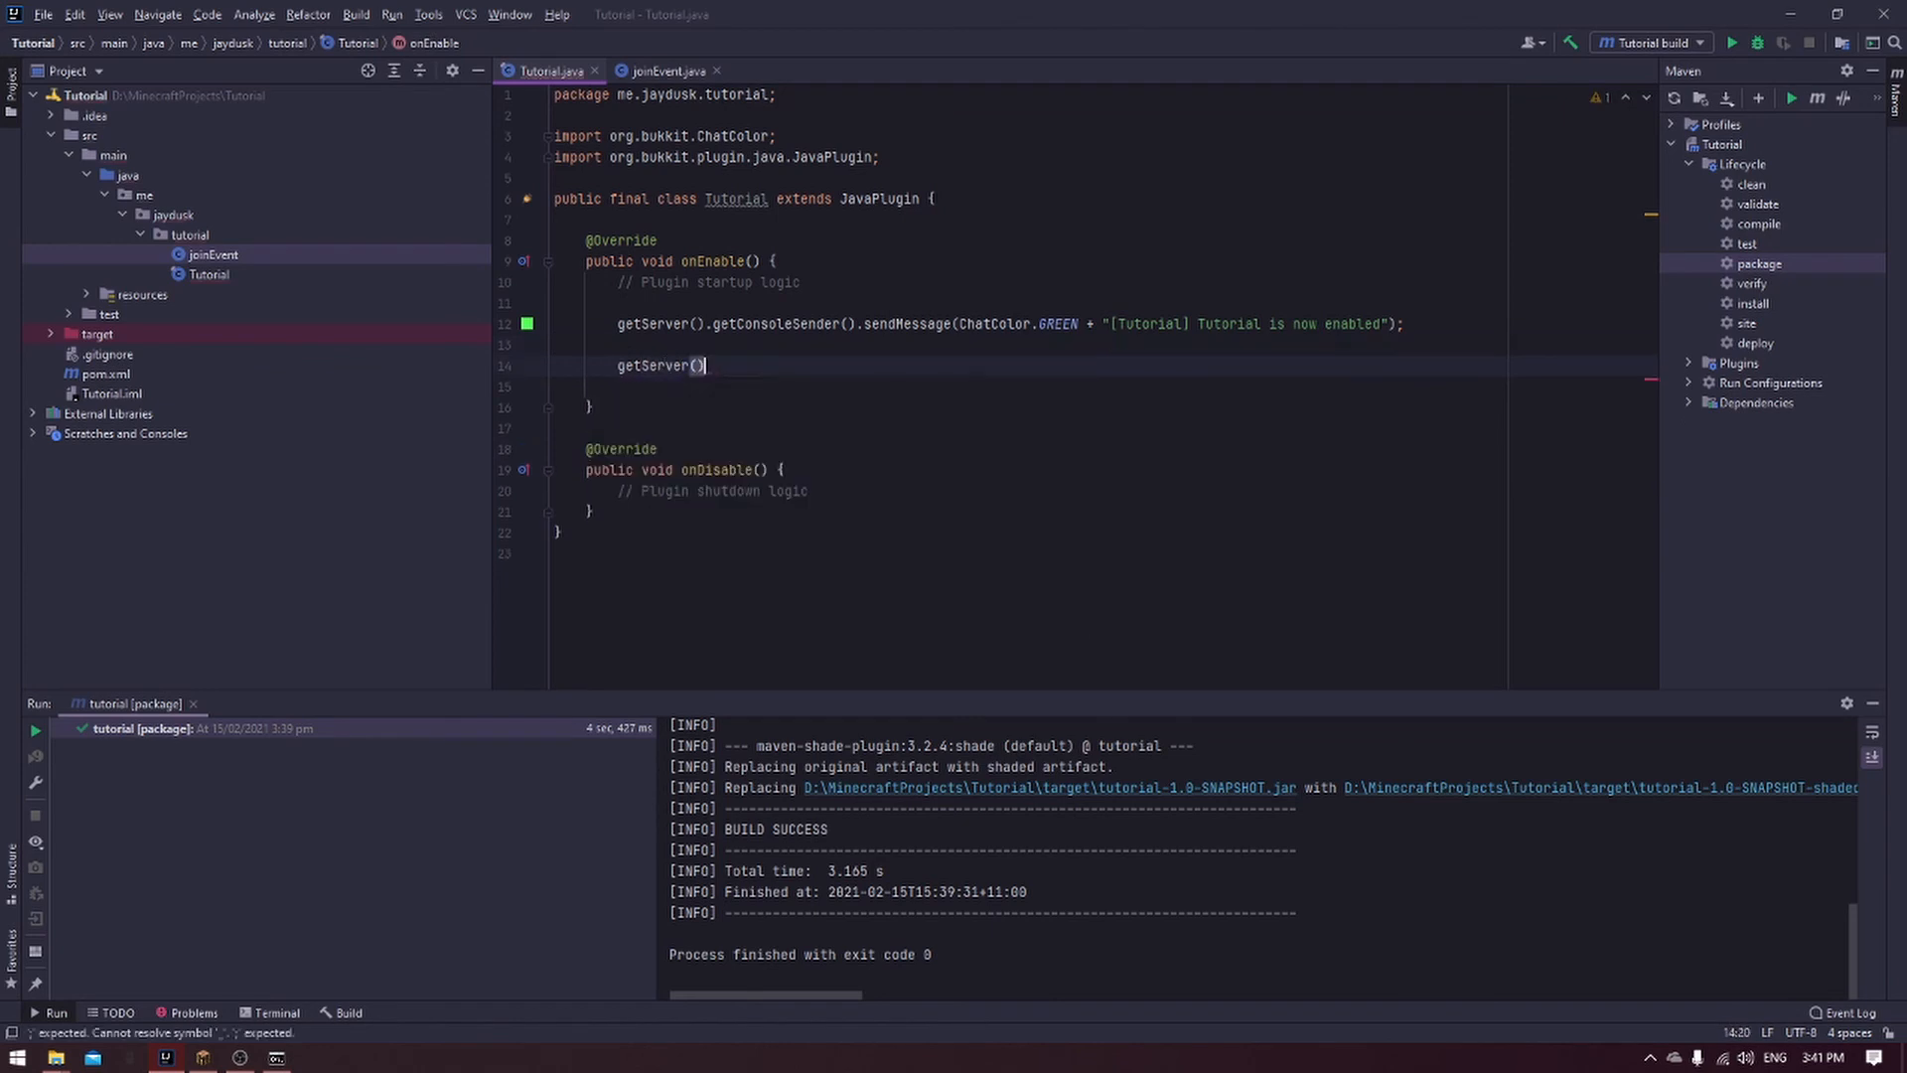
{"action": "type", "text": ".getPluginManager("}
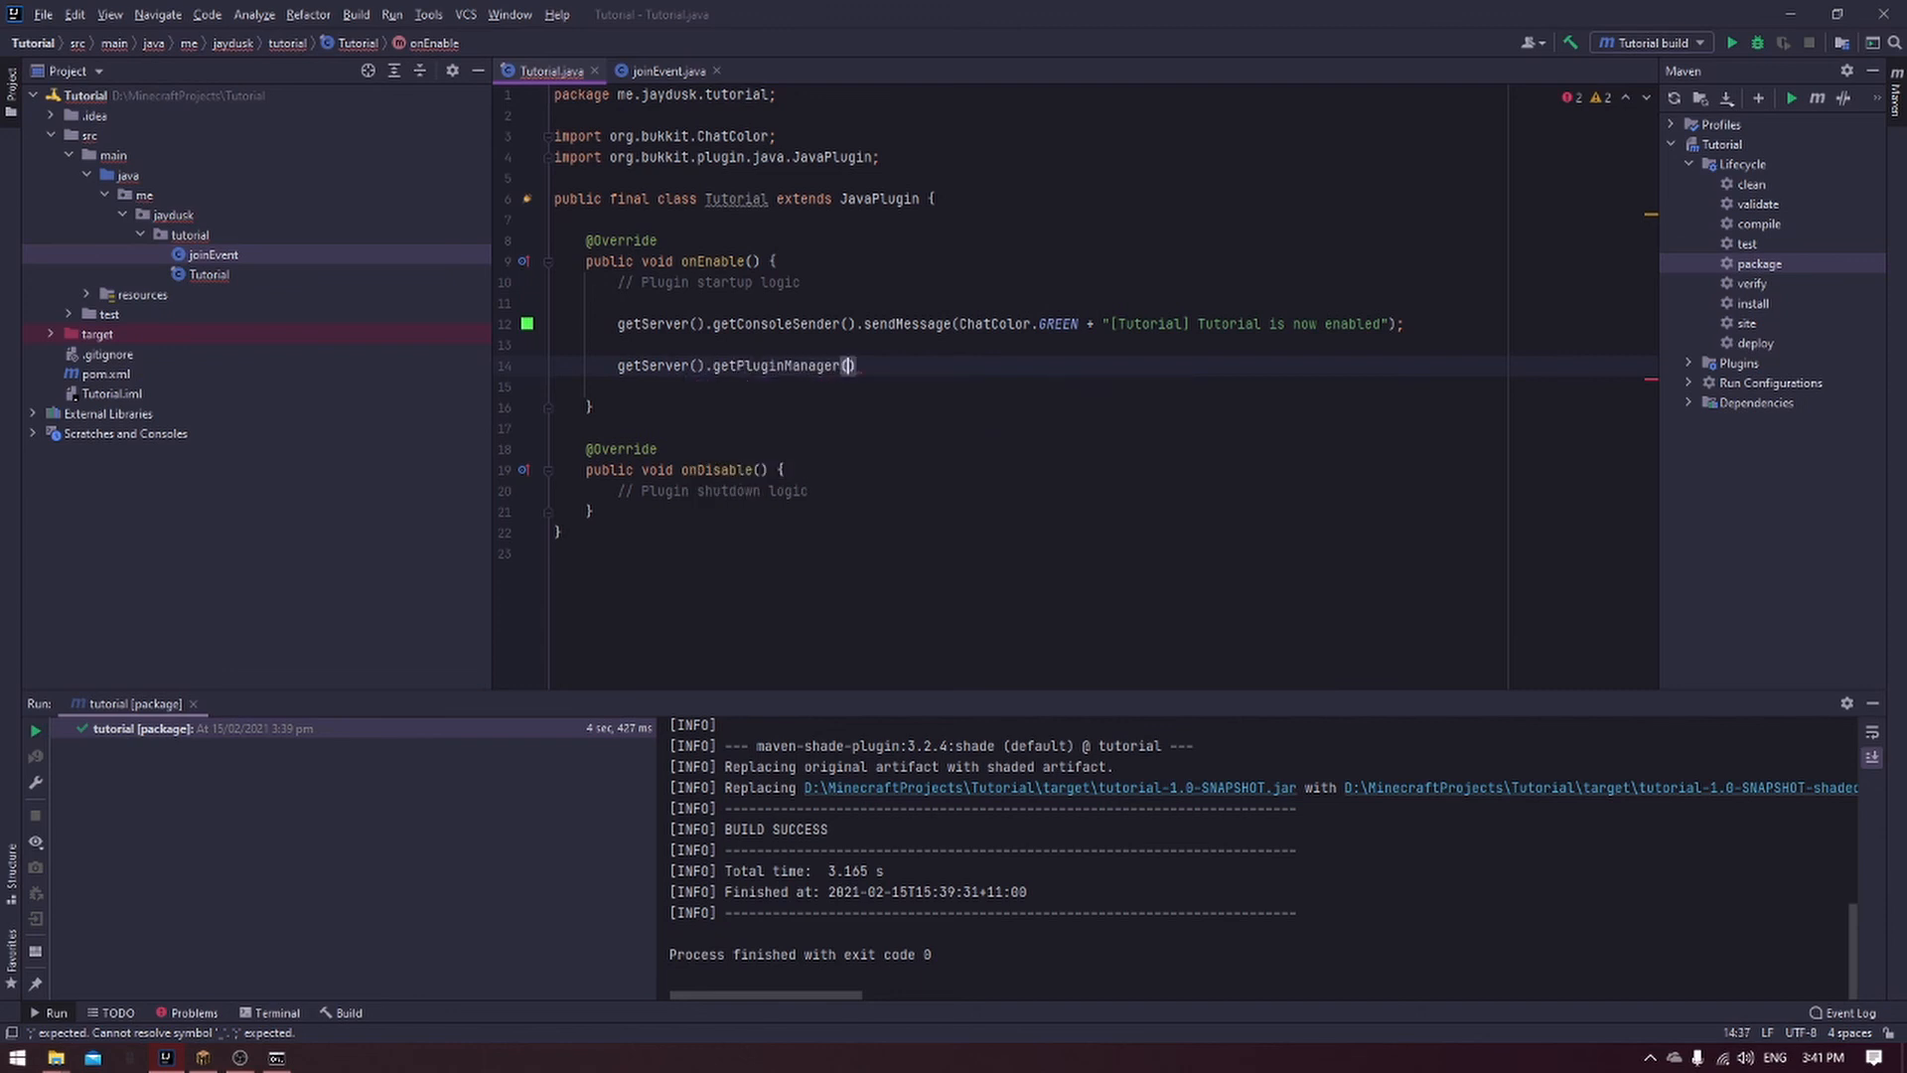
{"action": "type", "text": ".re"}
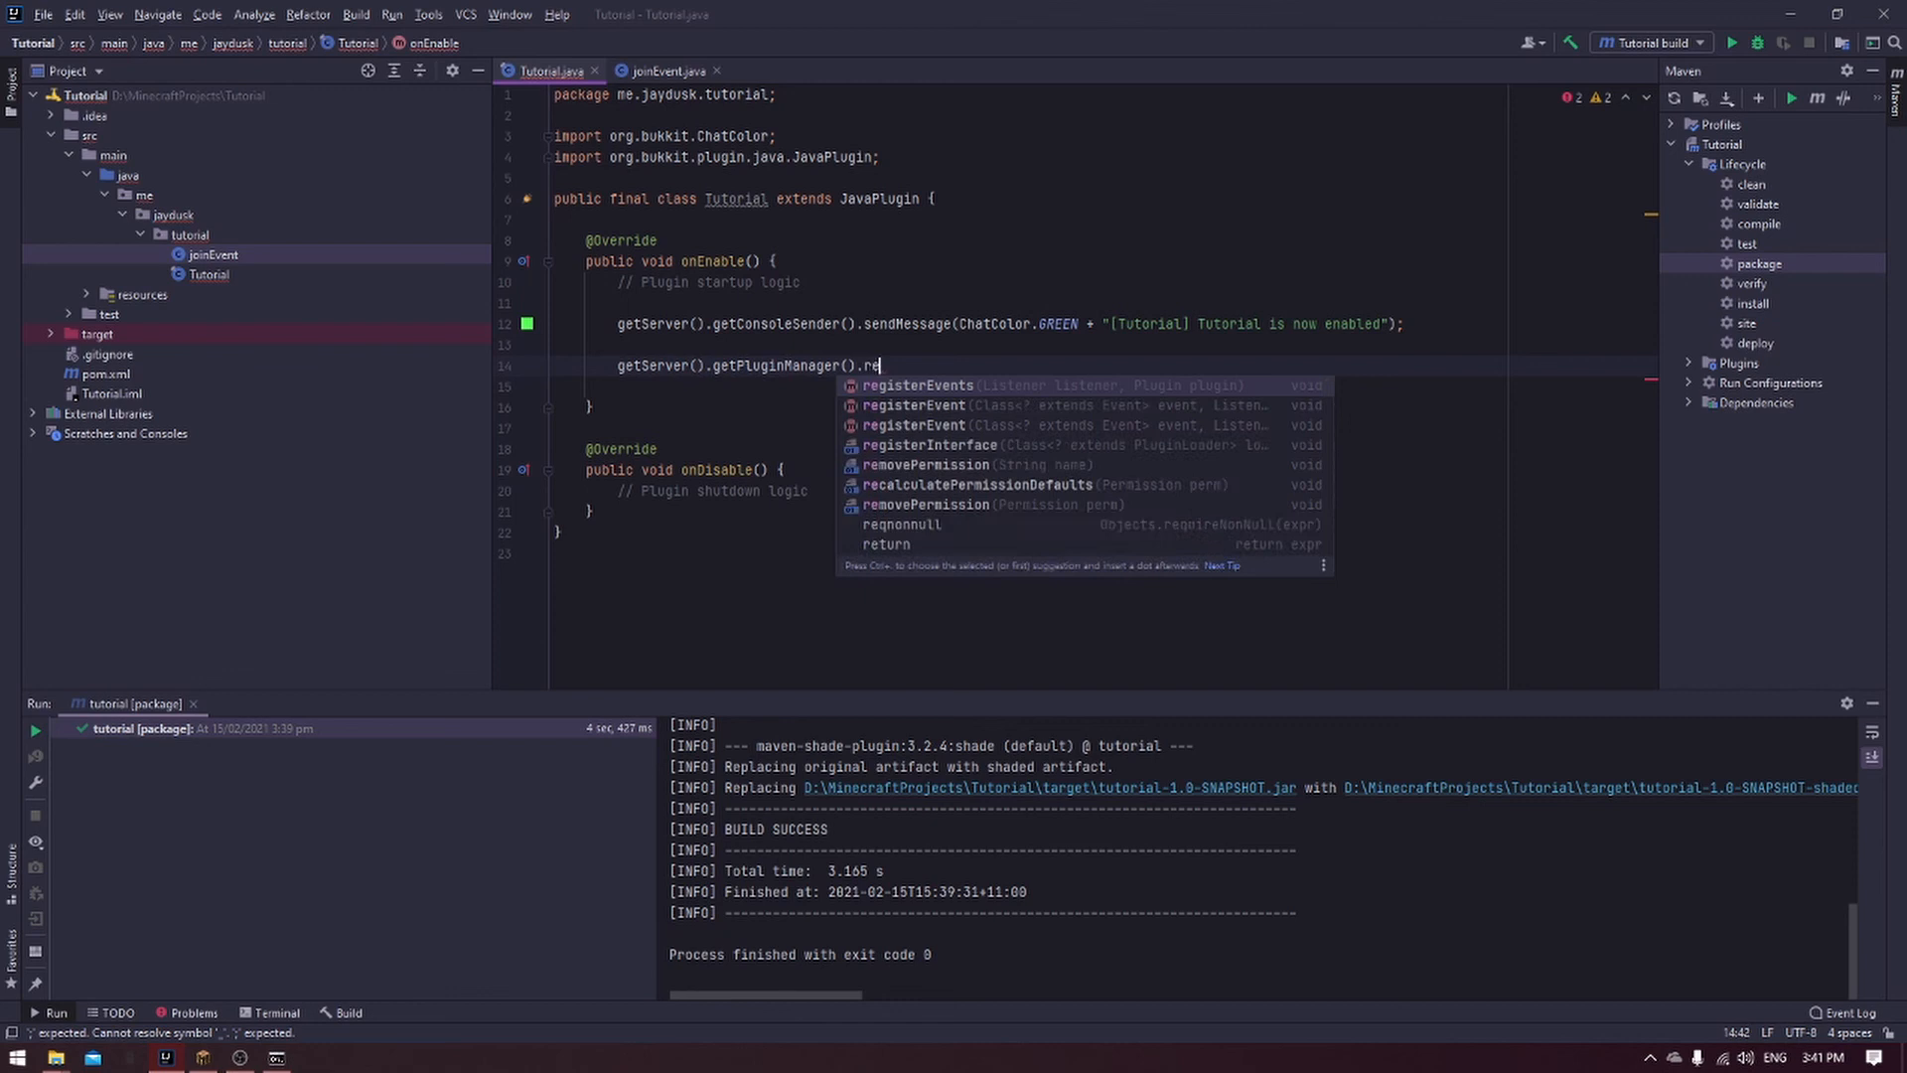
{"action": "type", "text": "gisterEvents("}
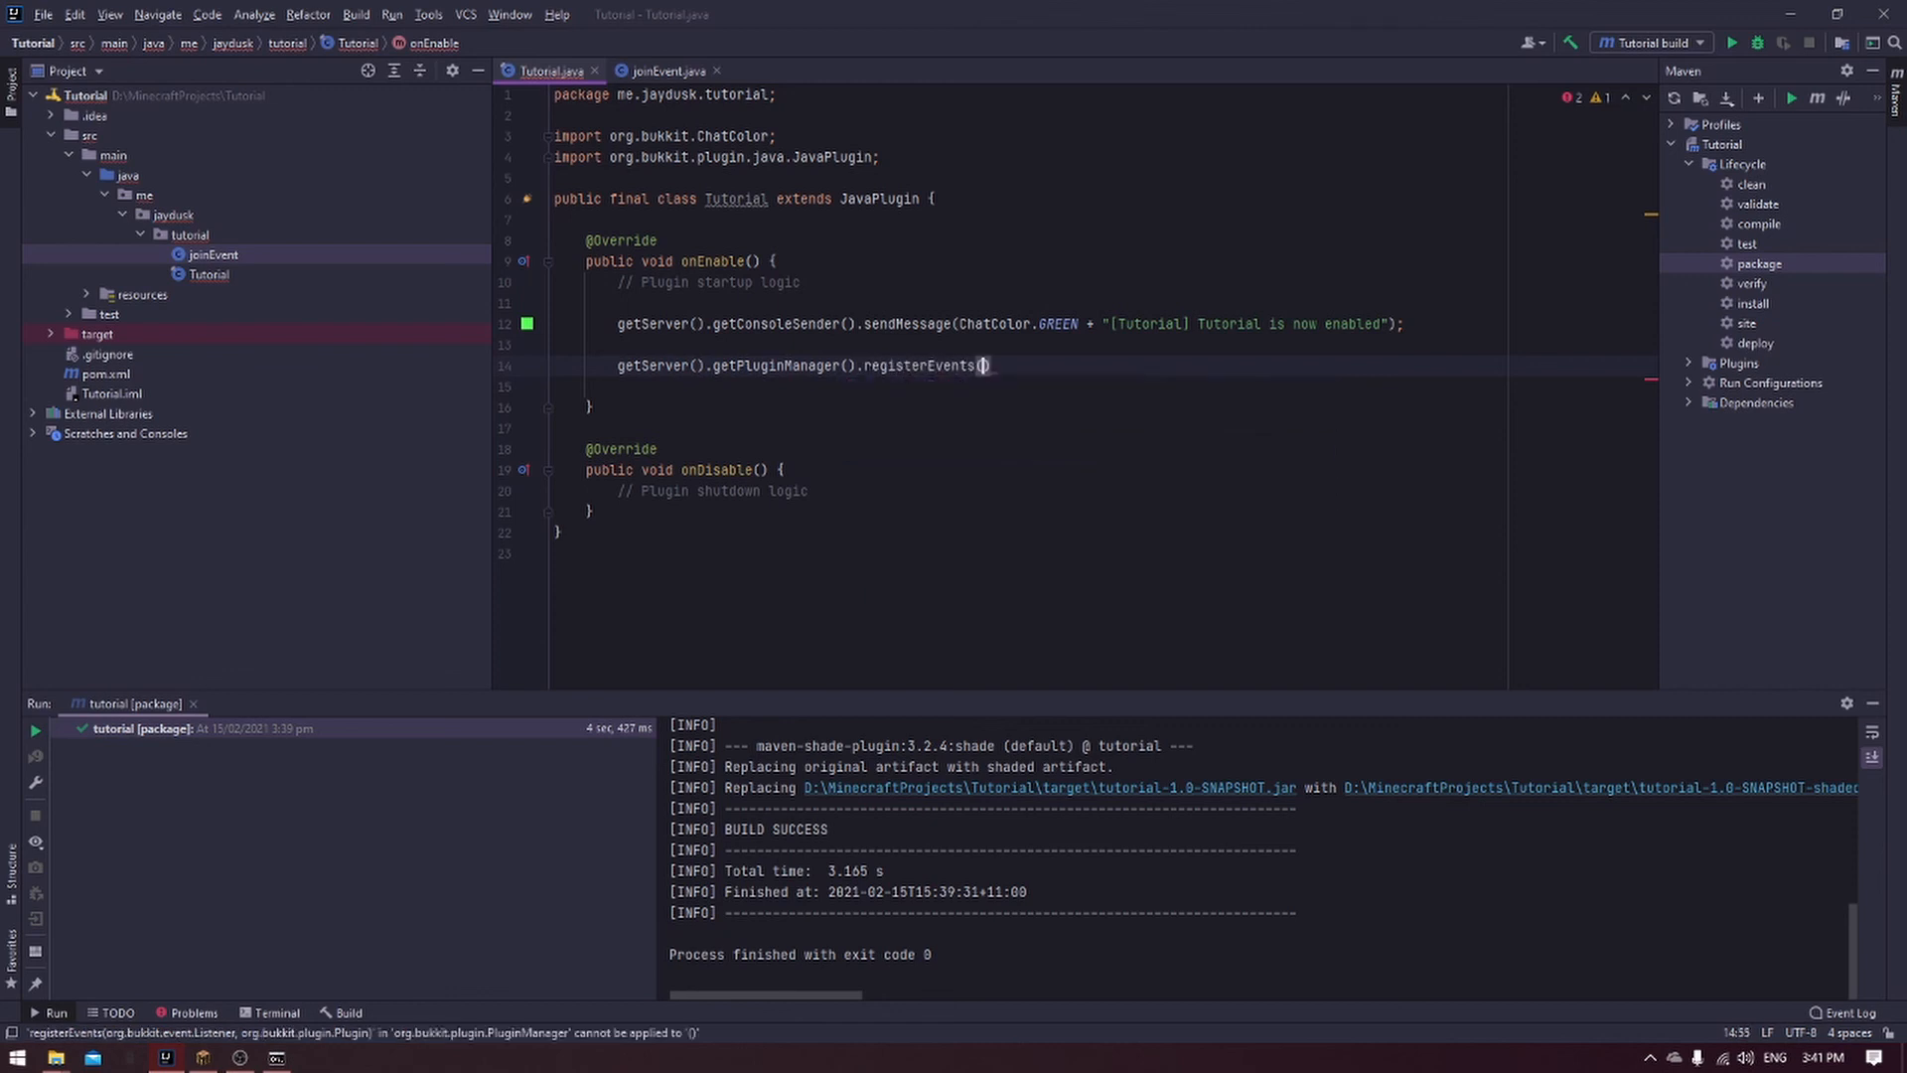
{"action": "type", "text": "new joinEvent("}
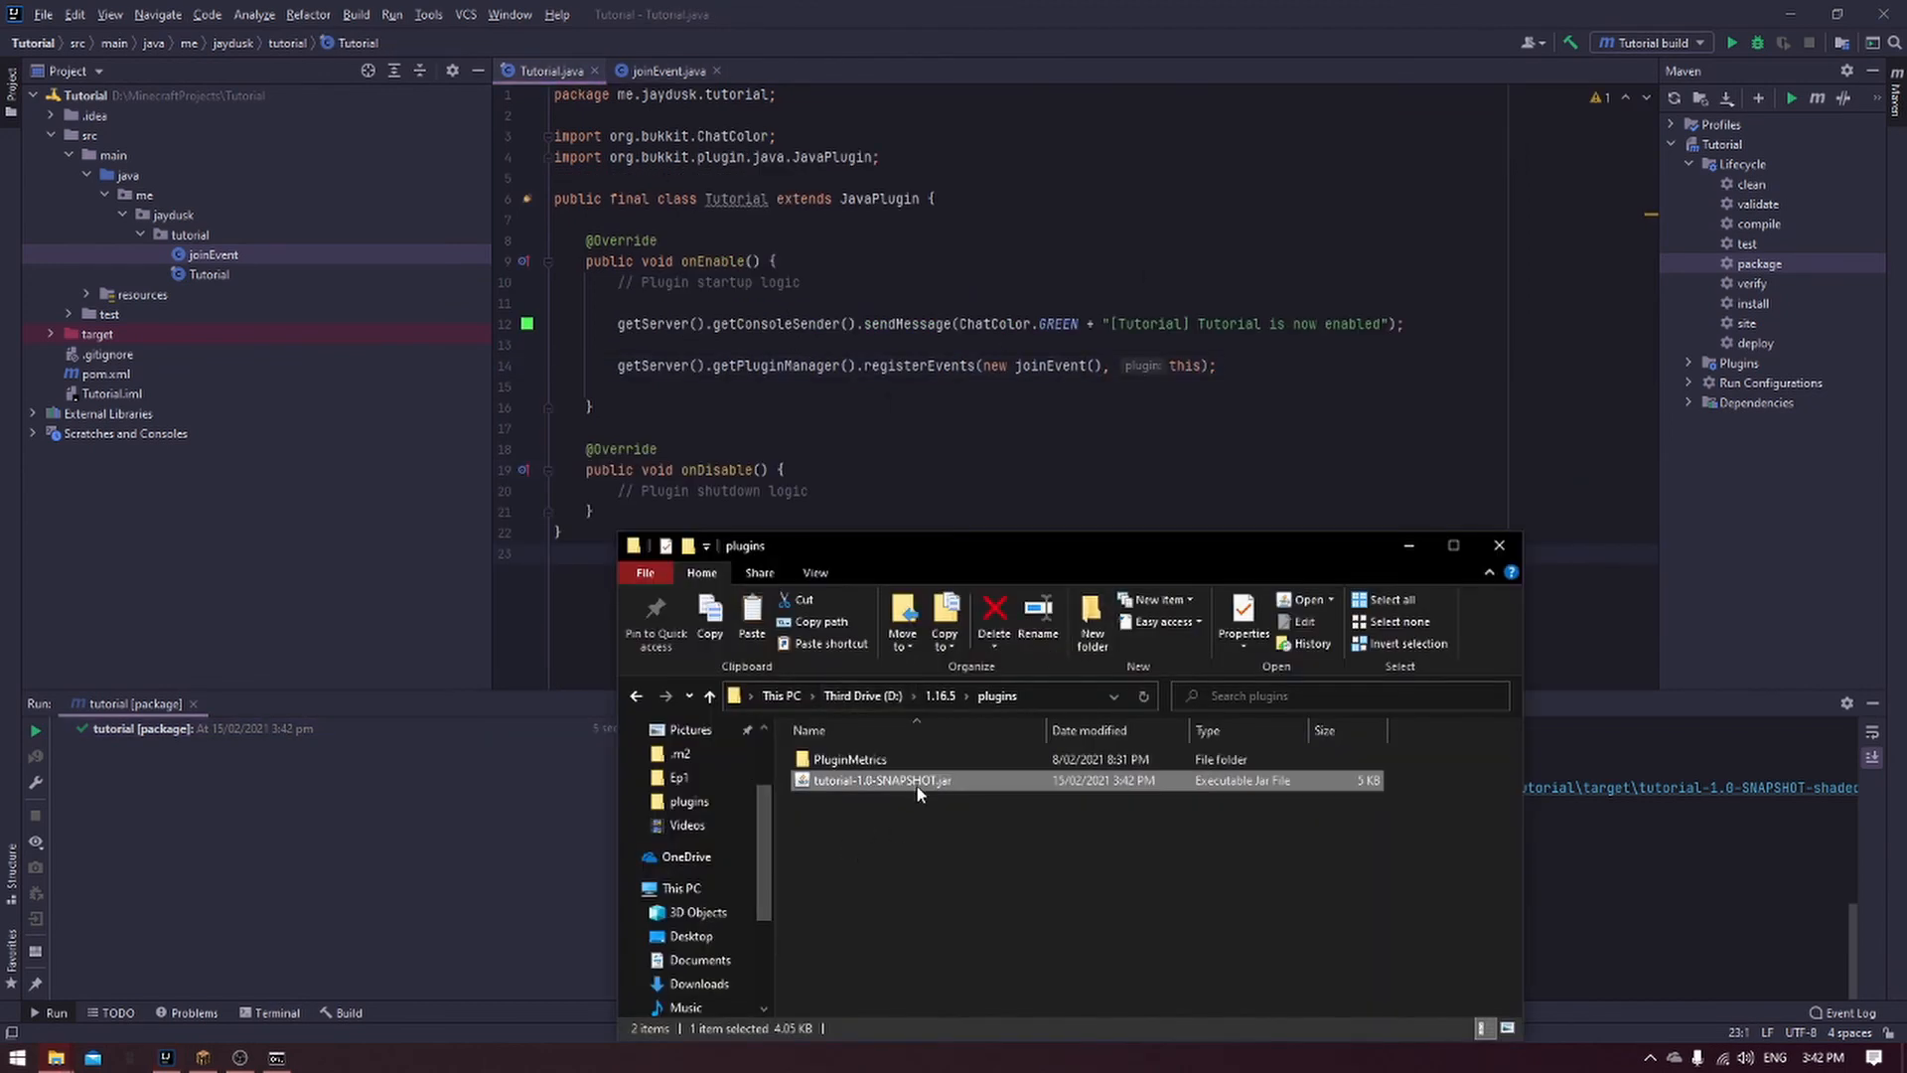
{"action": "mouse_move", "coordinate": [955, 788]}
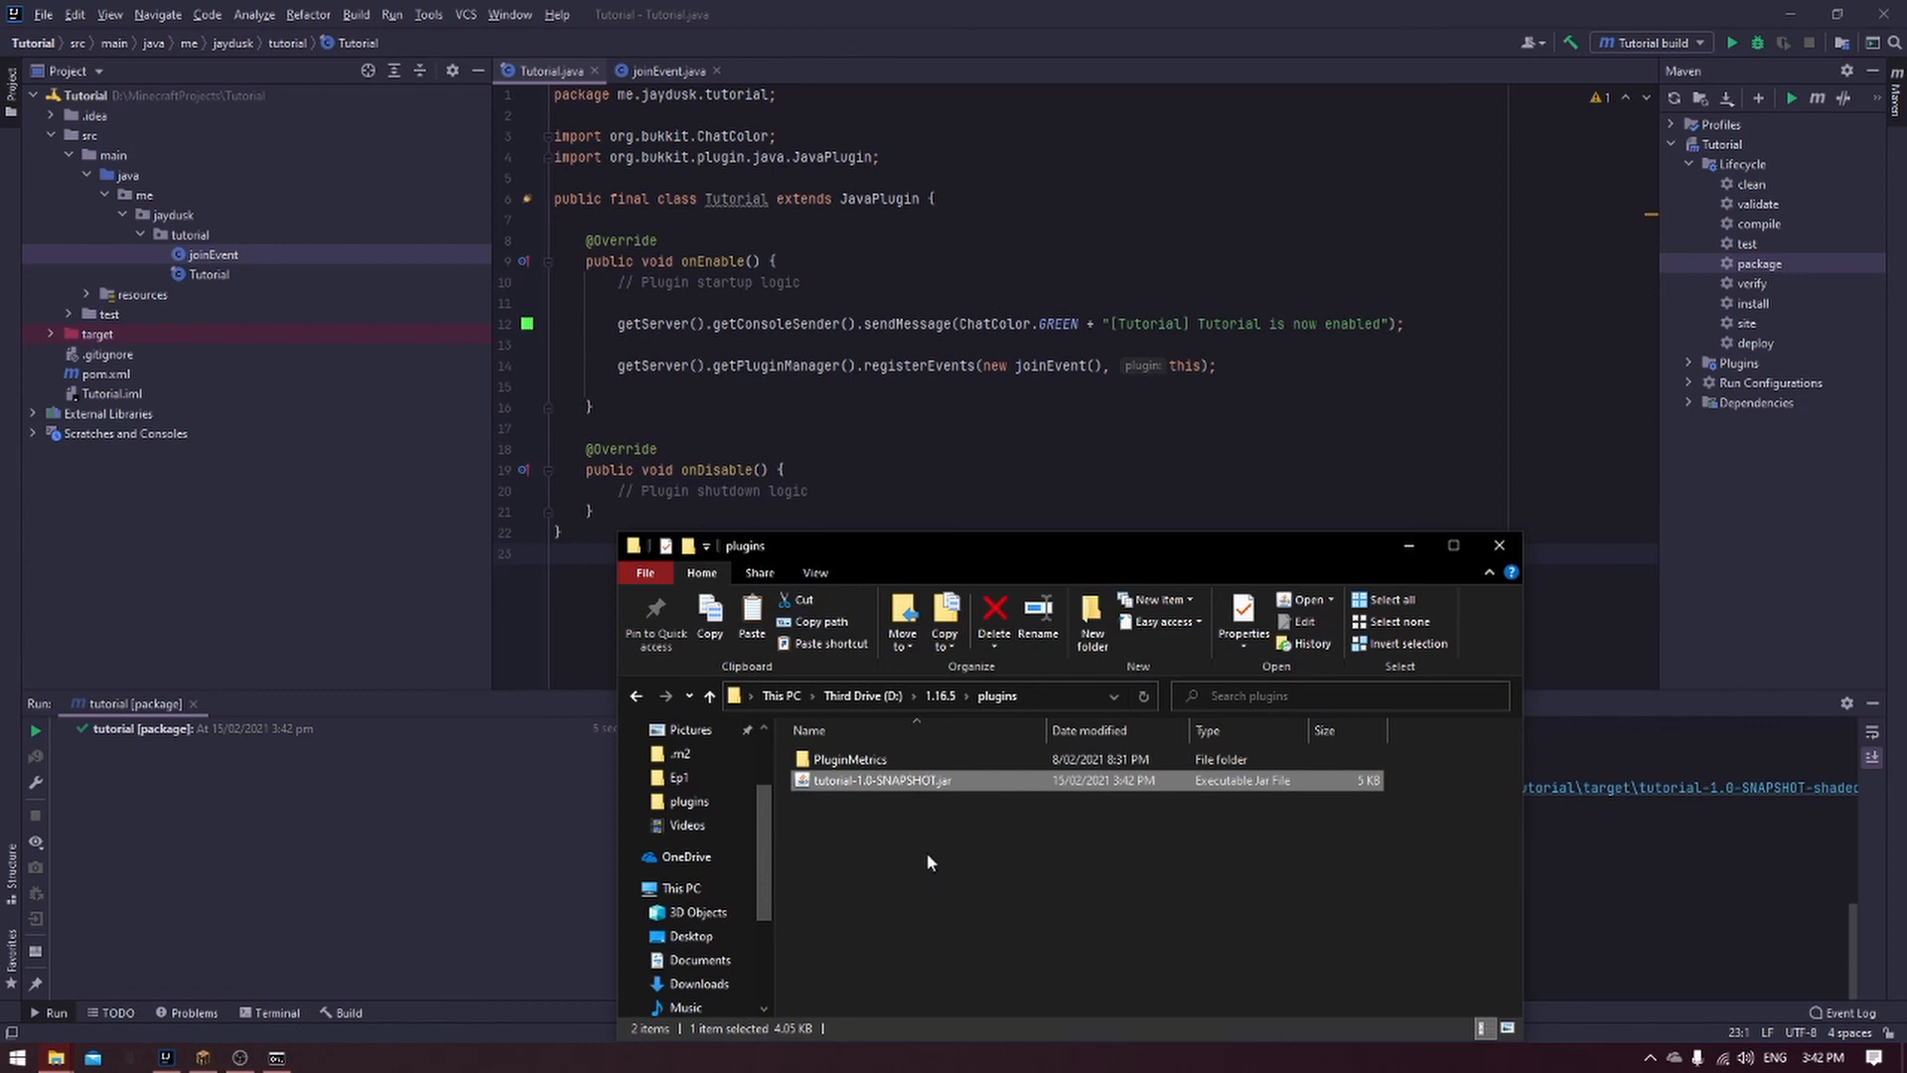
{"action": "mouse_move", "coordinate": [936, 858]}
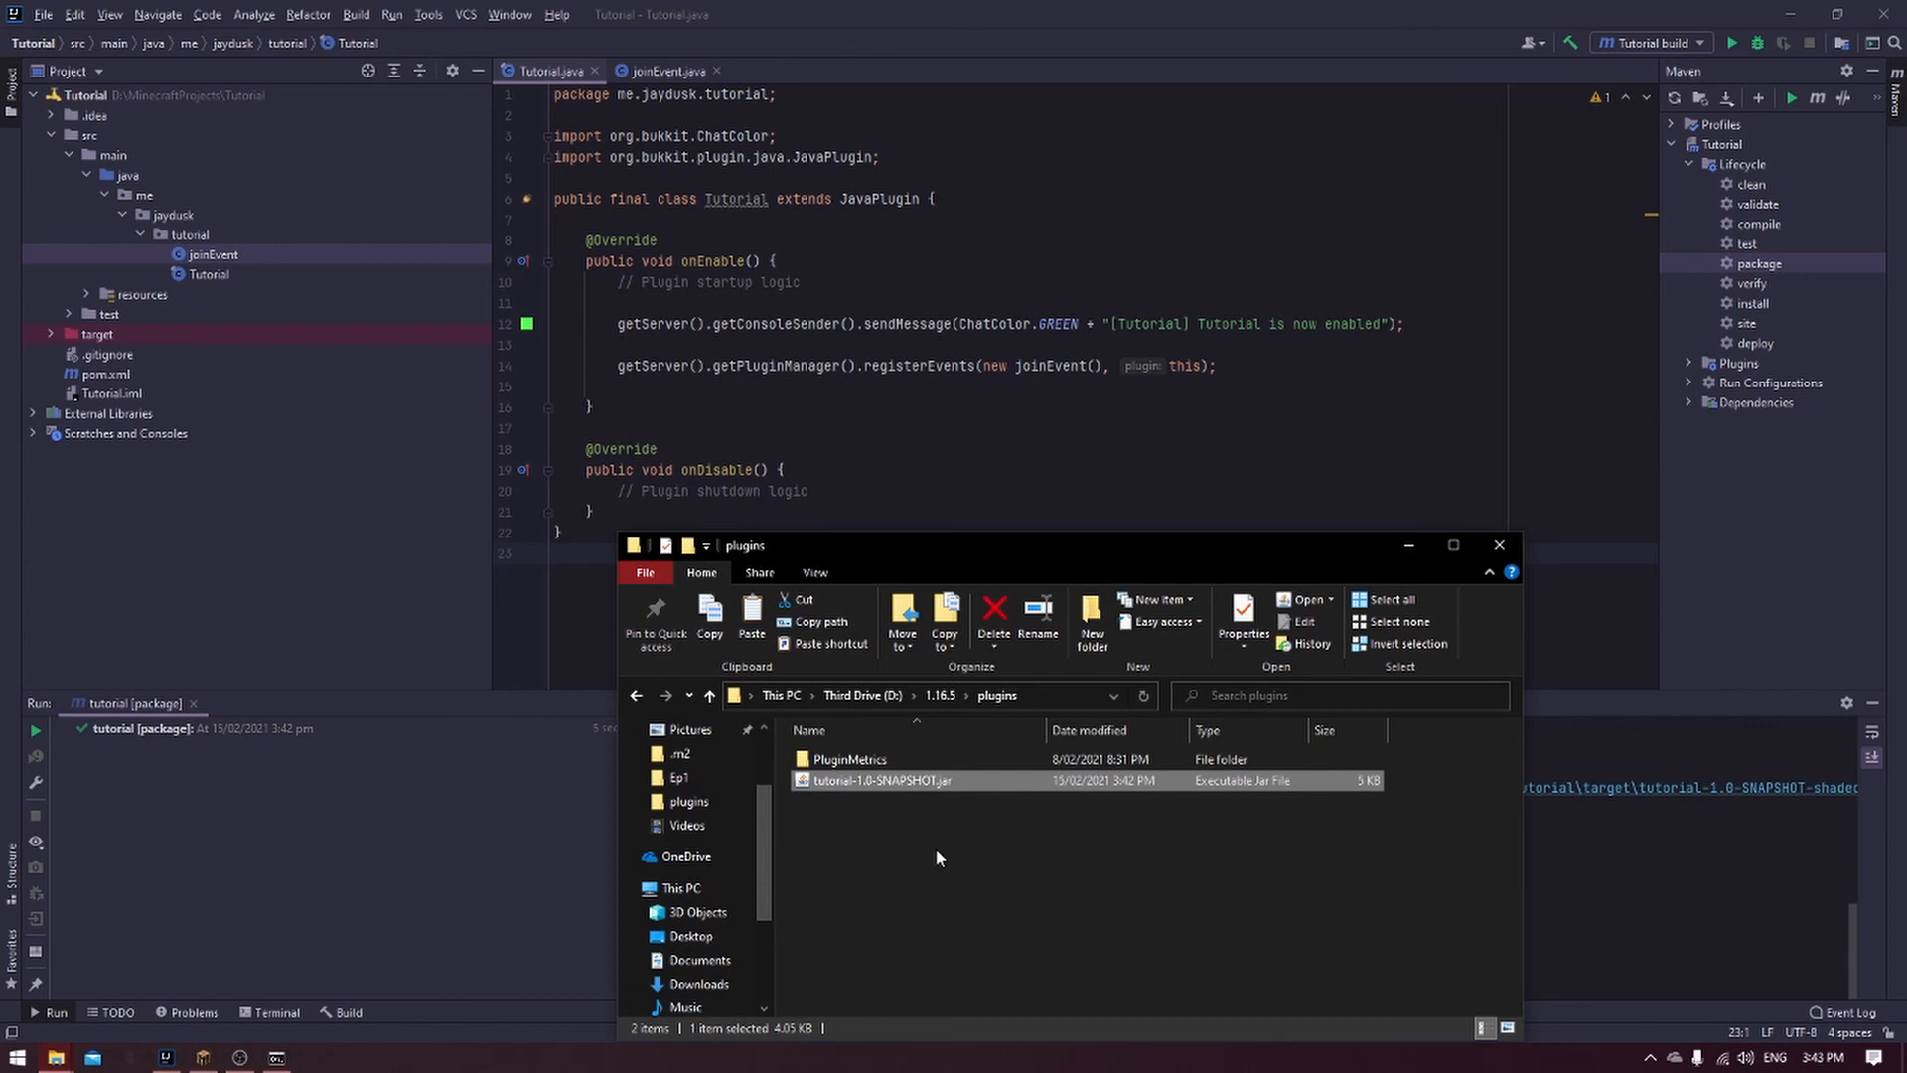
{"action": "mouse_move", "coordinate": [876, 803]}
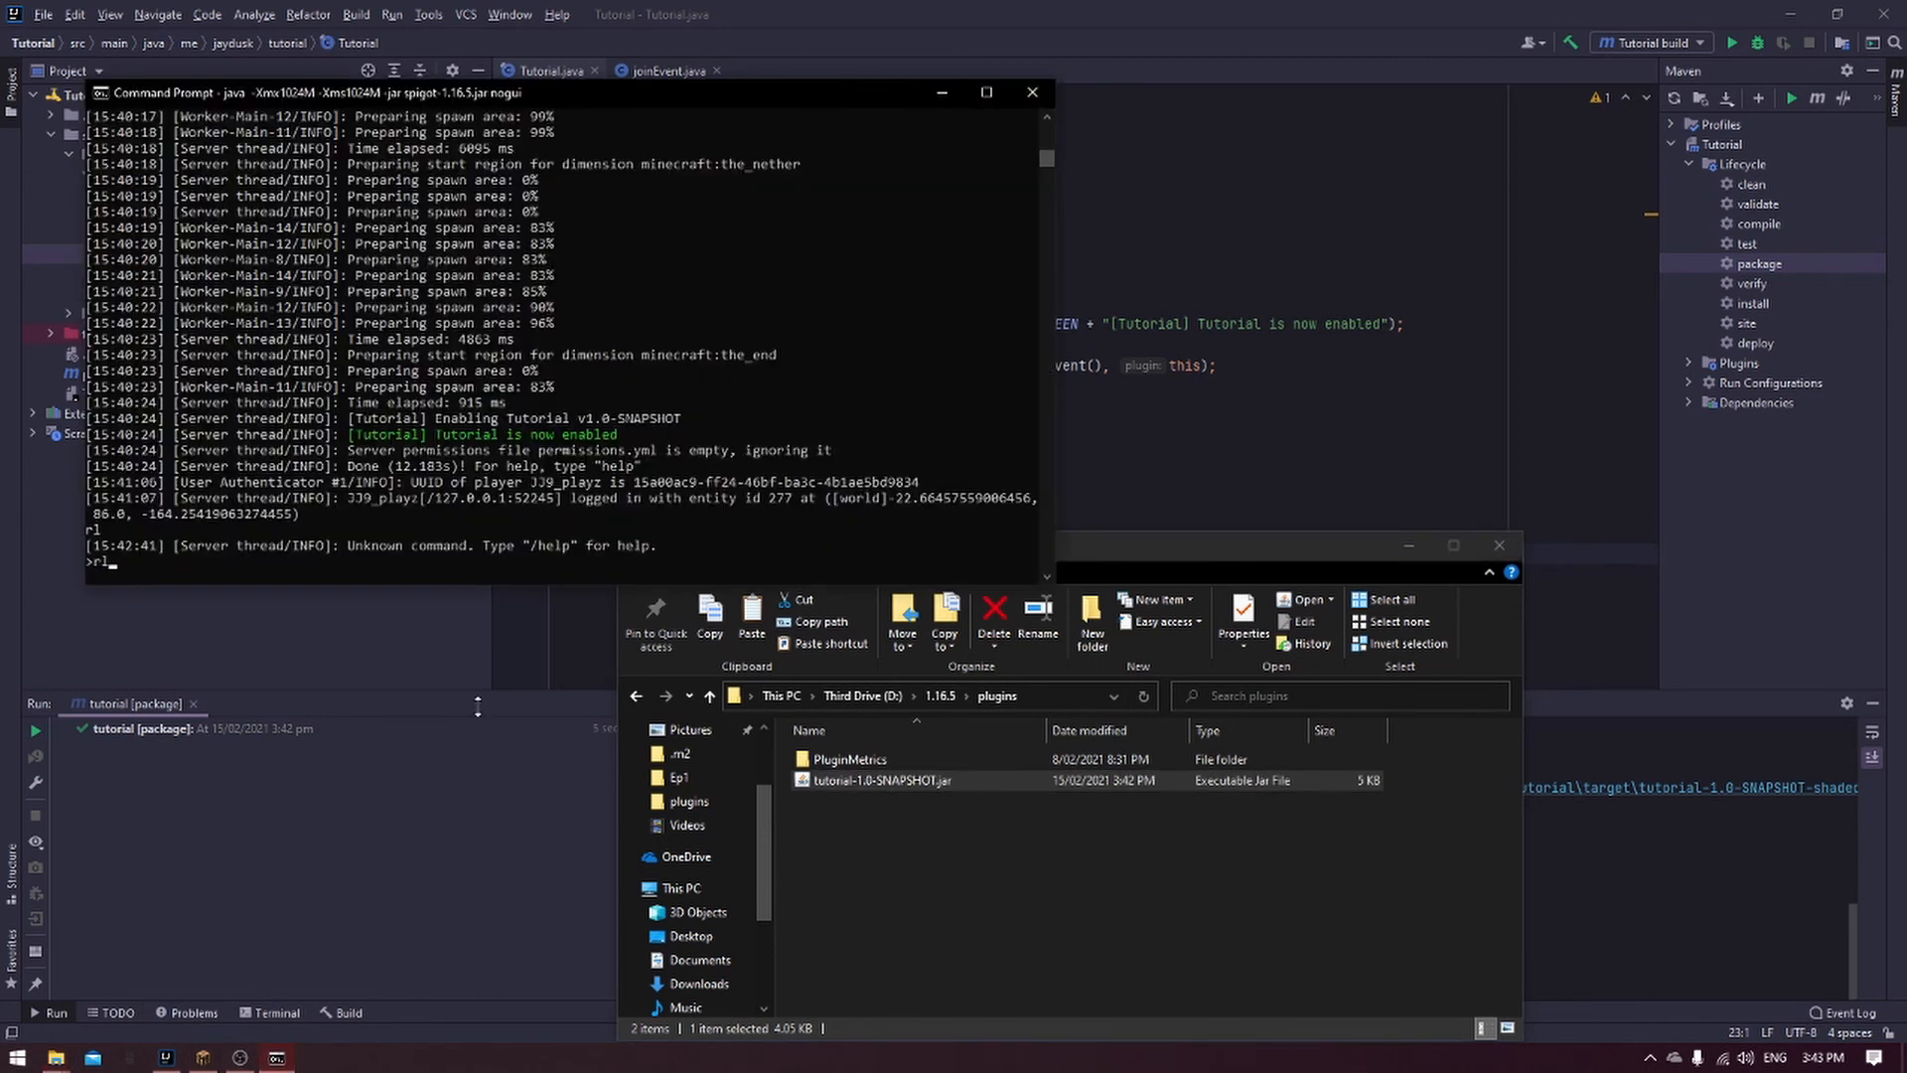
Enter the reload command in the server console to load the updated Tutorial plugin
{"action": "type", "text": "ealo"}
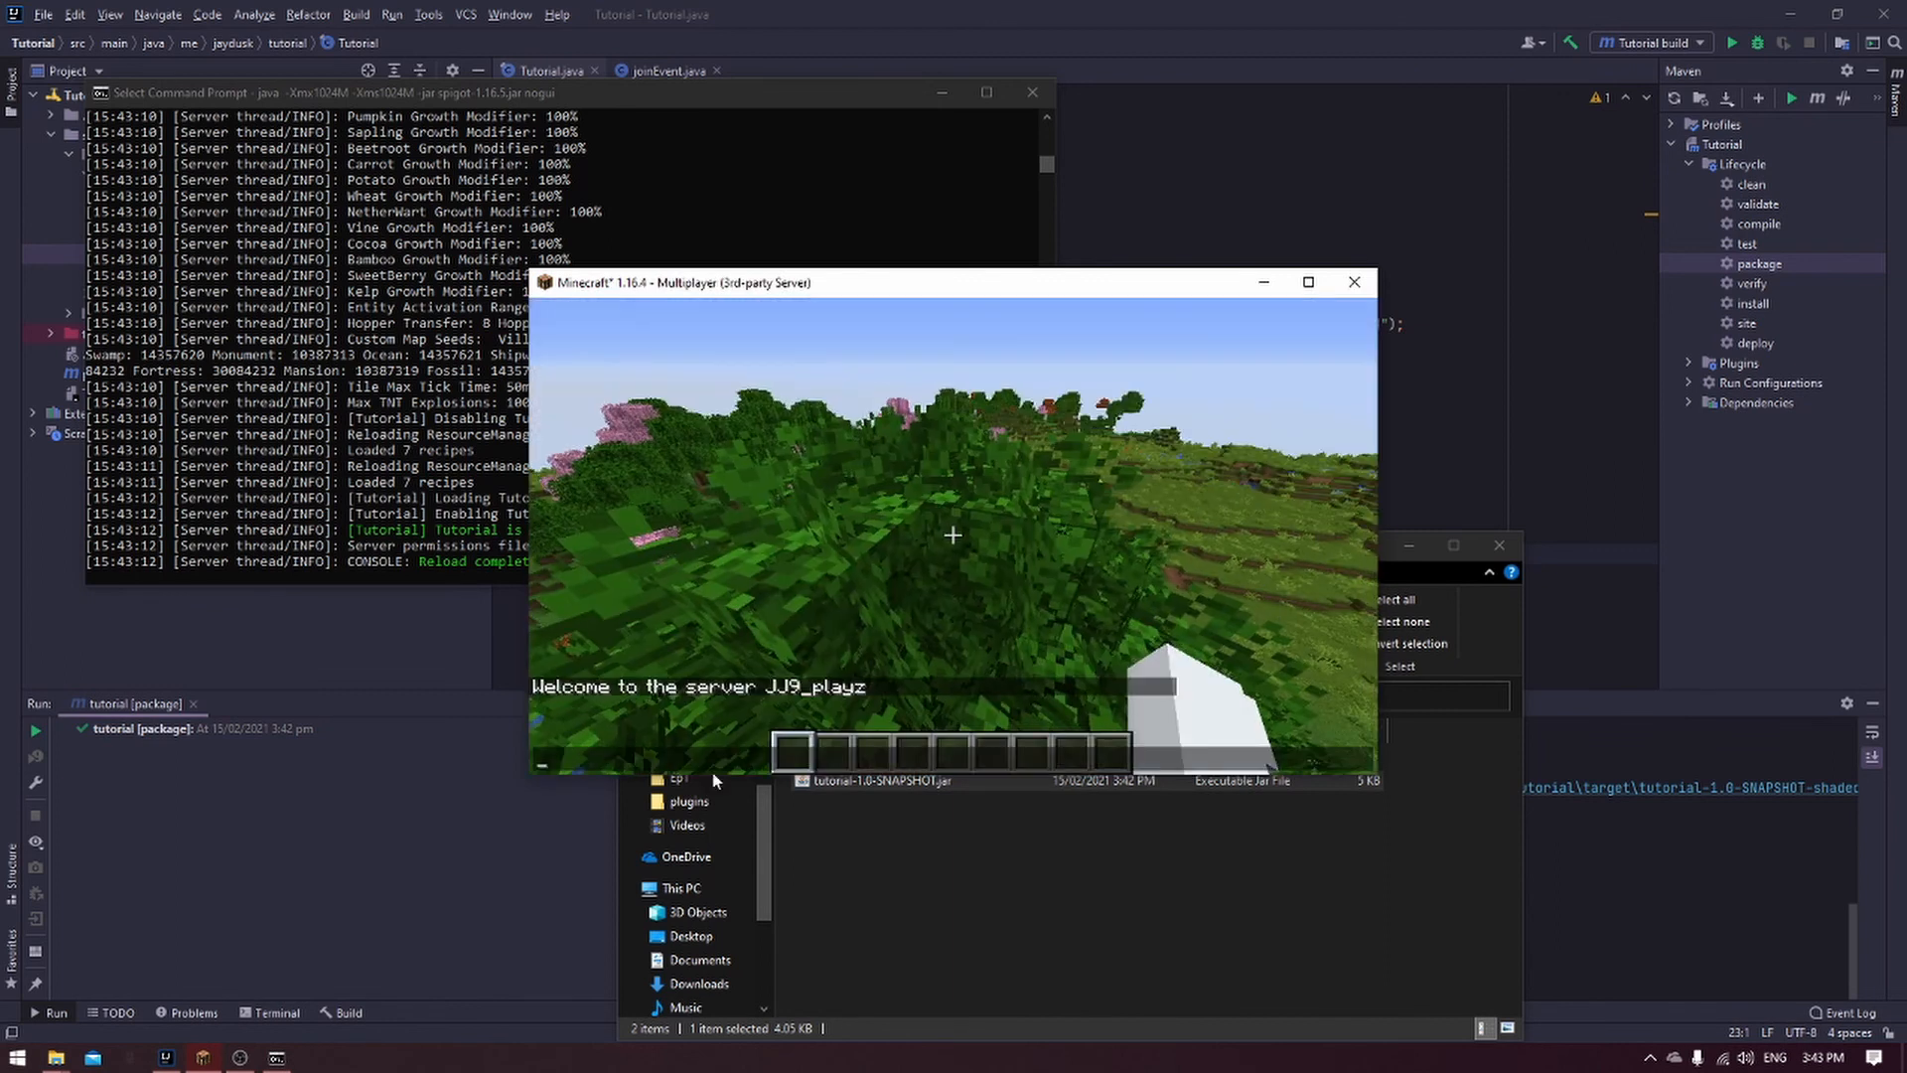
{"action": "mouse_move", "coordinate": [934, 698]}
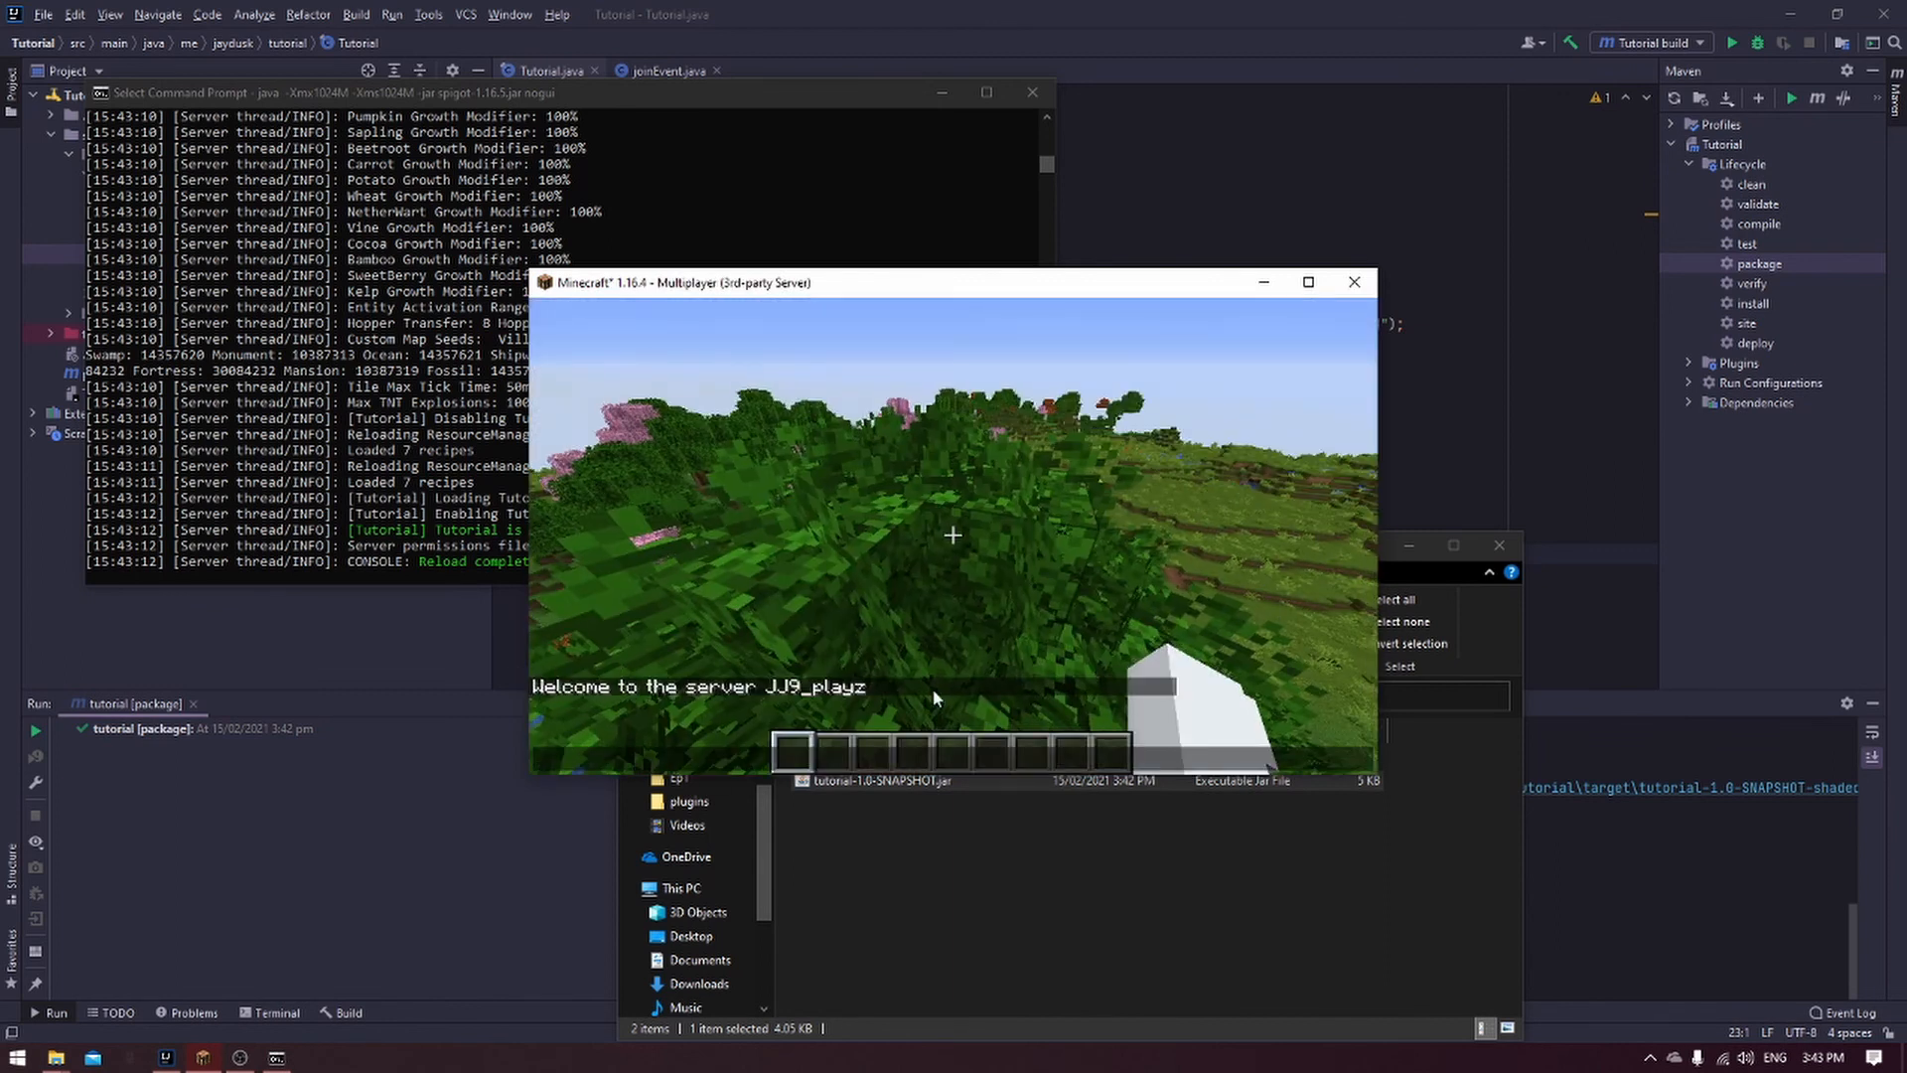